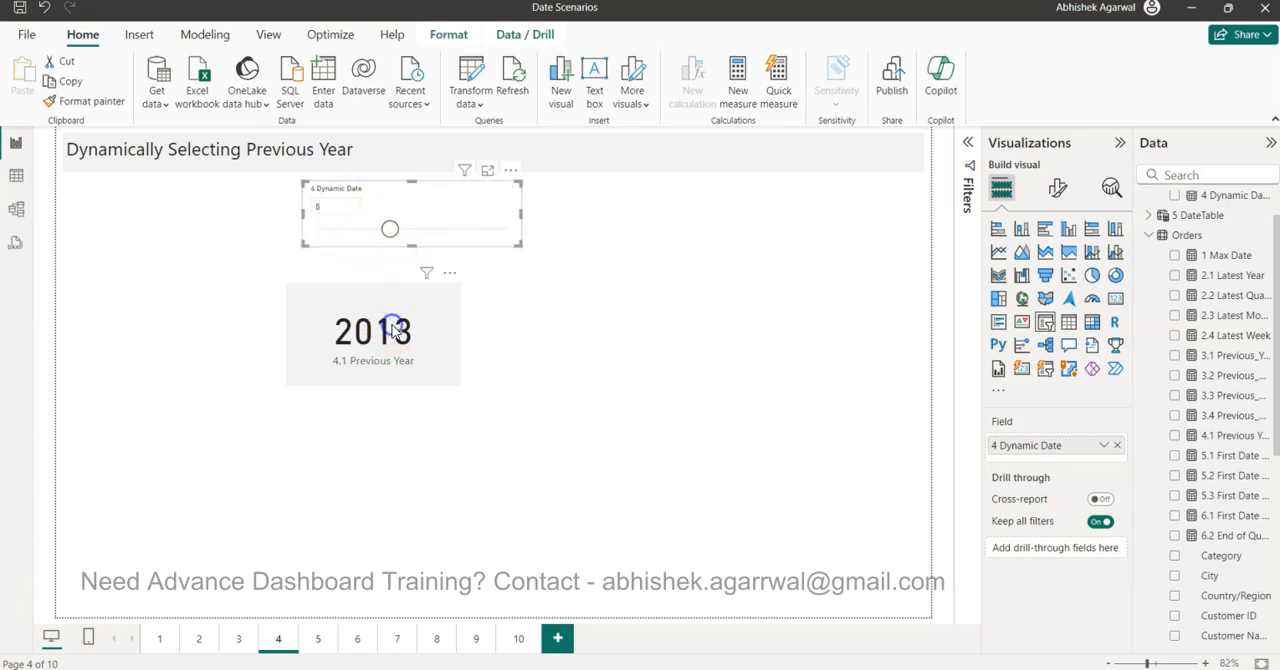
# Scroll the Google Drive Datasets folder and open the Datasets spreadsheet.
pyautogui.click(373, 332)
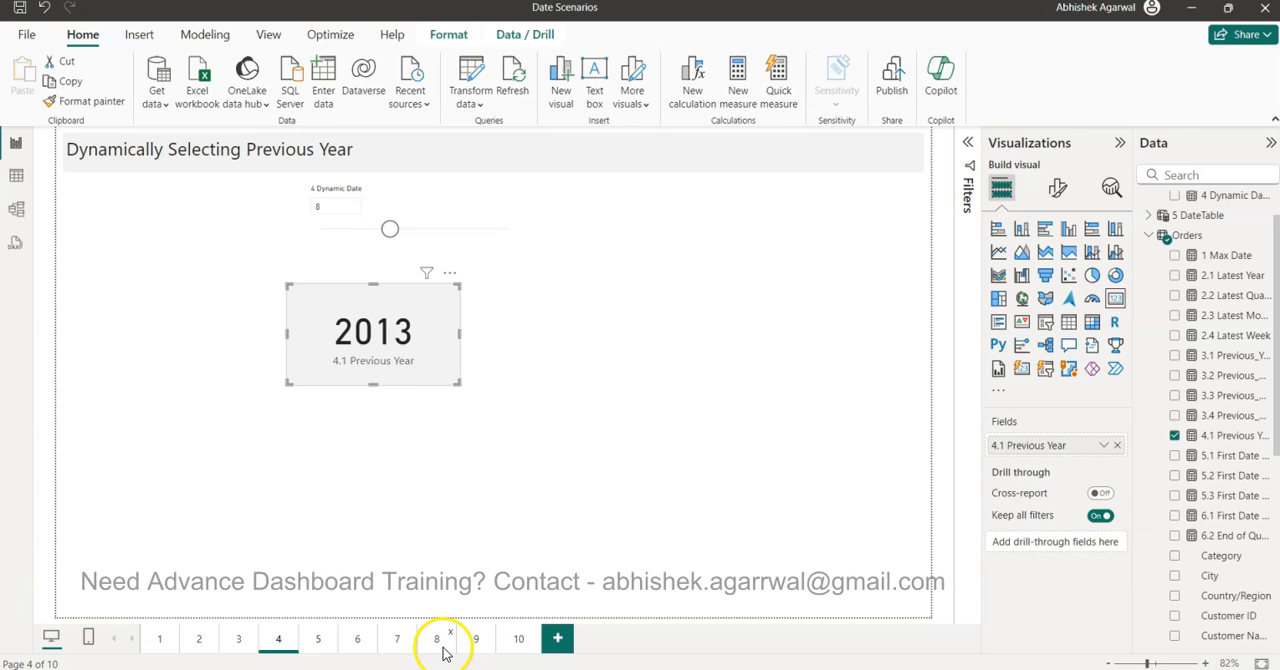
pyautogui.moveTo(550, 507)
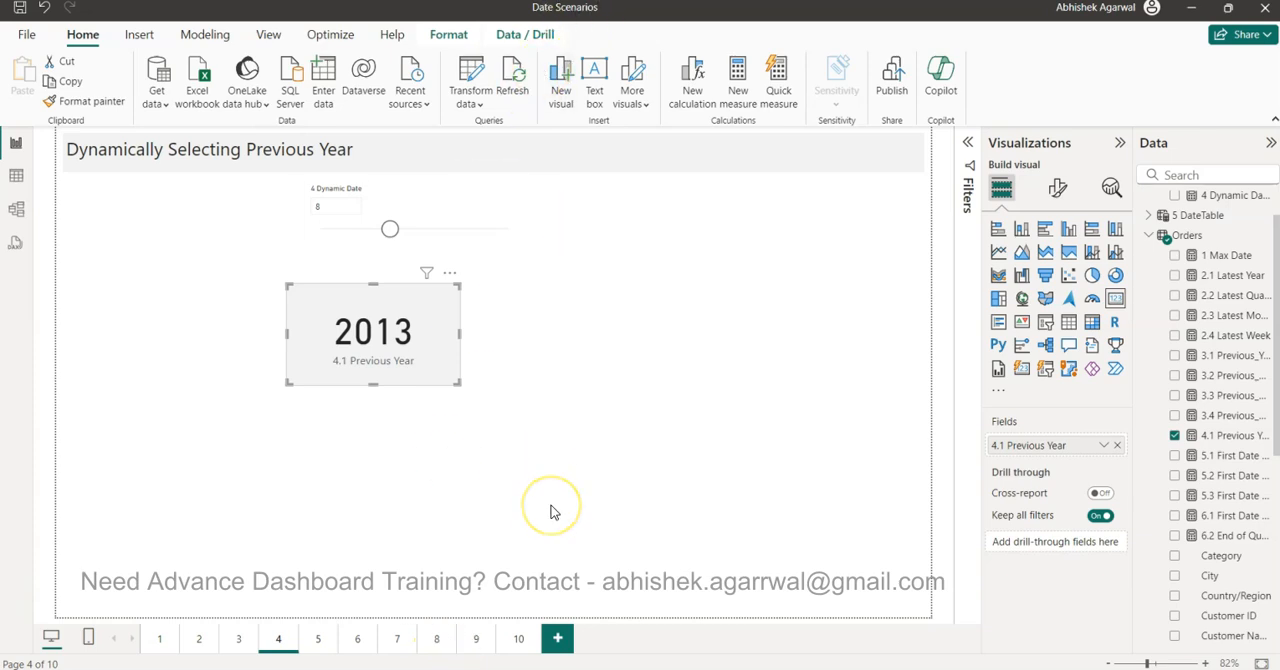
pyautogui.moveTo(550, 510)
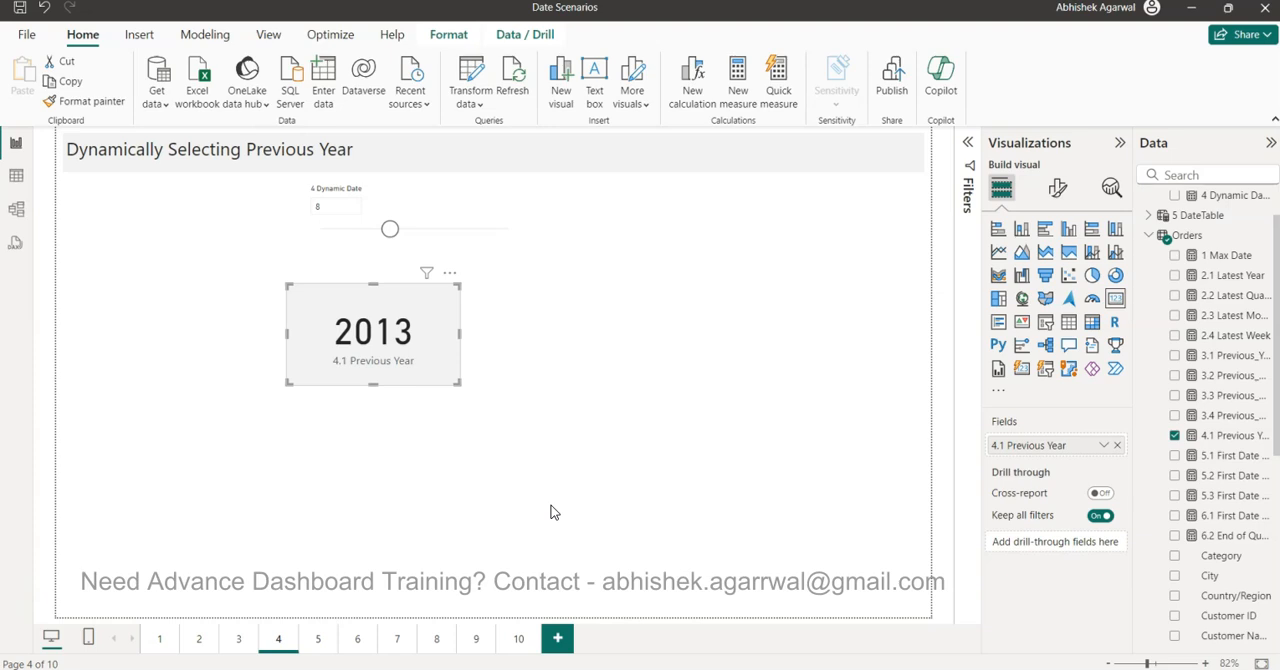
pyautogui.moveTo(945, 553)
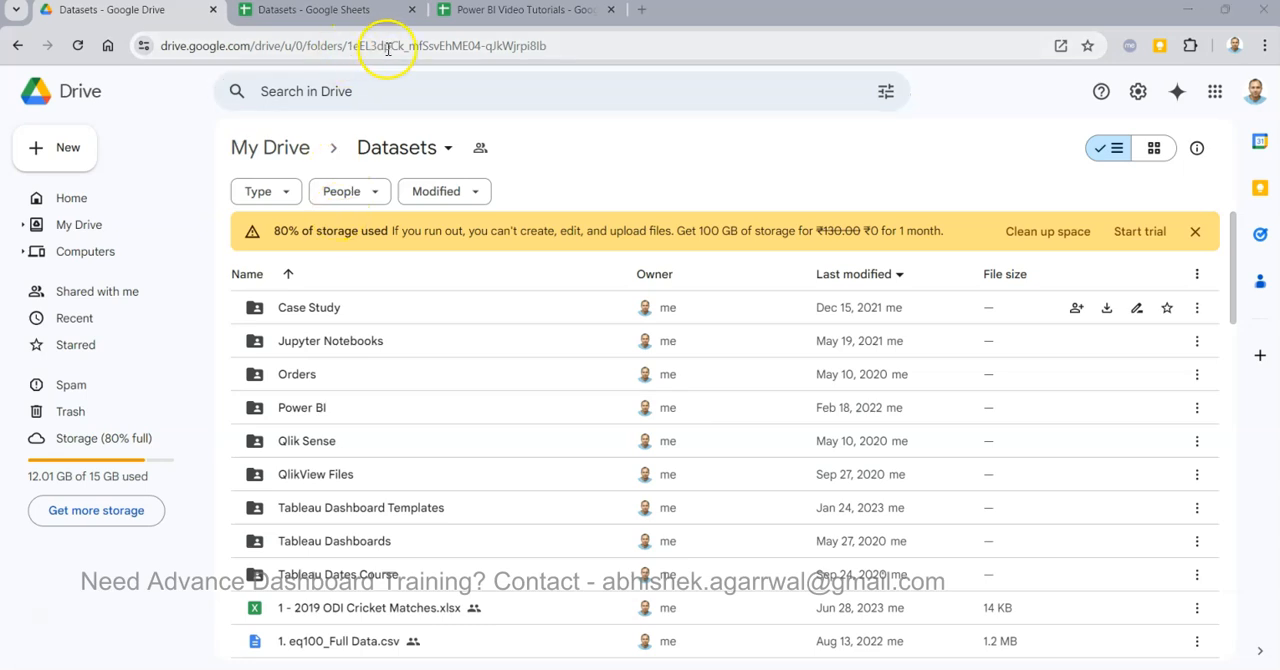
pyautogui.moveTo(440, 507)
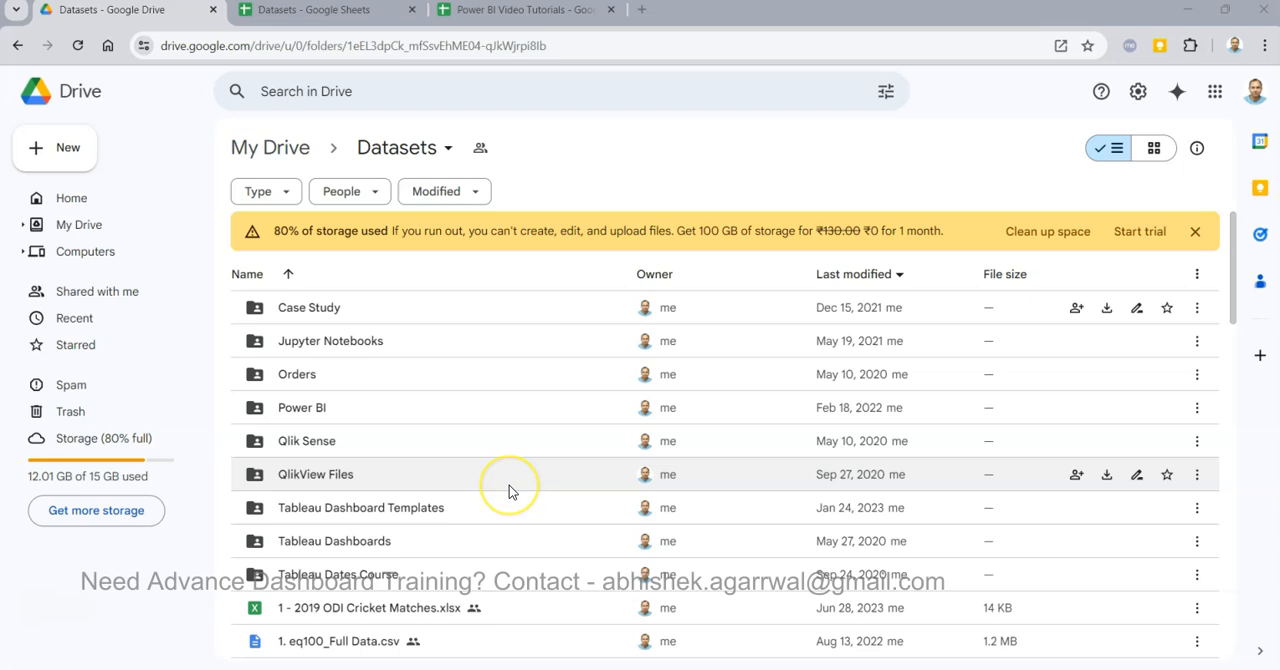
pyautogui.scroll(-3)
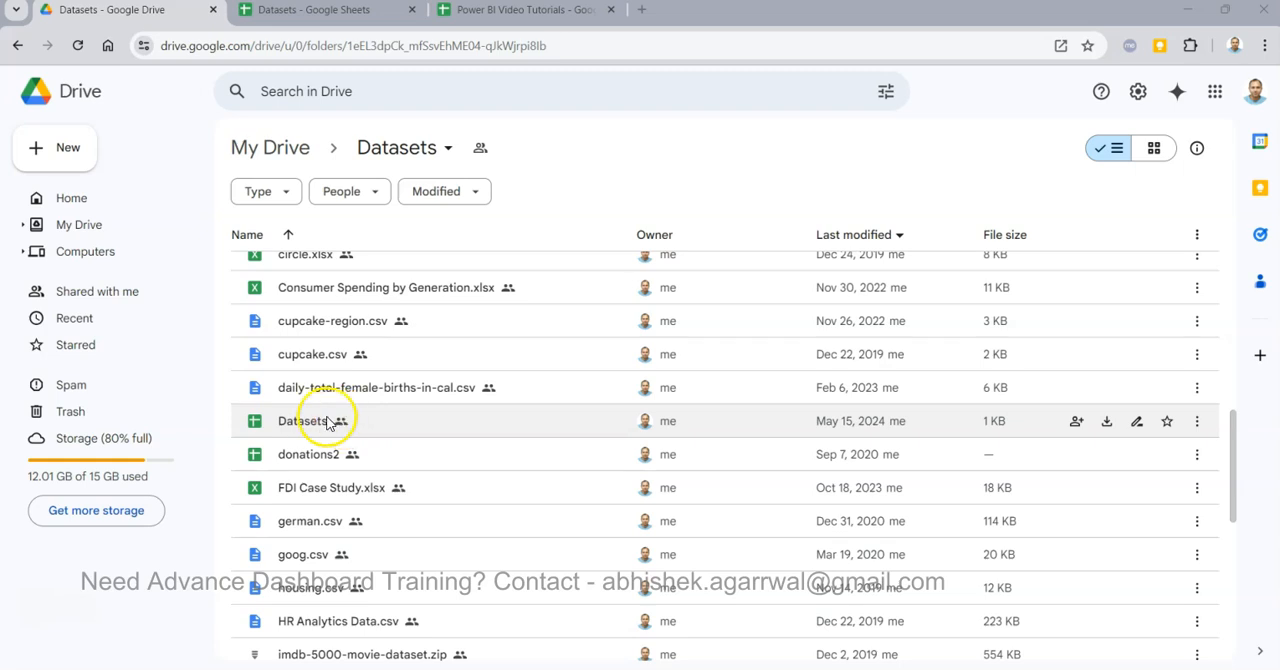
pyautogui.click(320, 9)
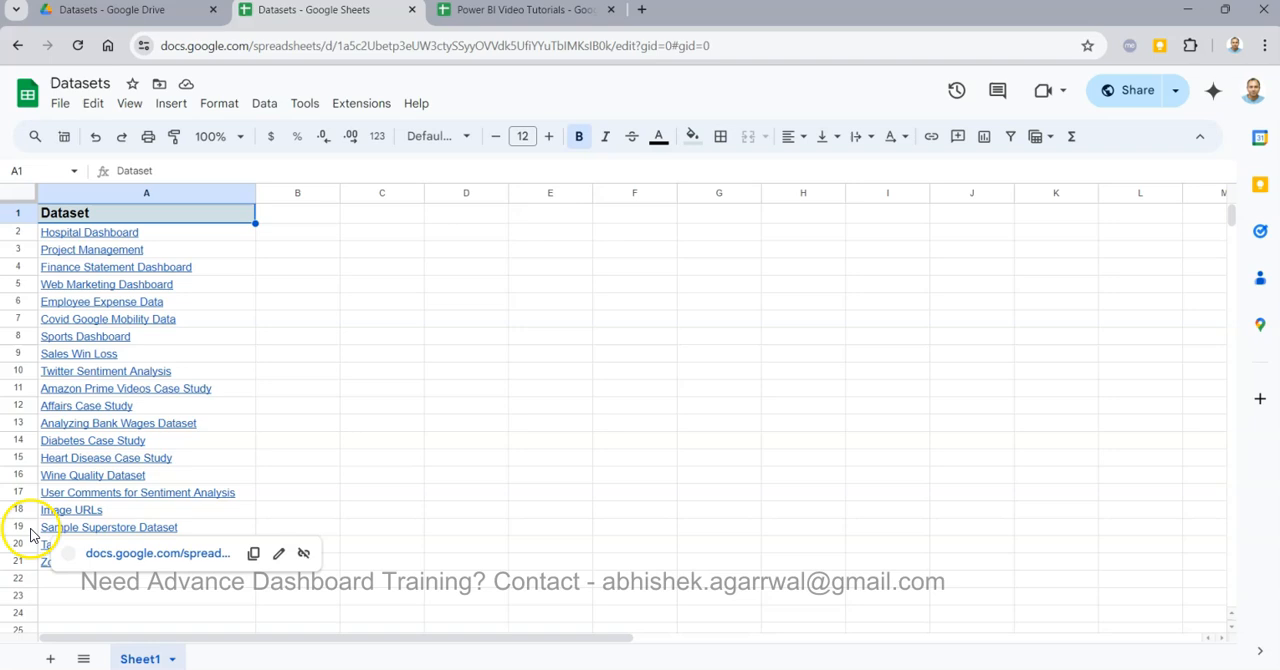
# Select the Sample Superstore Dataset row, then switch to the Power BI Video Tutorials spreadsheet.
pyautogui.click(108, 527)
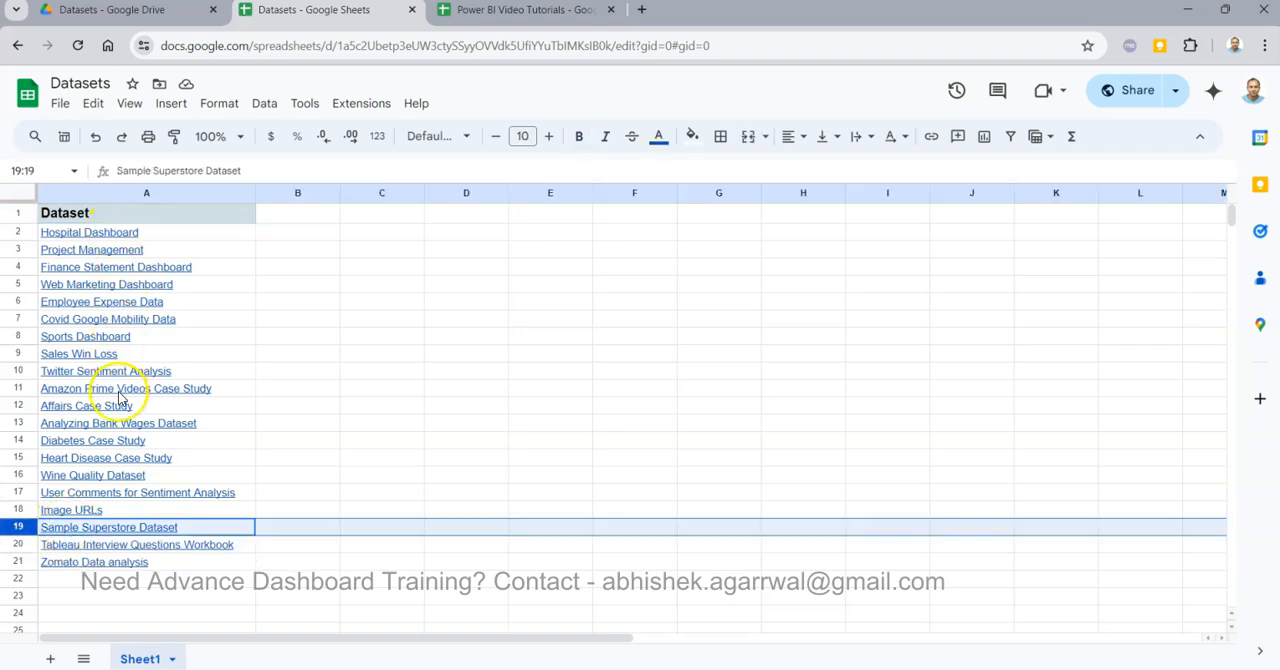
pyautogui.moveTo(359, 473)
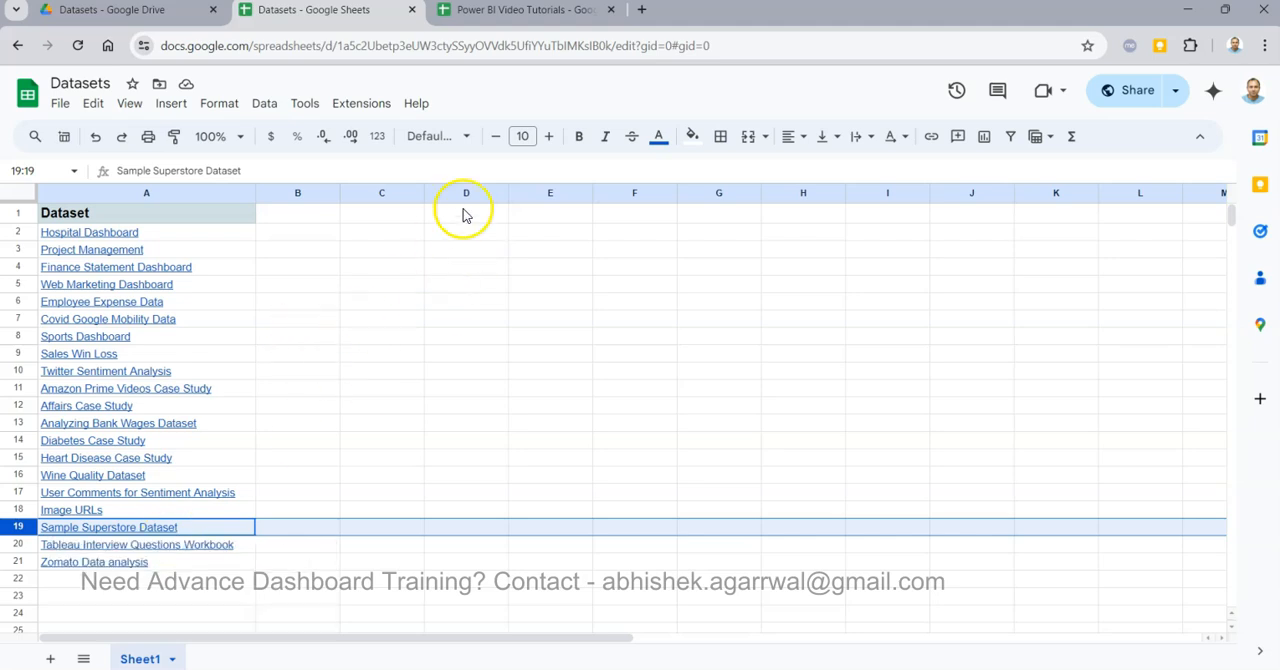
pyautogui.click(520, 9)
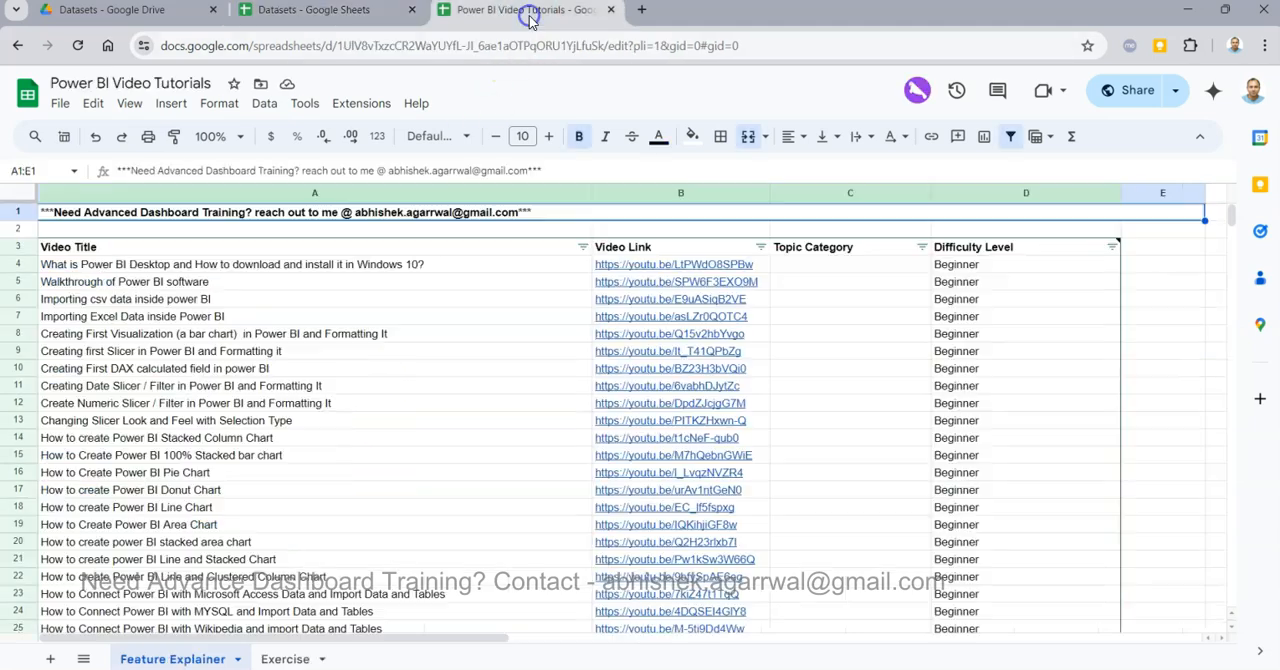
pyautogui.moveTo(430, 390)
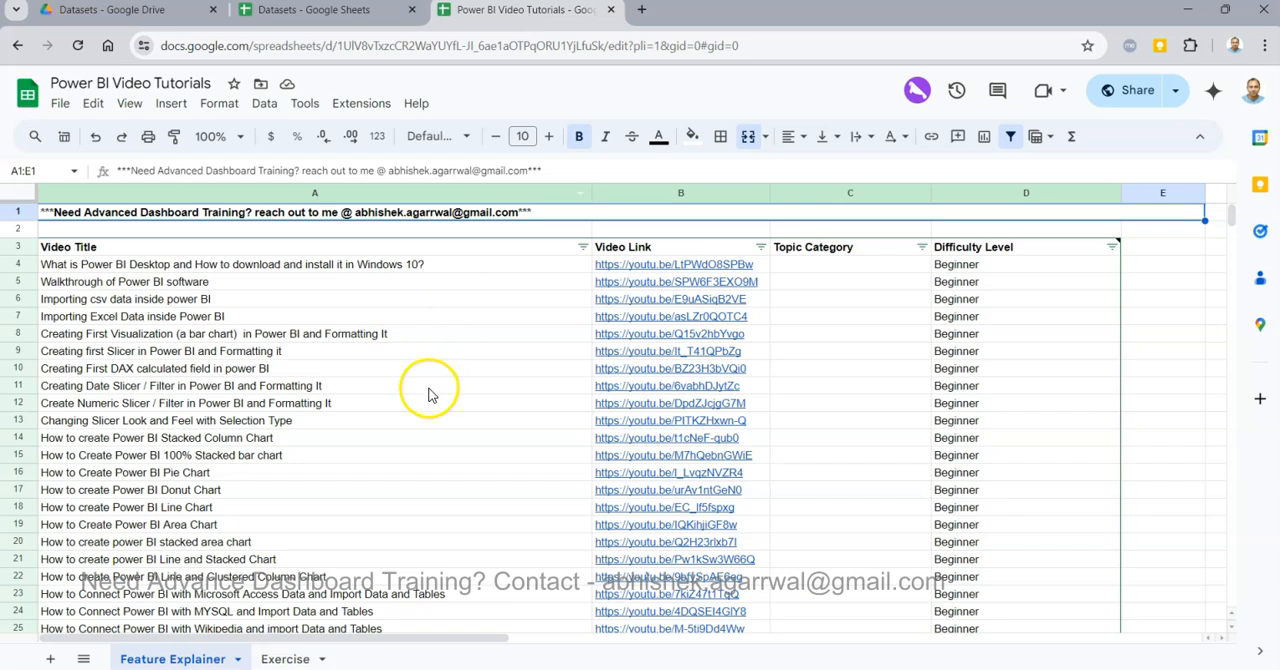
pyautogui.moveTo(473, 348)
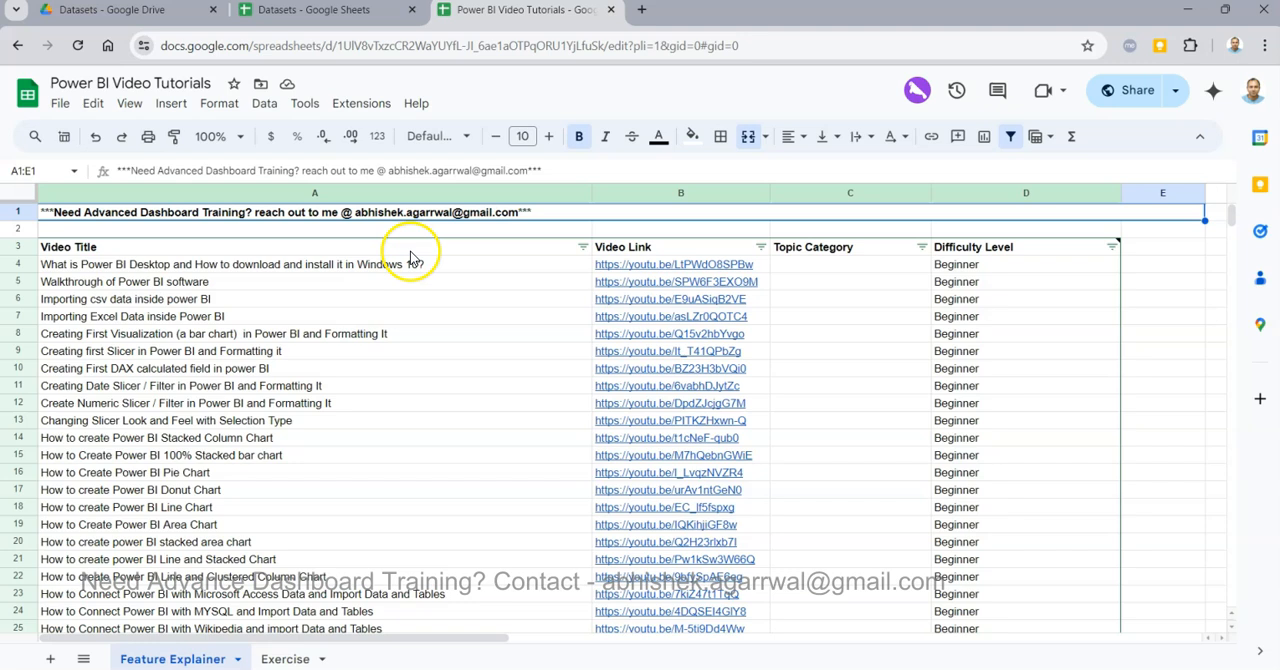
pyautogui.moveTo(358, 276)
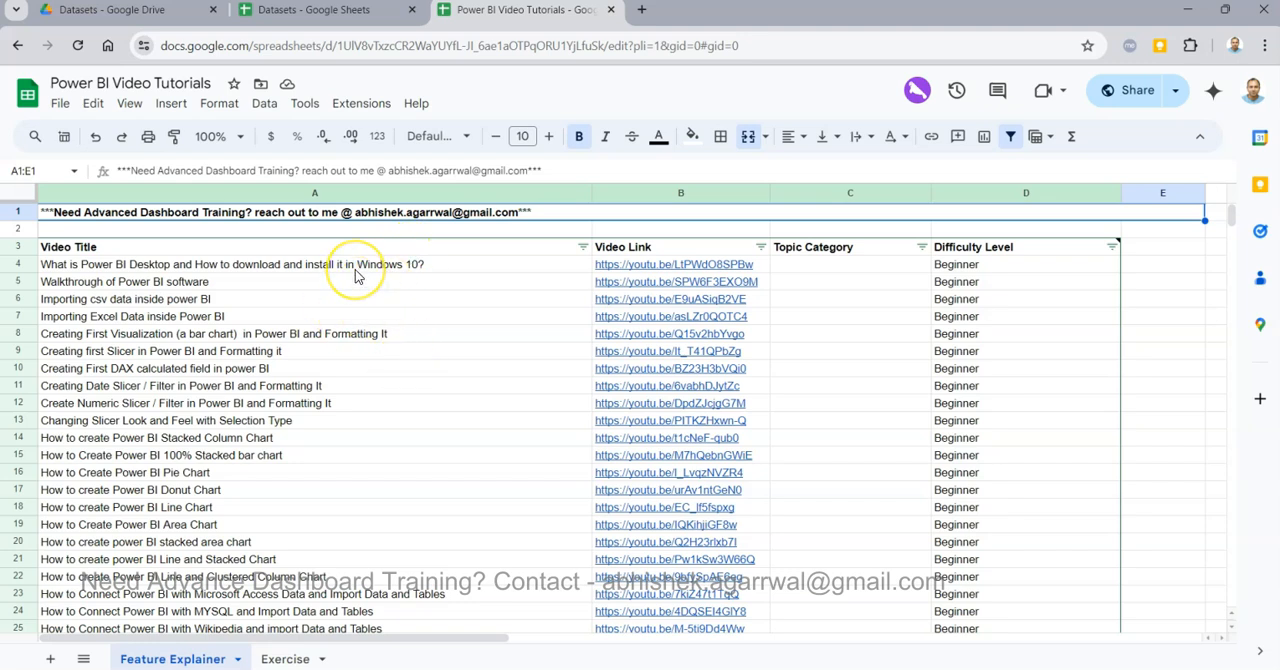
pyautogui.moveTo(357, 270)
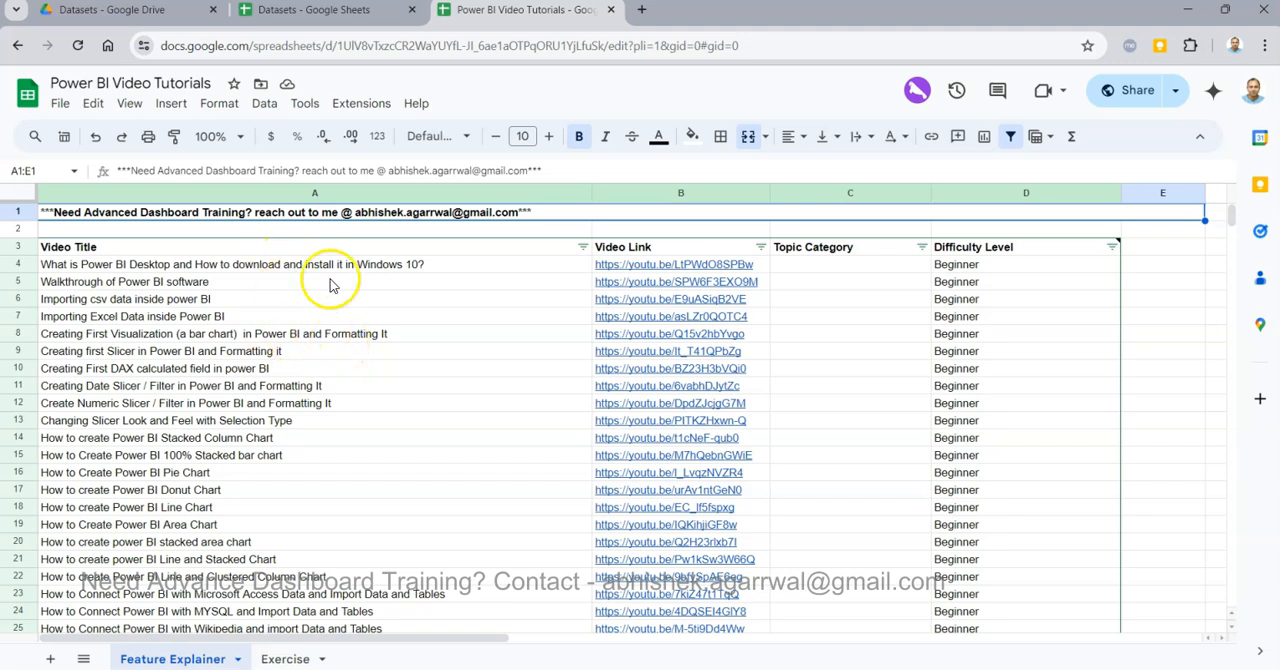
pyautogui.moveTo(263, 432)
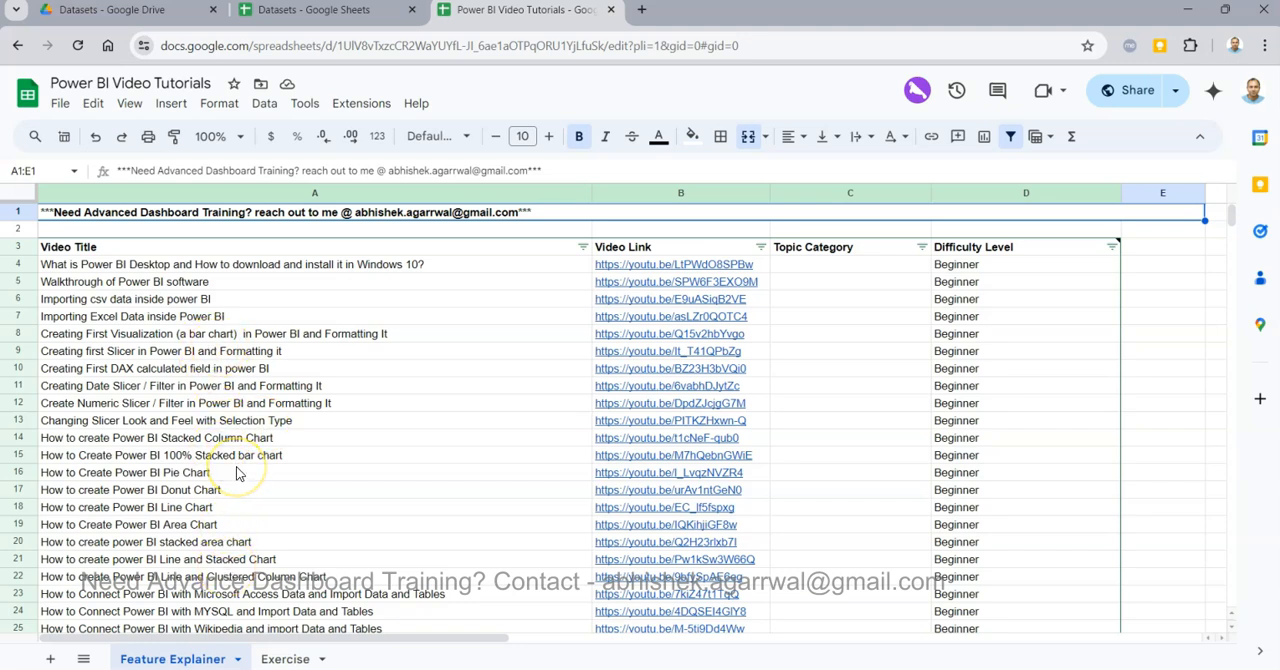
pyautogui.moveTo(358, 333)
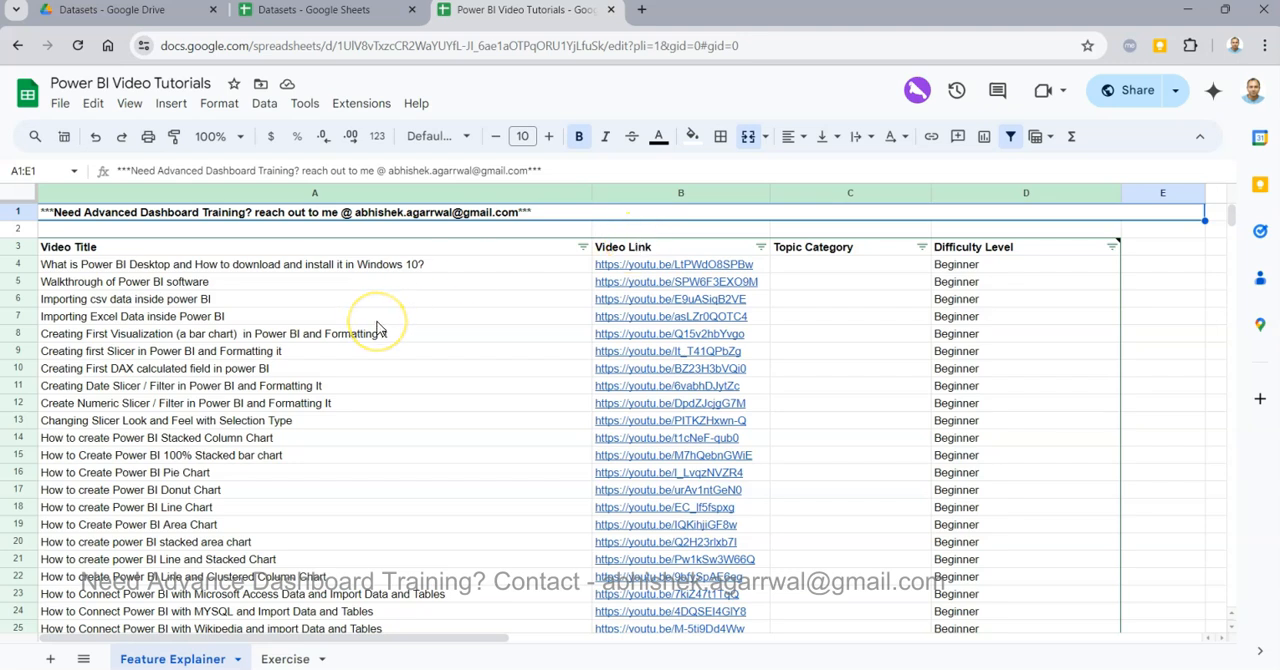
pyautogui.moveTo(377, 322)
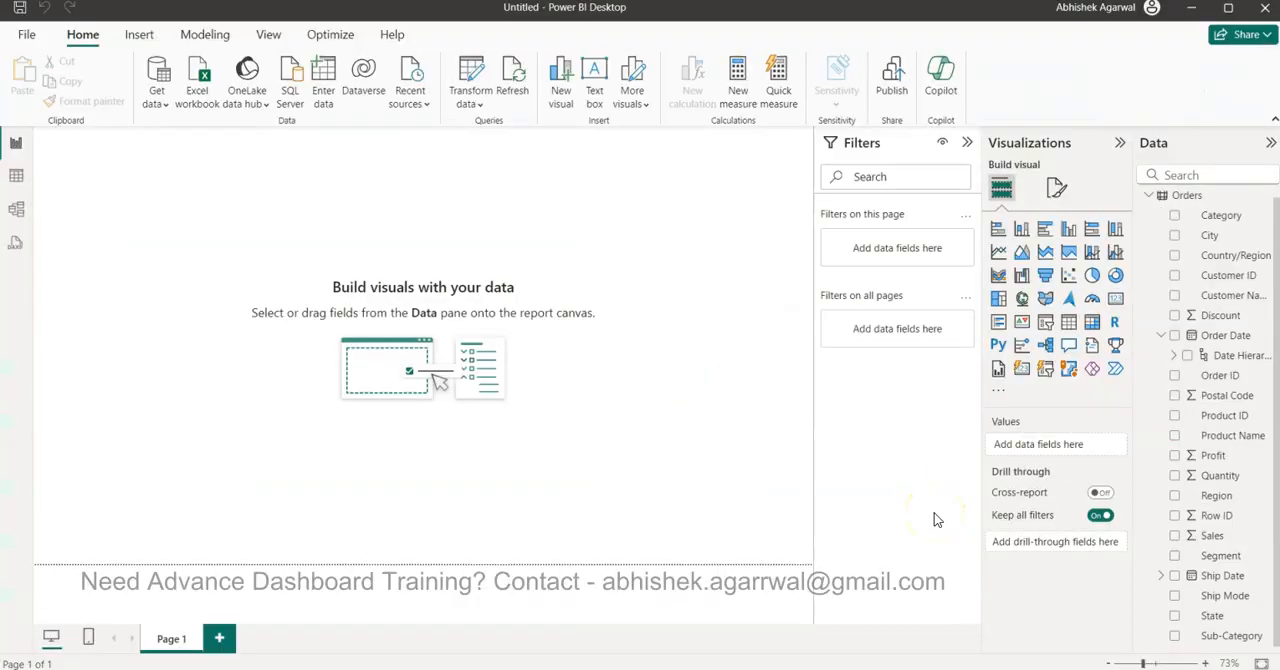
pyautogui.moveTo(862, 505)
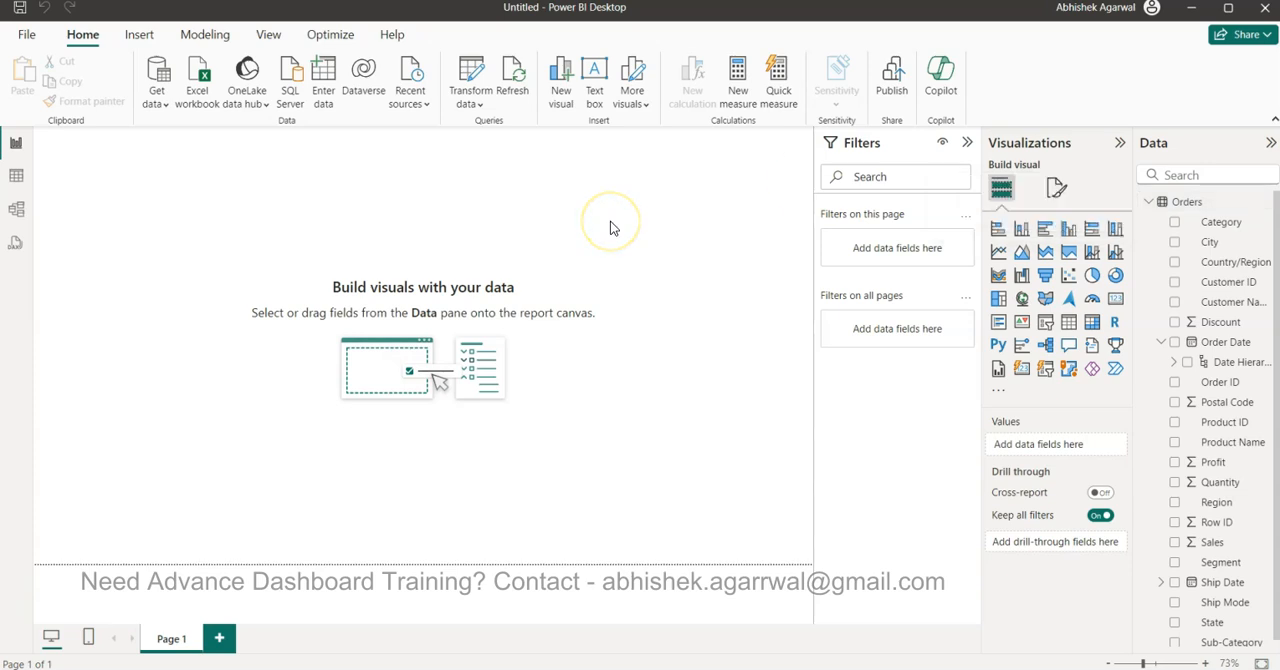
pyautogui.moveTo(611, 226)
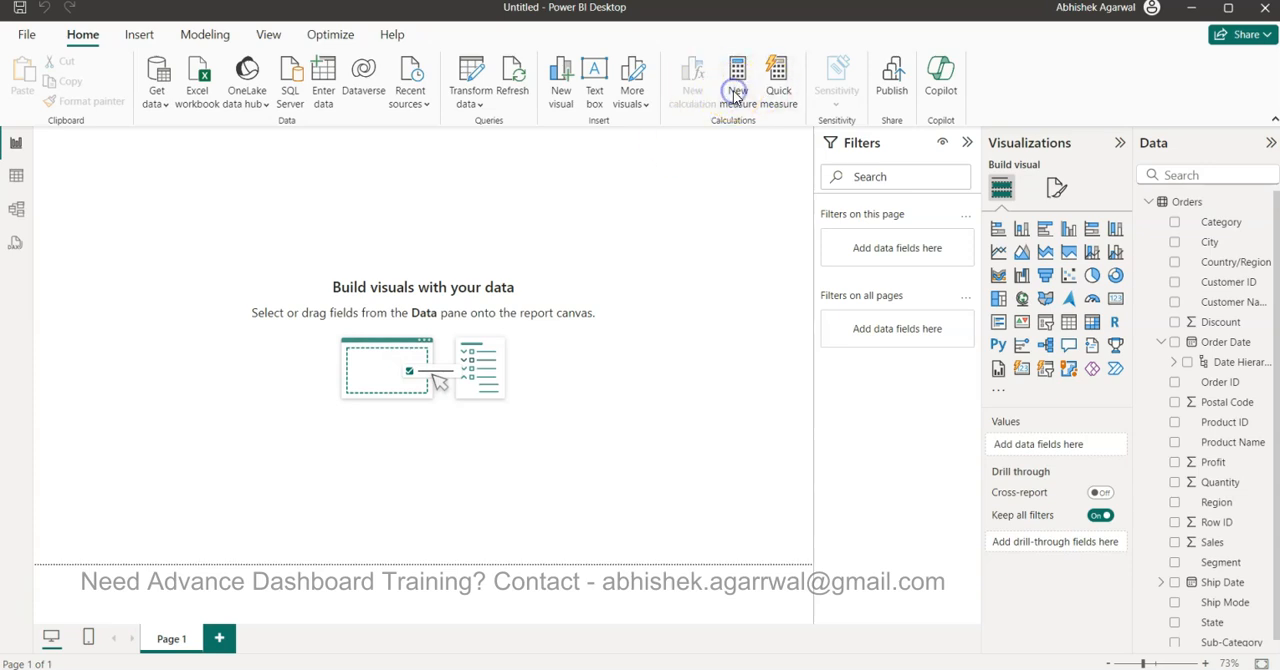
# Start a new measure in the Orders report, then dismiss the empty measure.
pyautogui.click(734, 75)
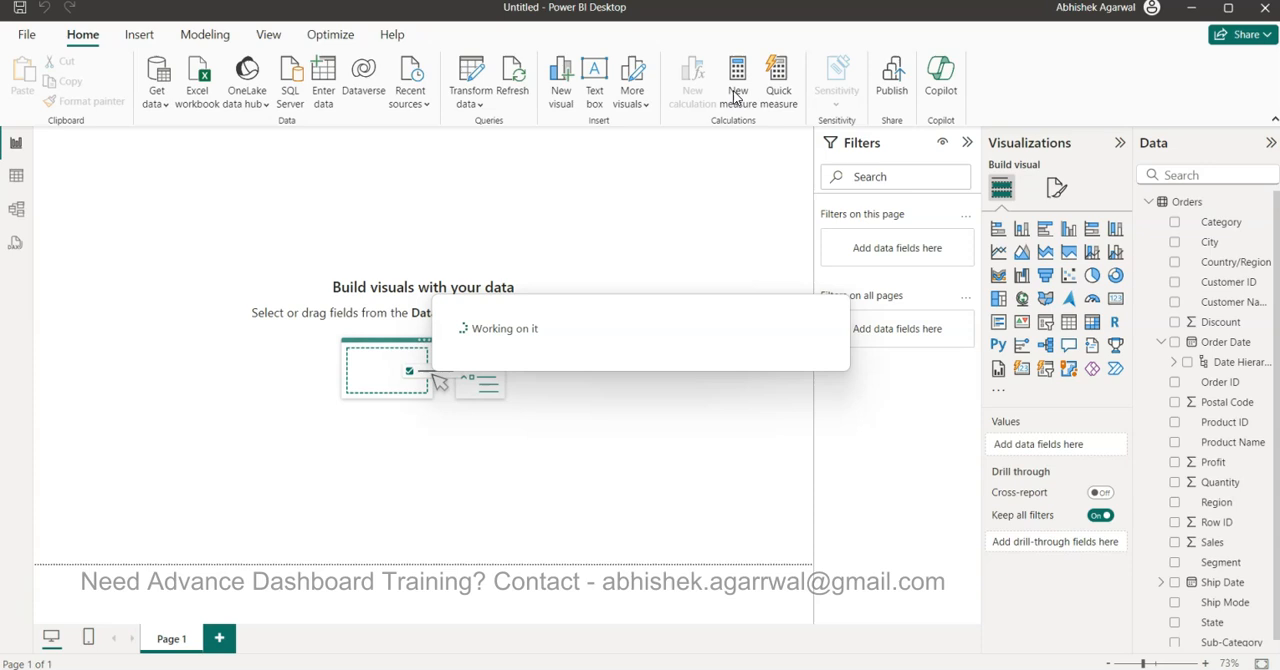
pyautogui.click(737, 77)
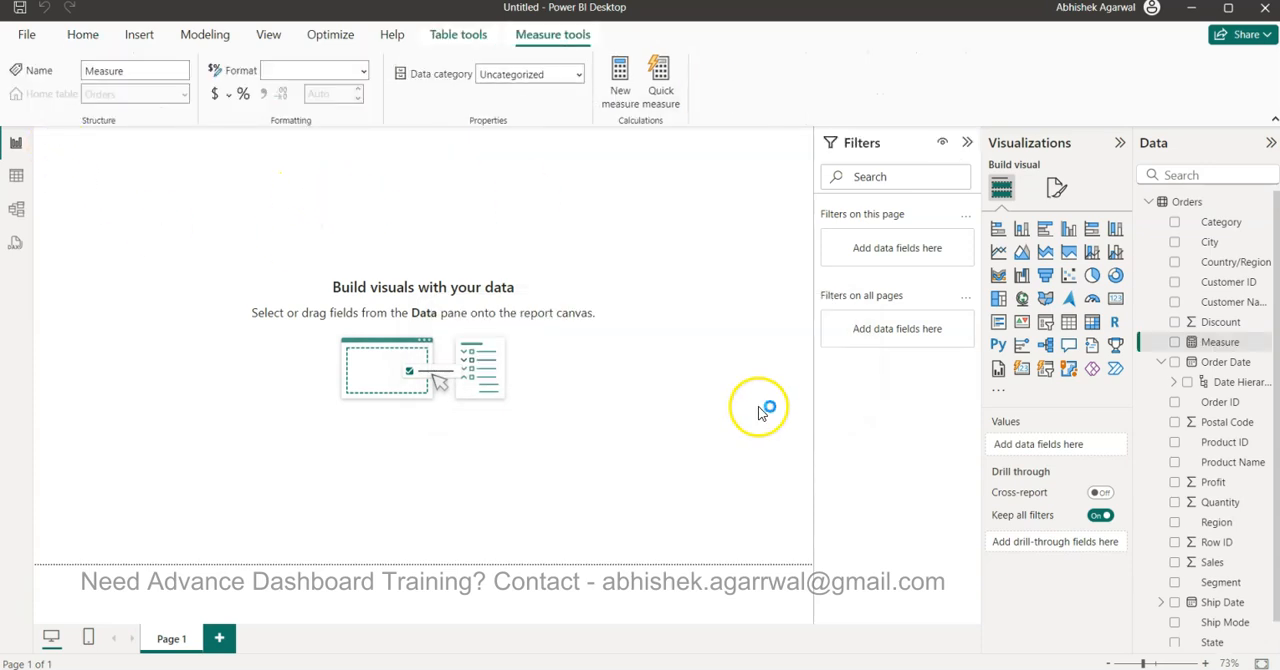
pyautogui.click(1186, 201)
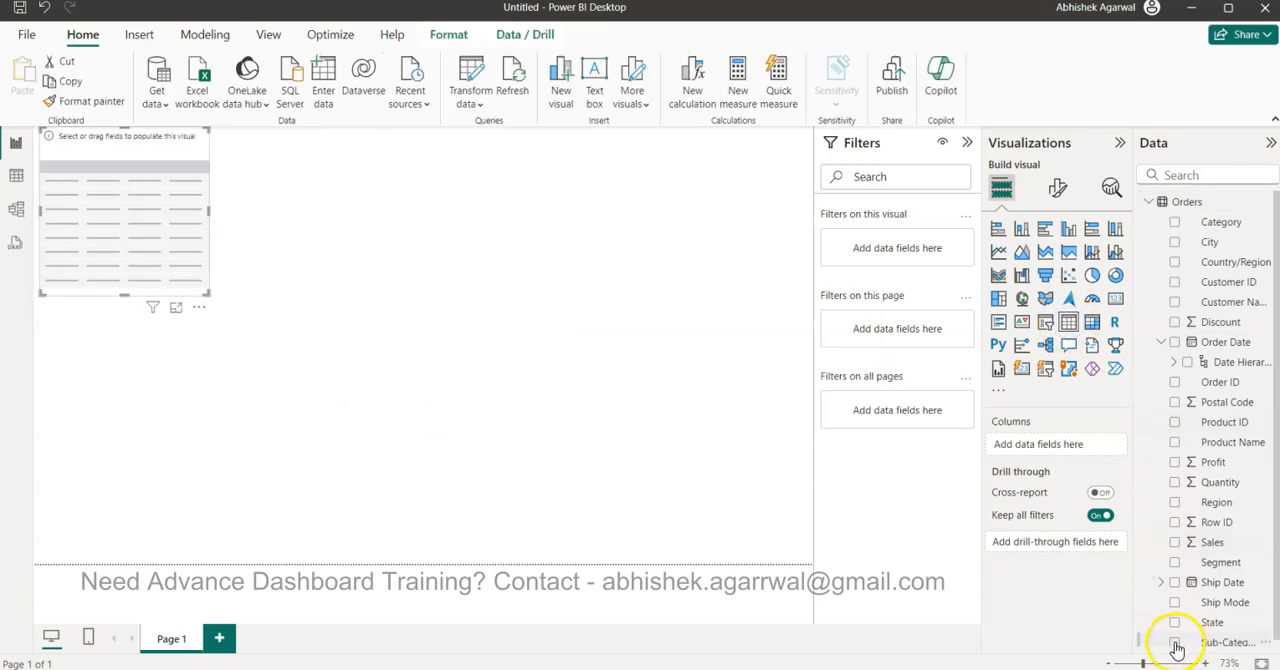
# Build a table of Sub-Category with Latest Order Date, dismissing battery notifications.
pyautogui.click(1175, 642)
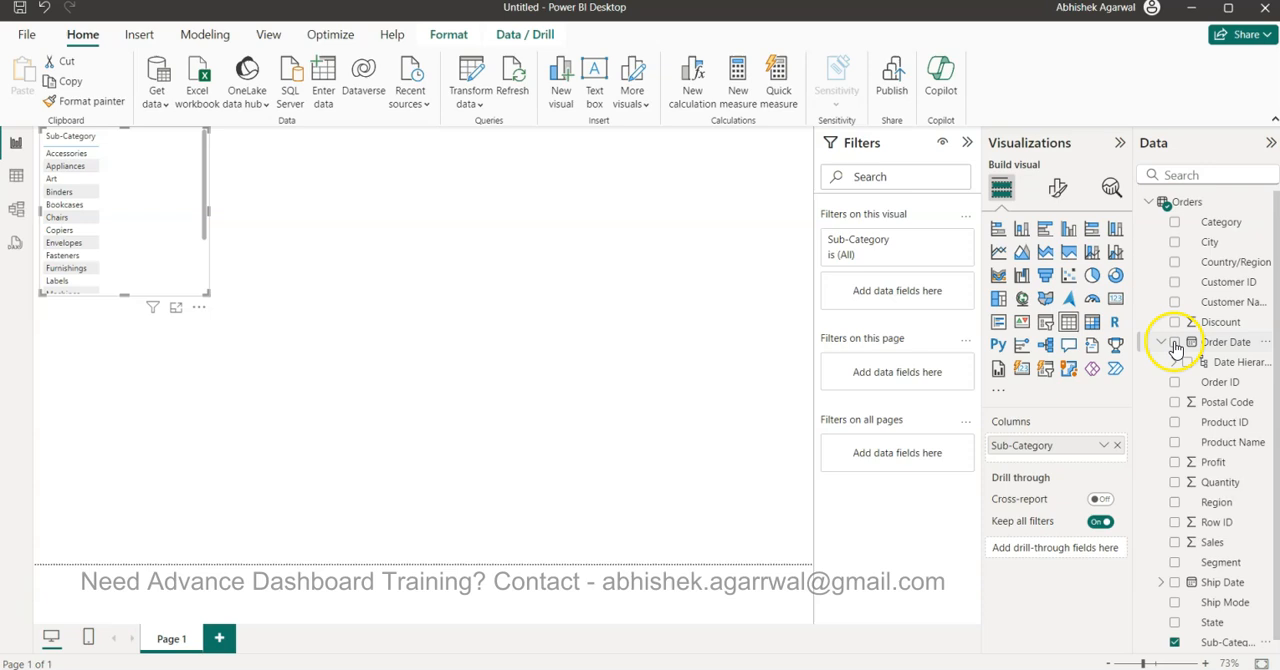
pyautogui.click(1162, 342)
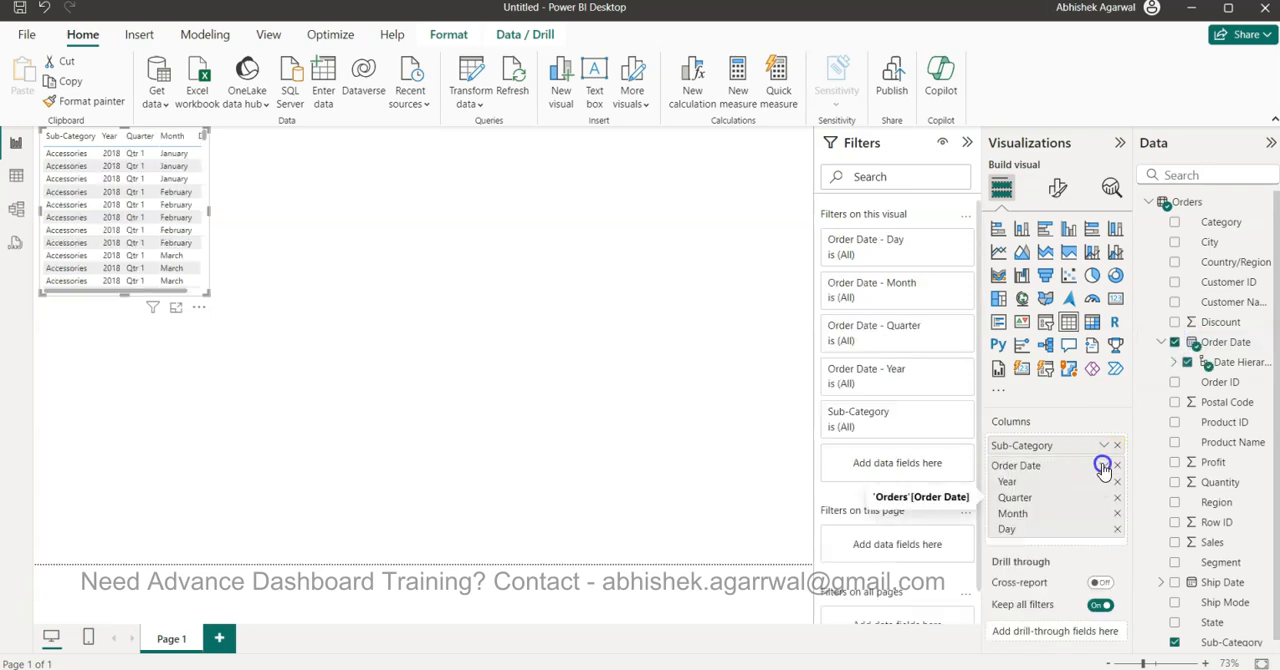
pyautogui.click(1104, 465)
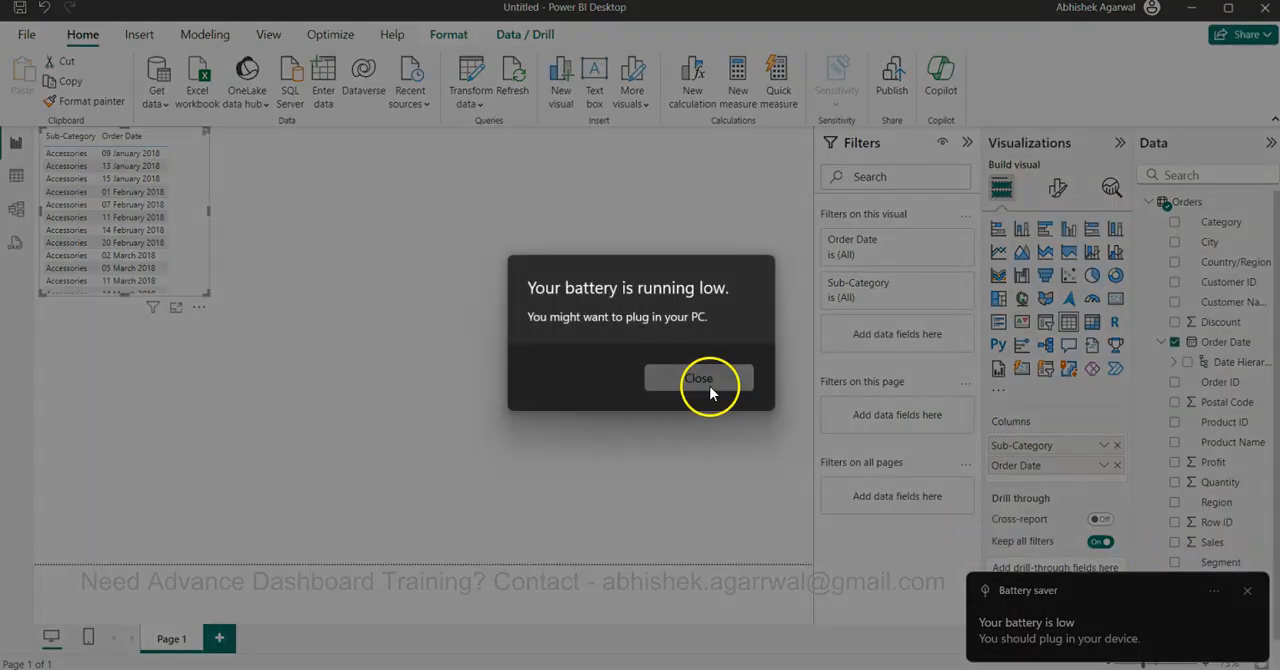
pyautogui.click(699, 378)
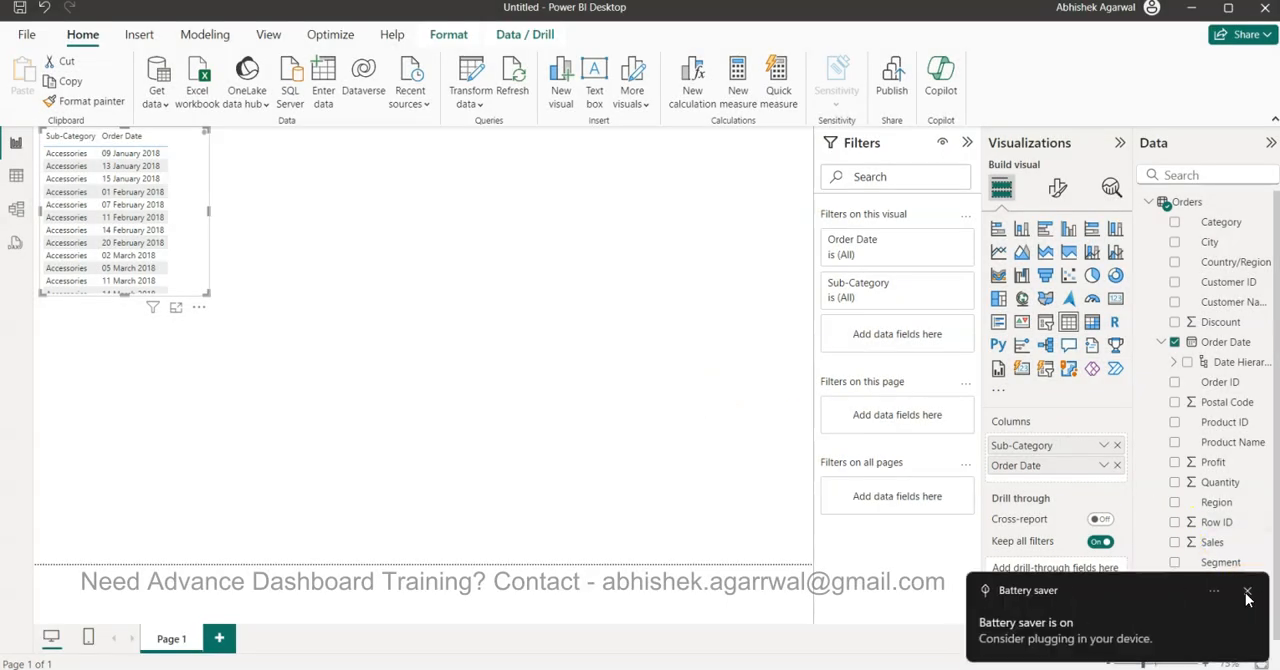
pyautogui.click(1247, 591)
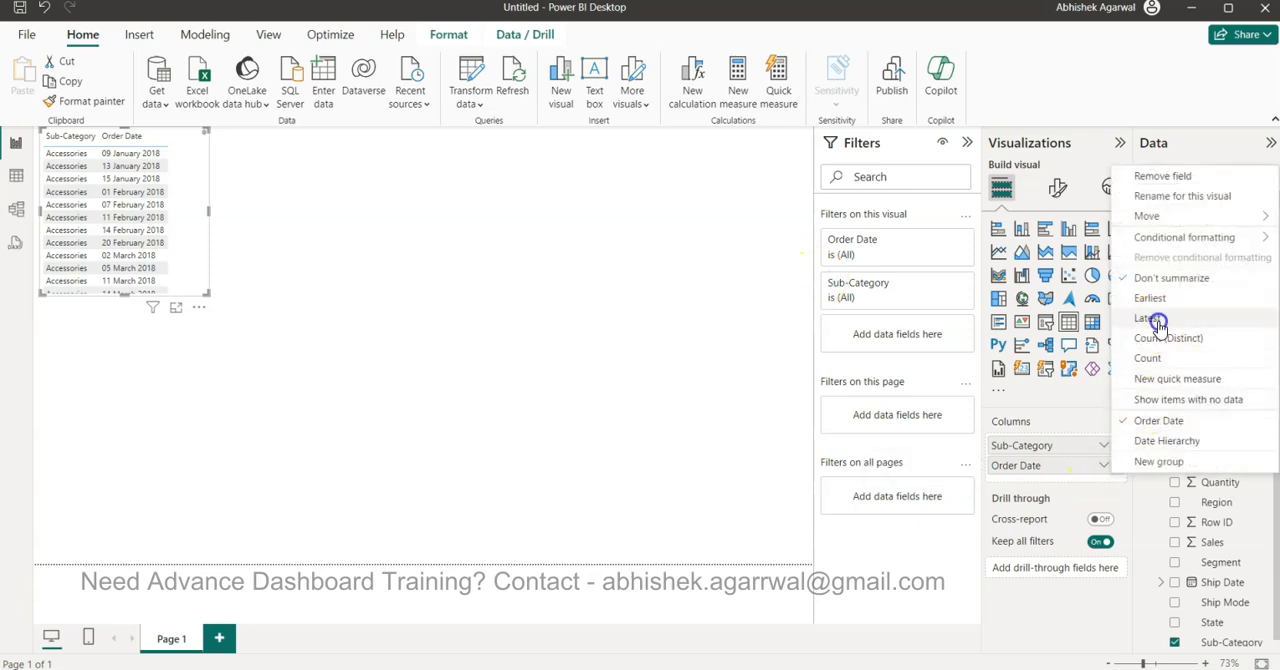
pyautogui.click(1149, 317)
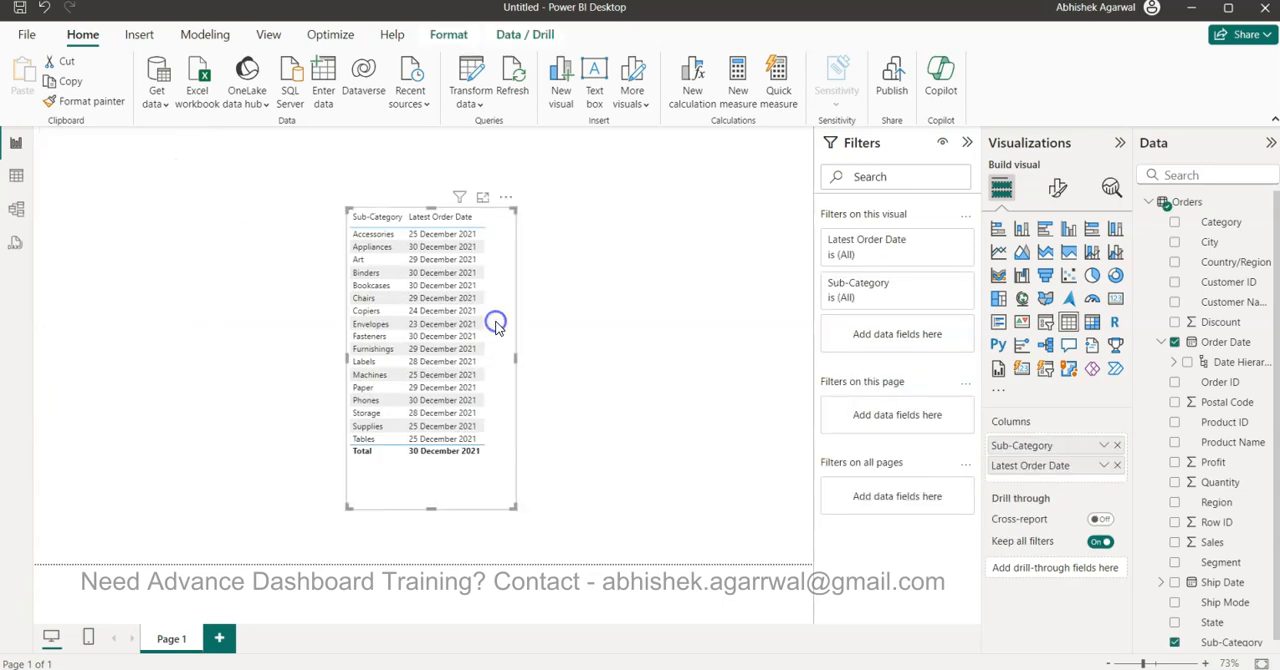
pyautogui.moveTo(513, 358)
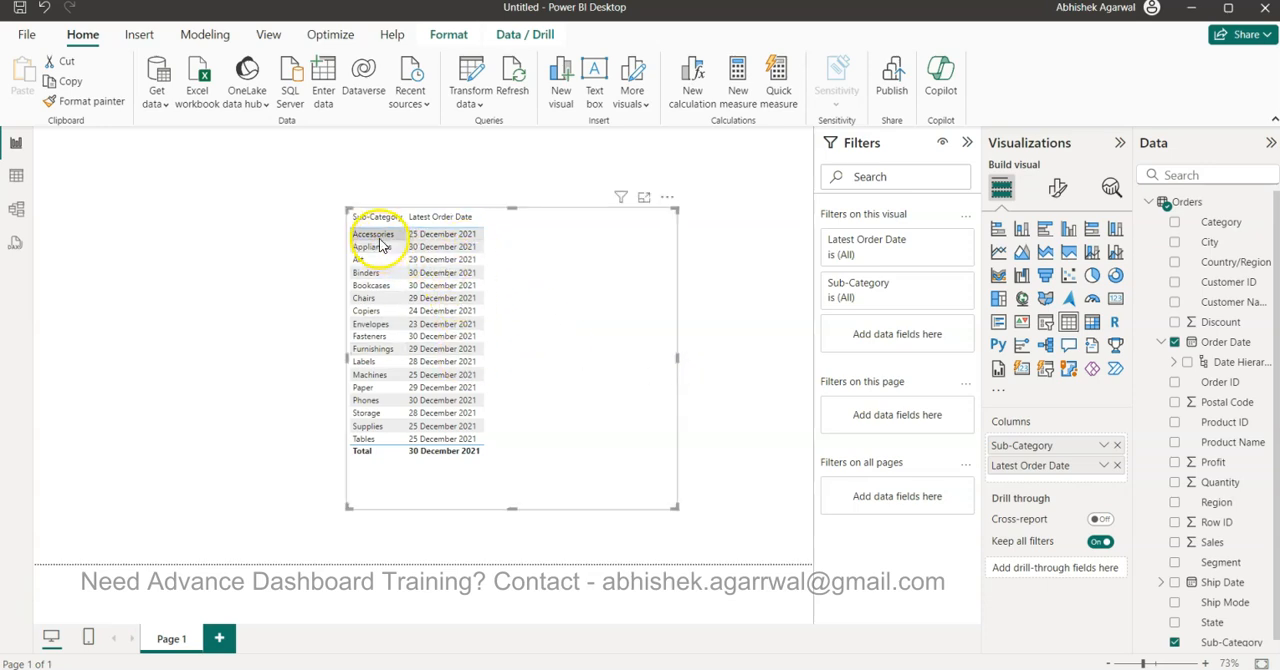
pyautogui.moveTo(385, 247)
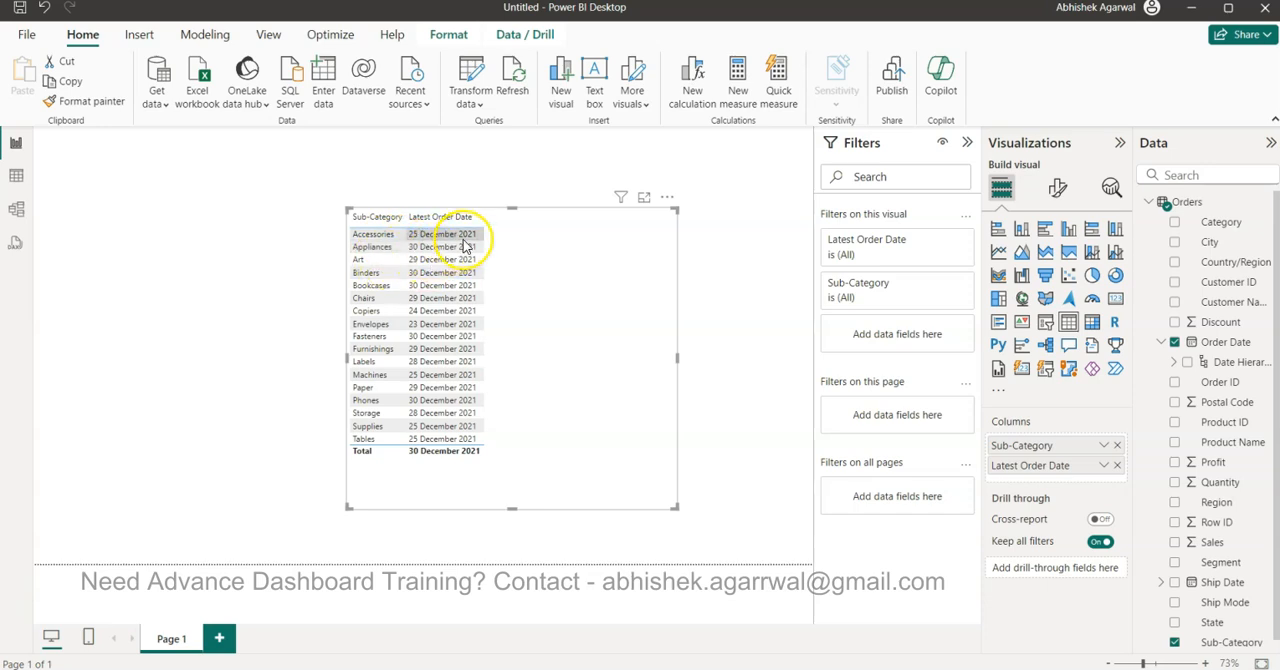
pyautogui.moveTo(580, 305)
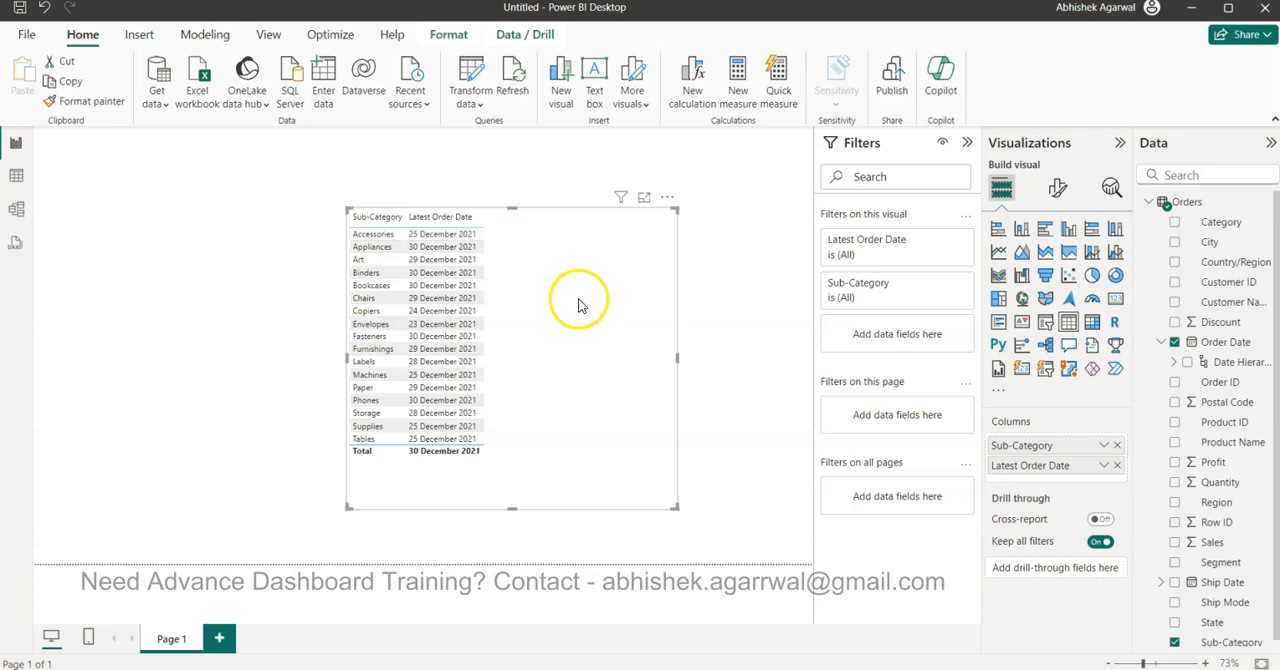
pyautogui.moveTo(540, 322)
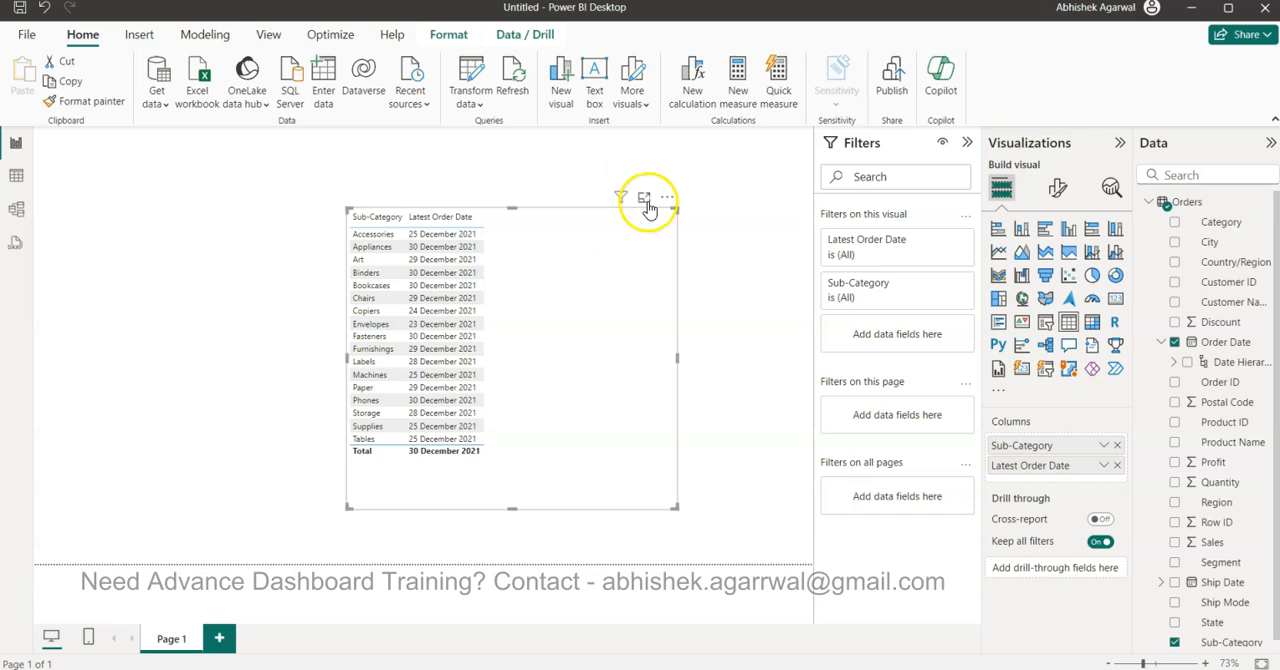
pyautogui.moveTo(740, 90)
pyautogui.write('F')
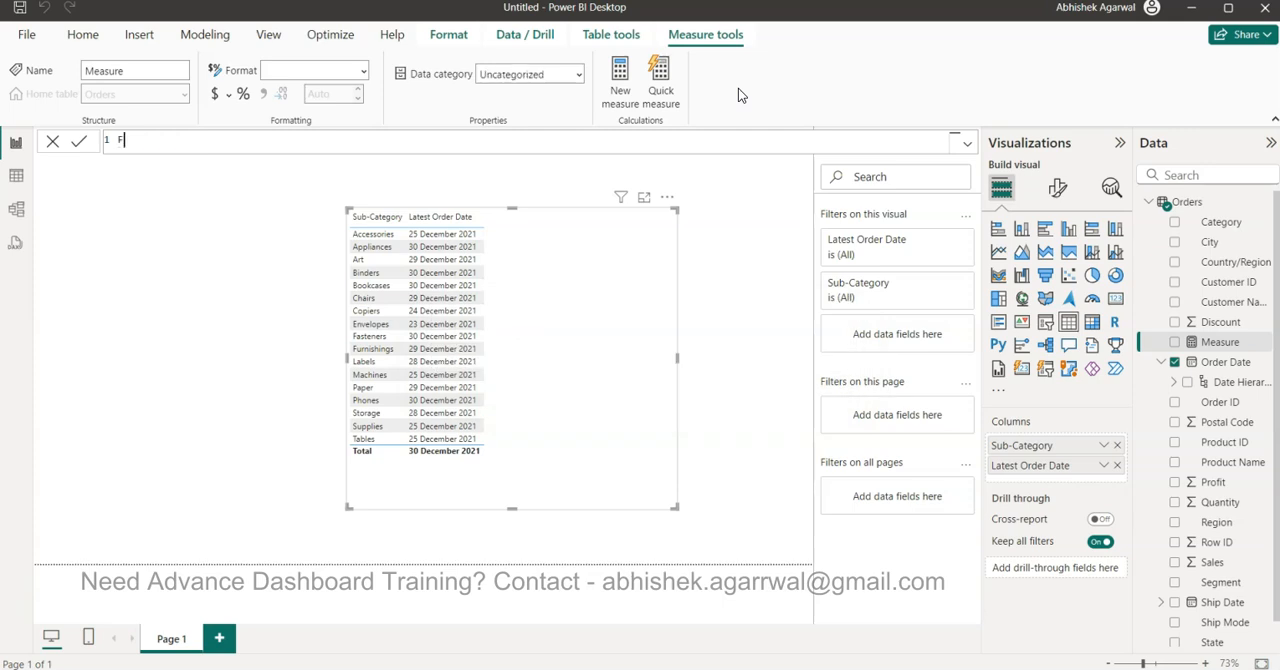
# Create and commit Fixed Latest Date = MAXX(ALL(Orders), MAX(Orders[Order Date].[Date])).
pyautogui.write('ixed Lat')
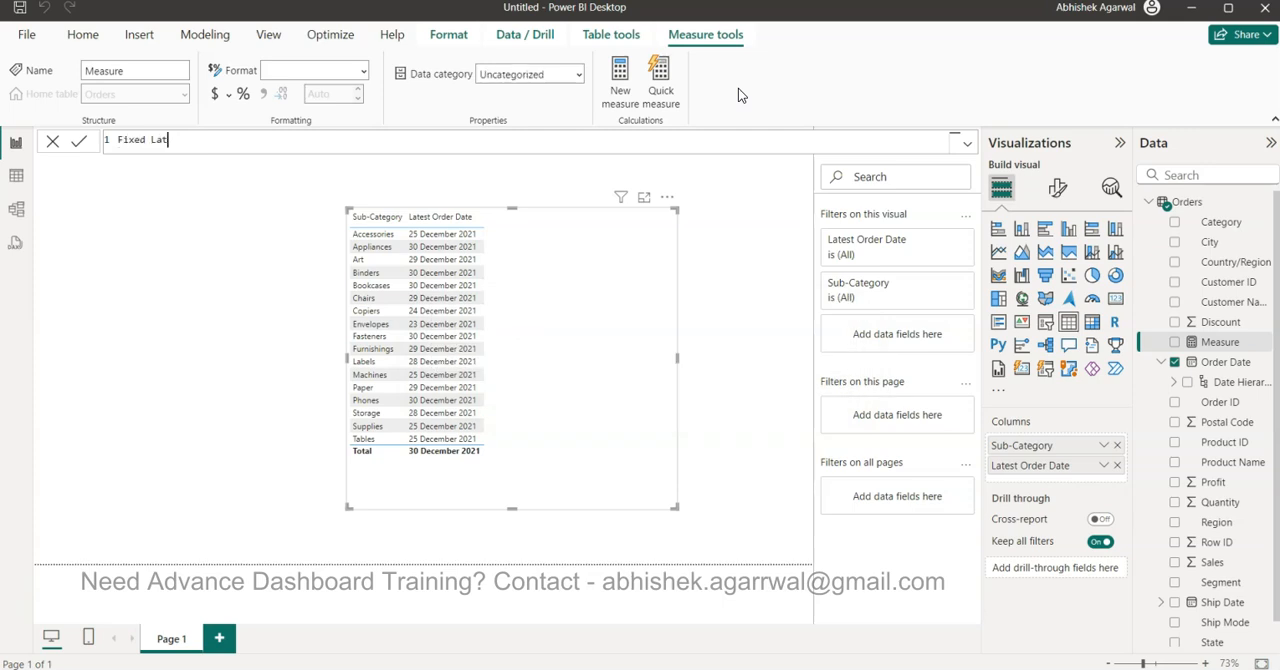
pyautogui.write('est Date =')
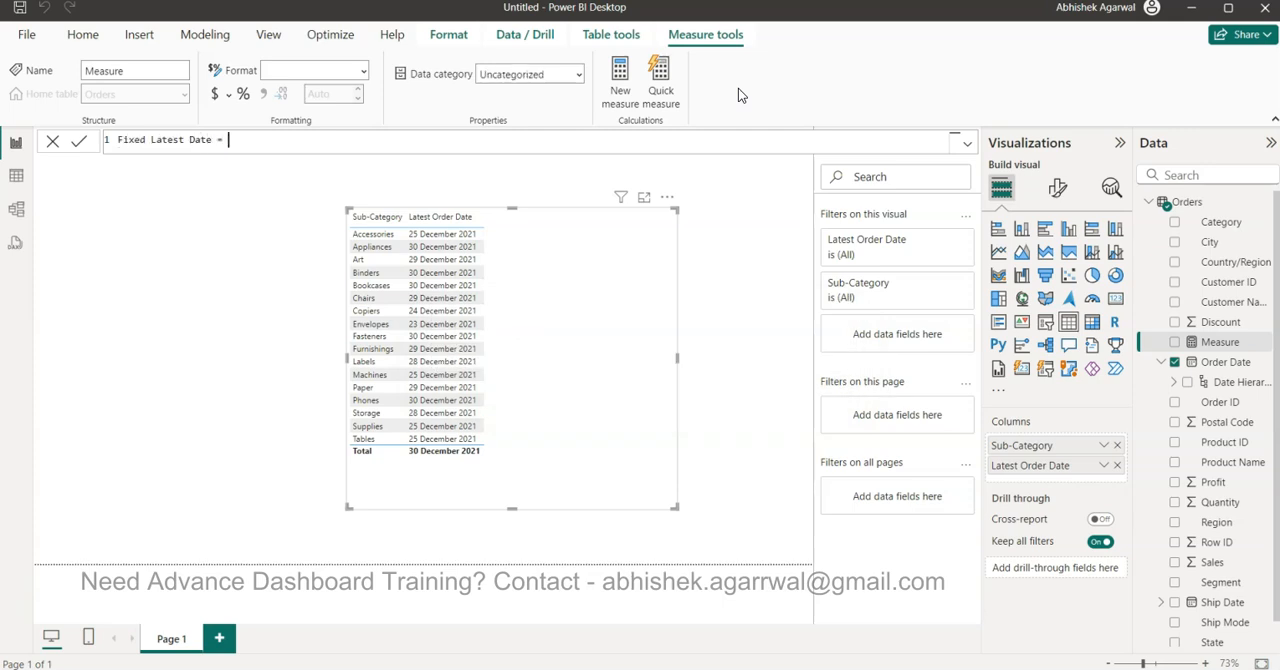
pyautogui.write('MAXX(ALL(Orders')
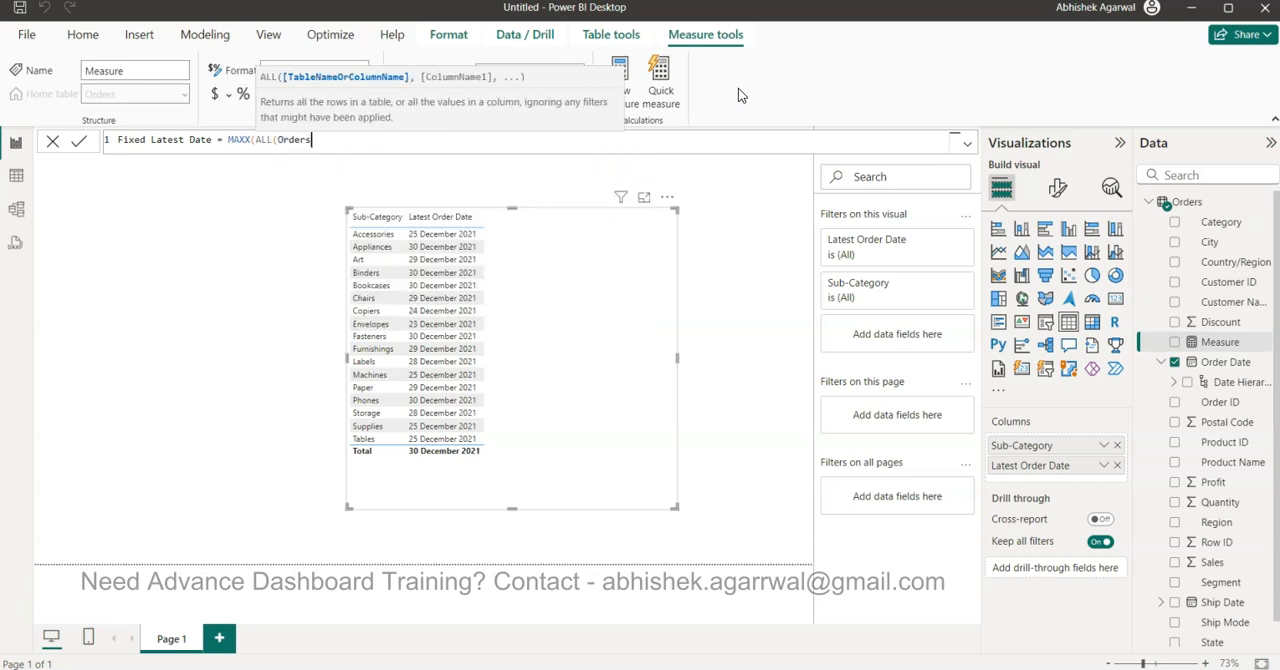
pyautogui.write(',')
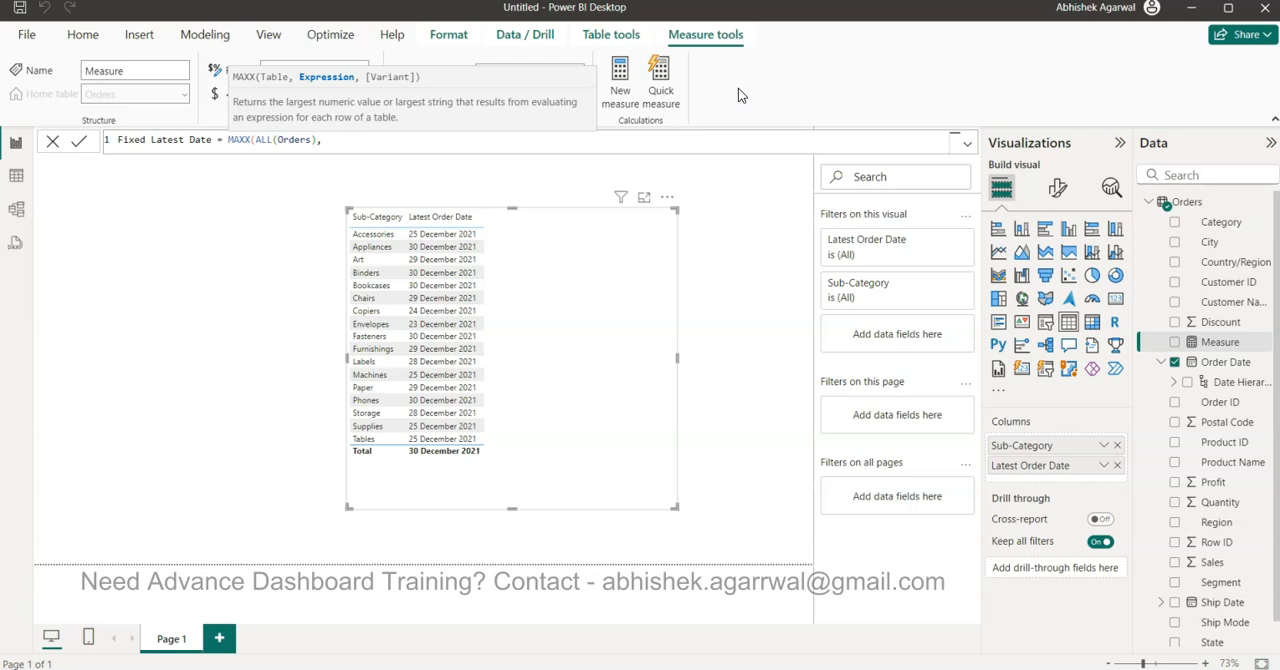
pyautogui.write('MAX')
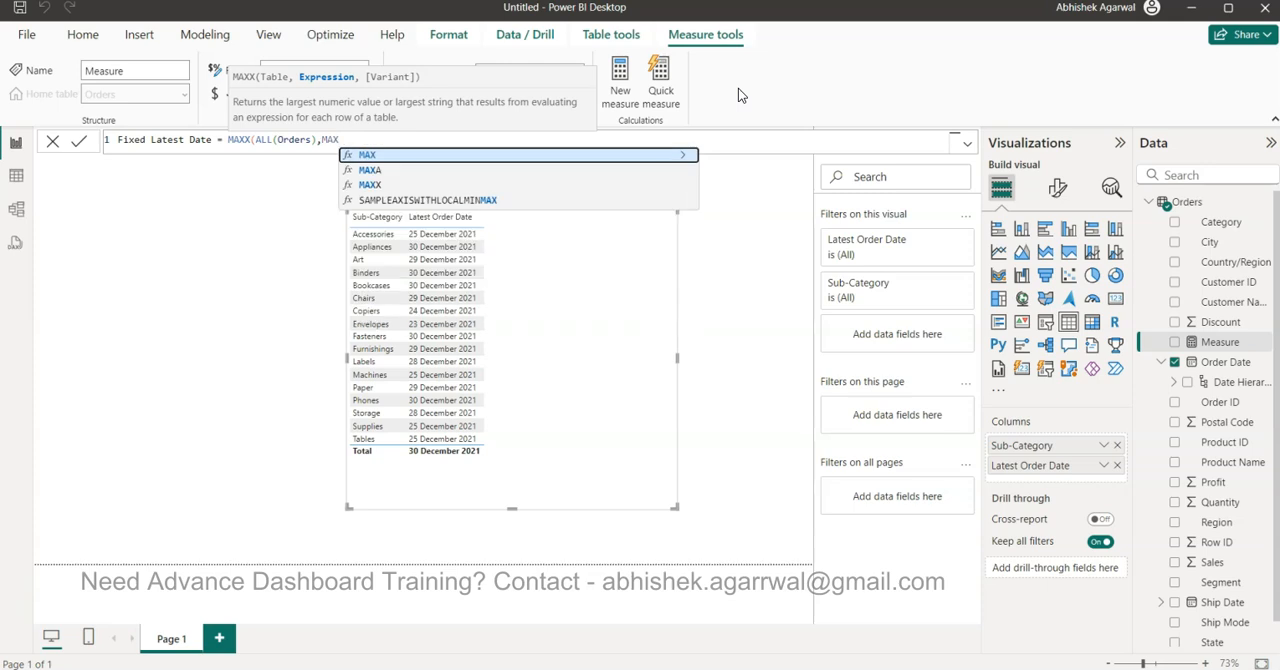
pyautogui.write('(o')
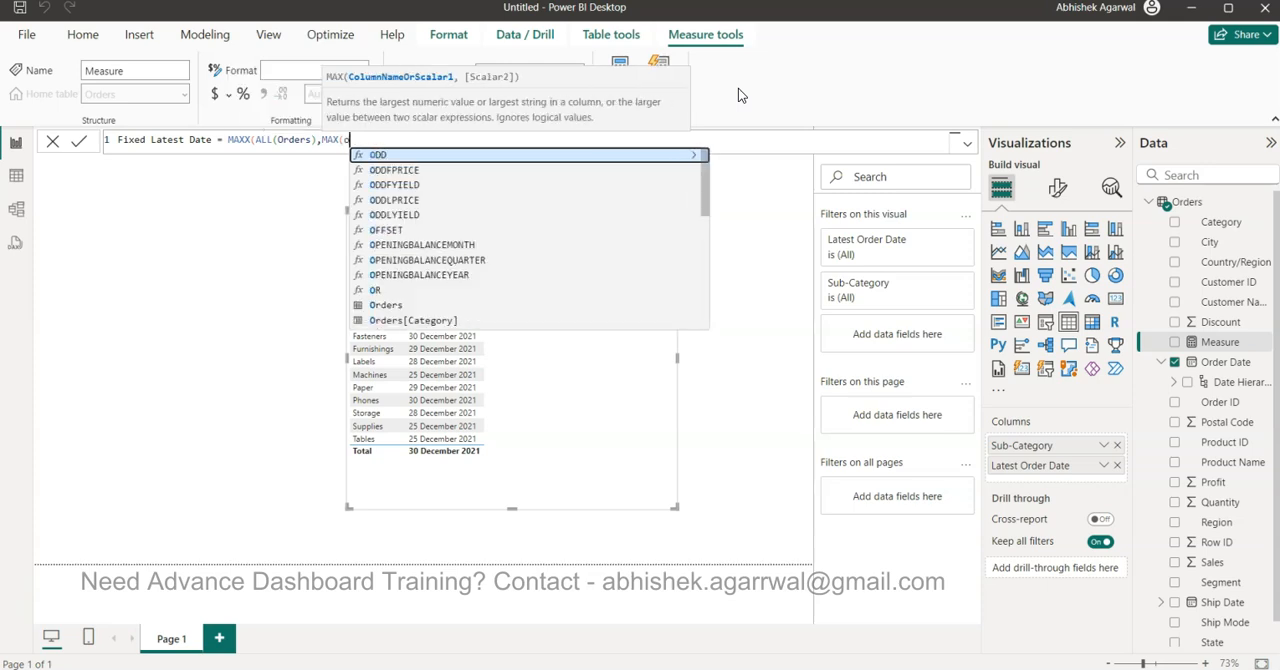
pyautogui.write('rders[Order Date].[Date]))')
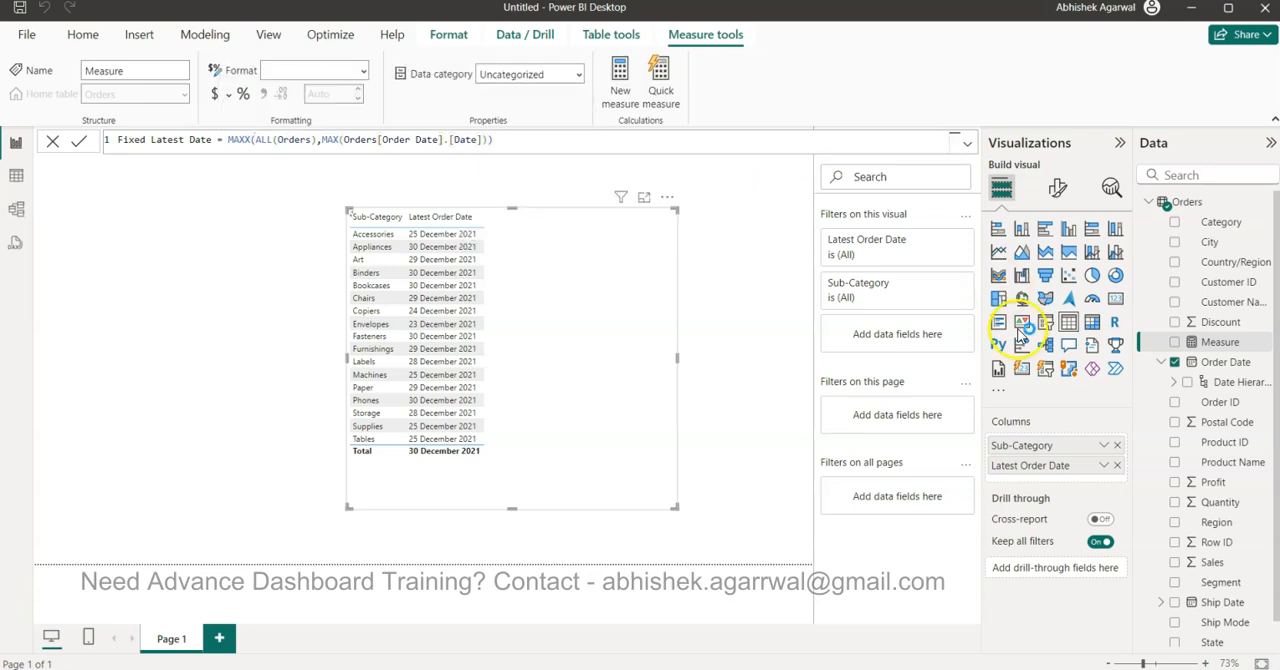
pyautogui.click(1227, 341)
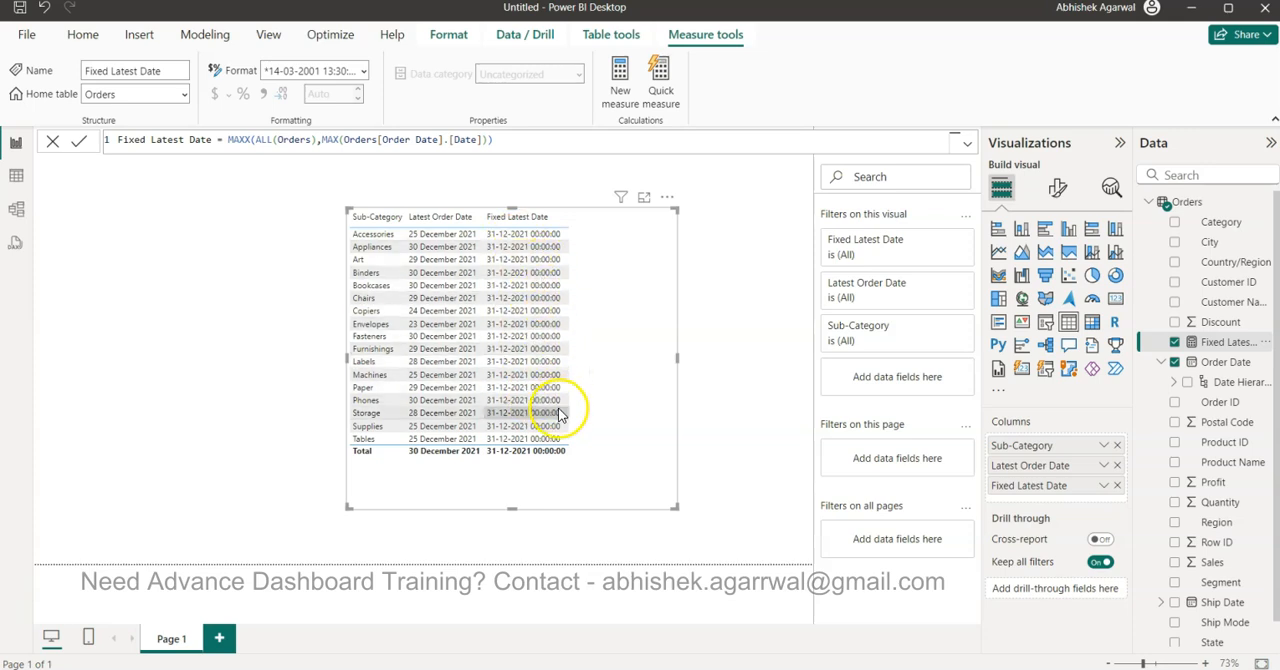
pyautogui.click(667, 197)
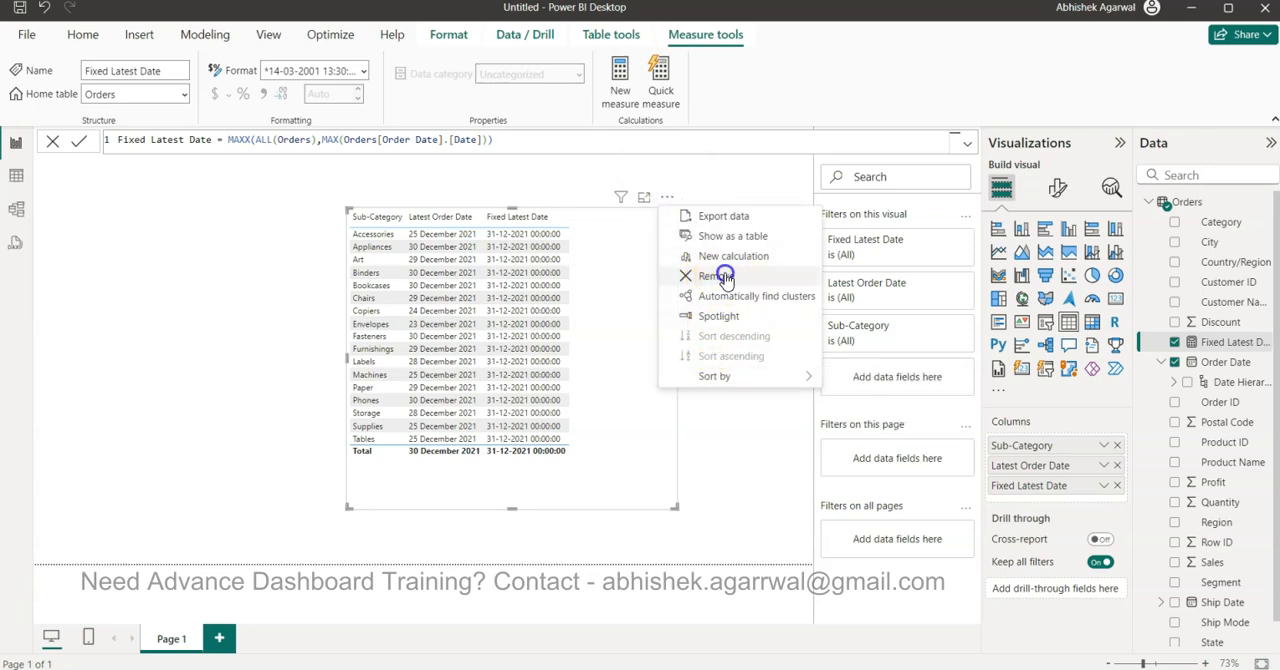
# Delete the table visual from the page and show the Modeling ribbon.
pyautogui.click(714, 275)
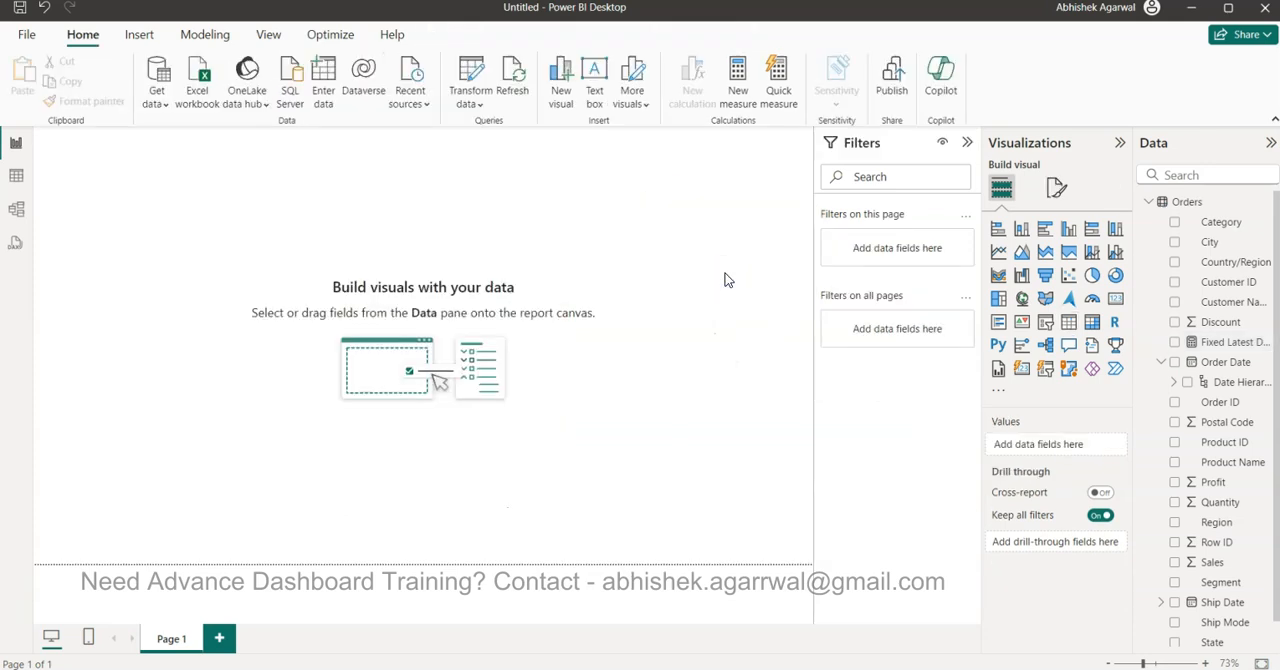
pyautogui.moveTo(1070, 444)
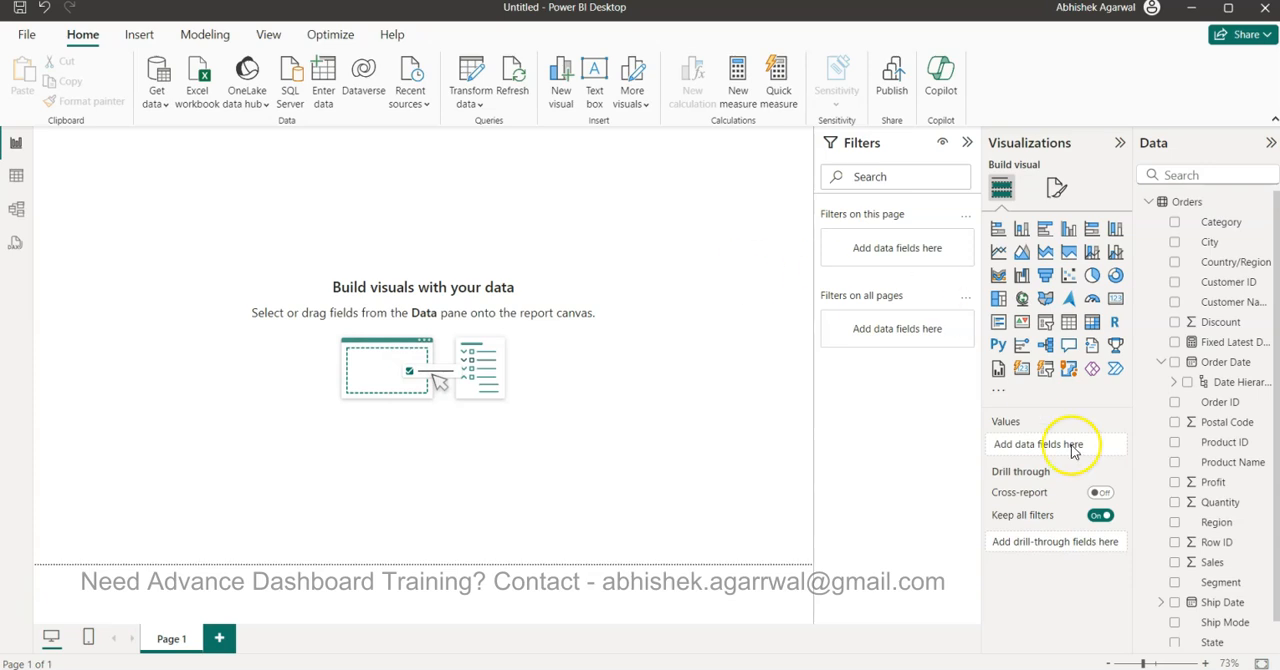
pyautogui.moveTo(738, 118)
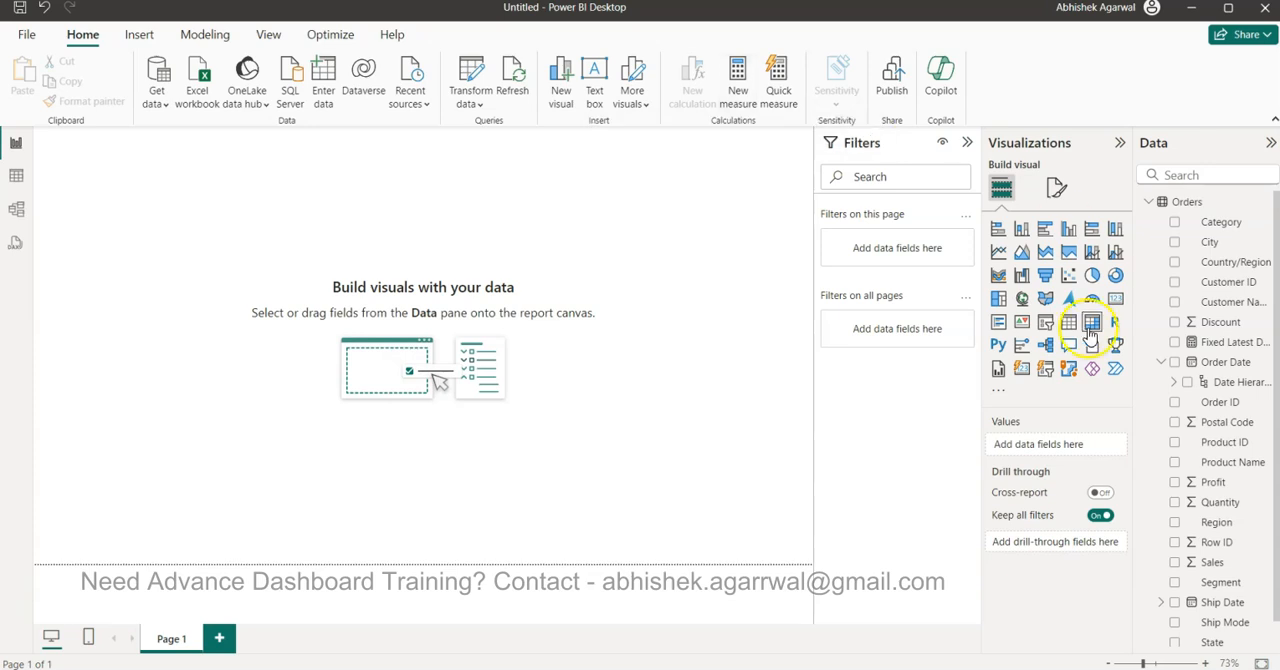
pyautogui.moveTo(157, 75)
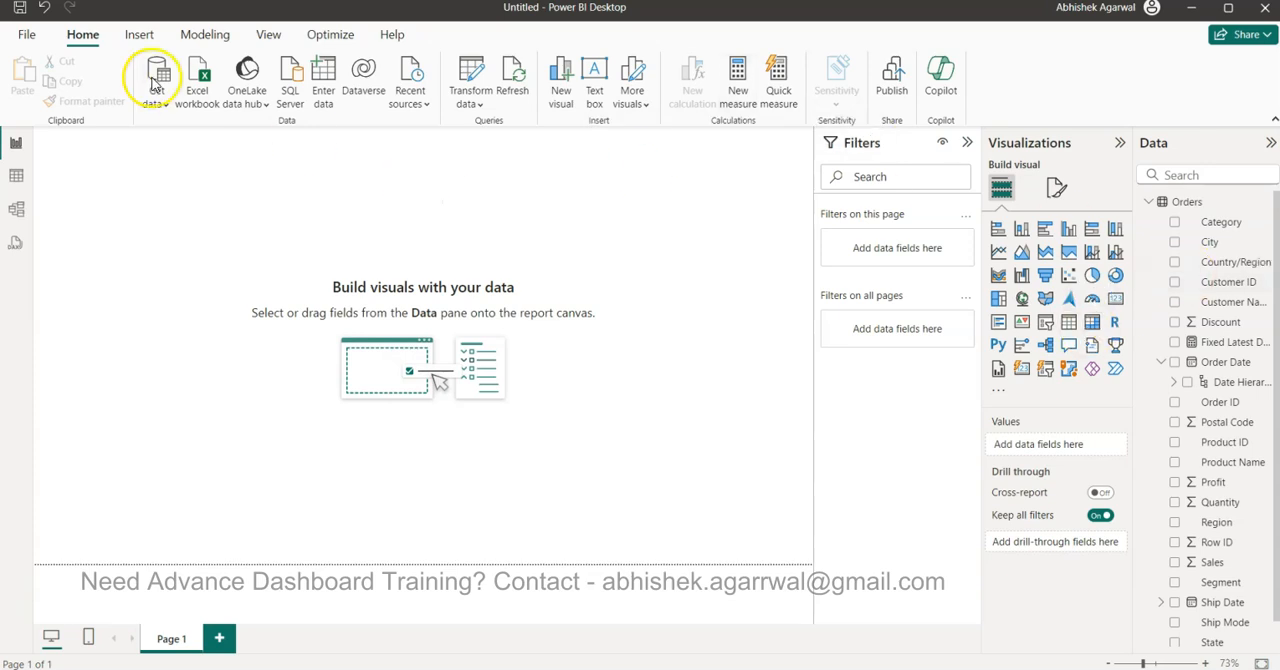
pyautogui.click(205, 34)
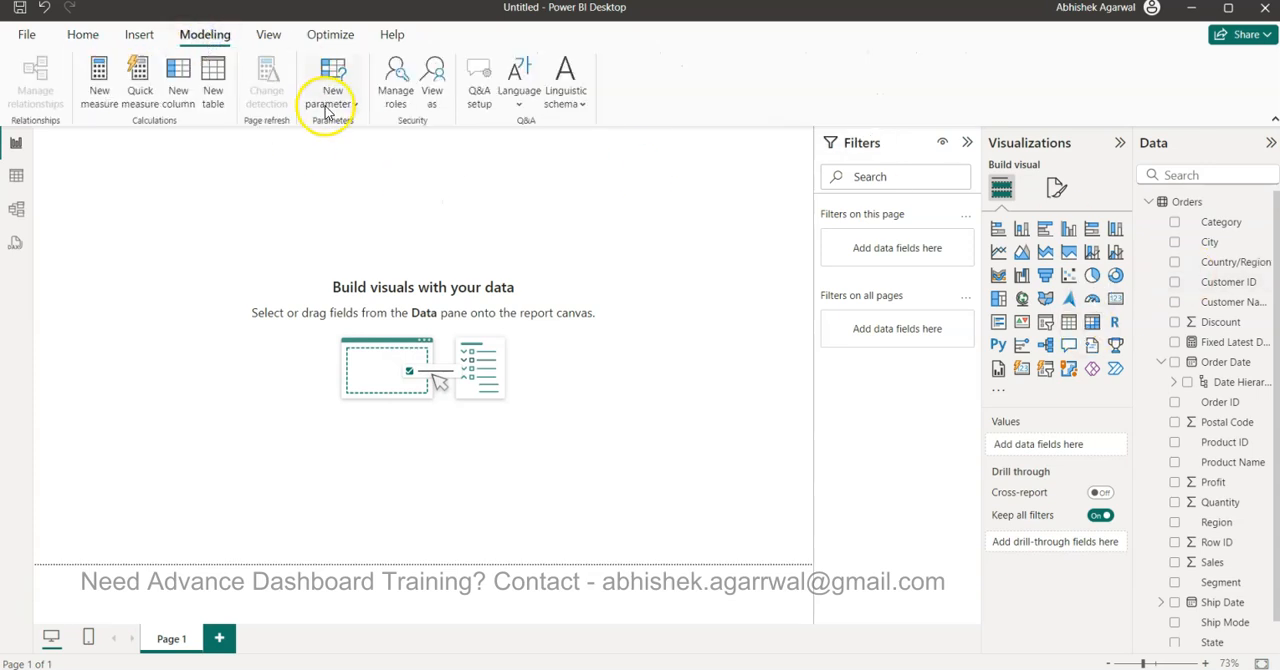
pyautogui.moveTo(335, 140)
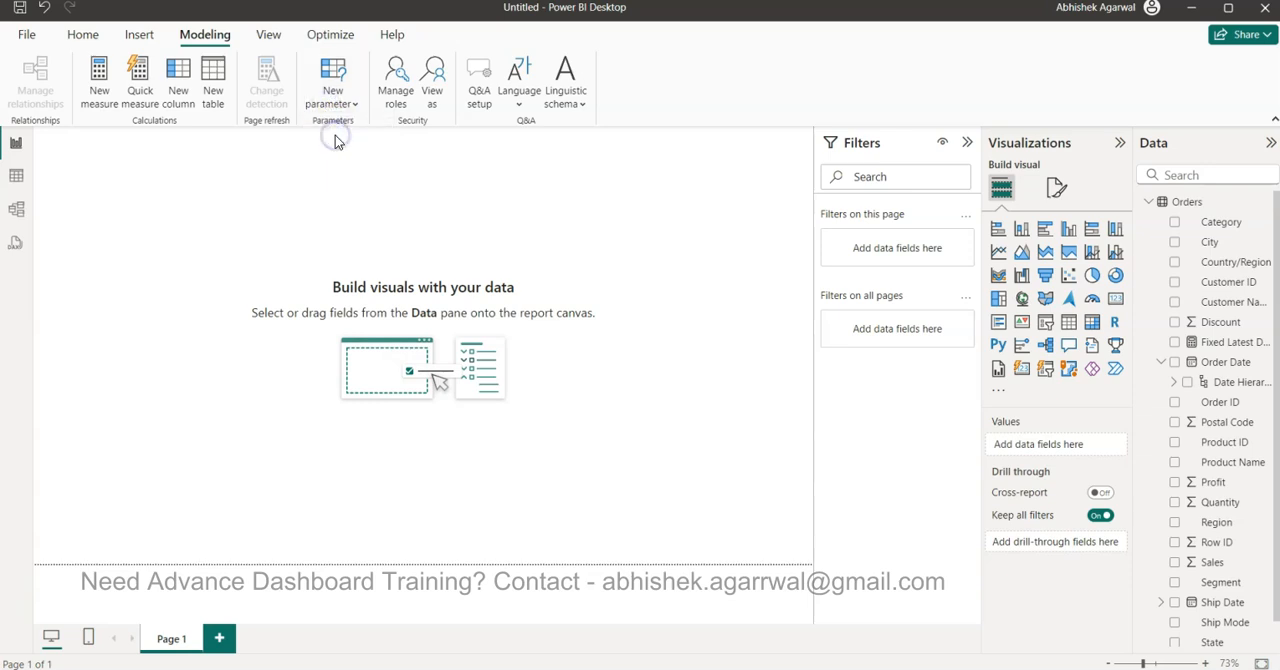
# Create a numeric range parameter named Dynamic Date with a slicer on the page.
pyautogui.click(332, 75)
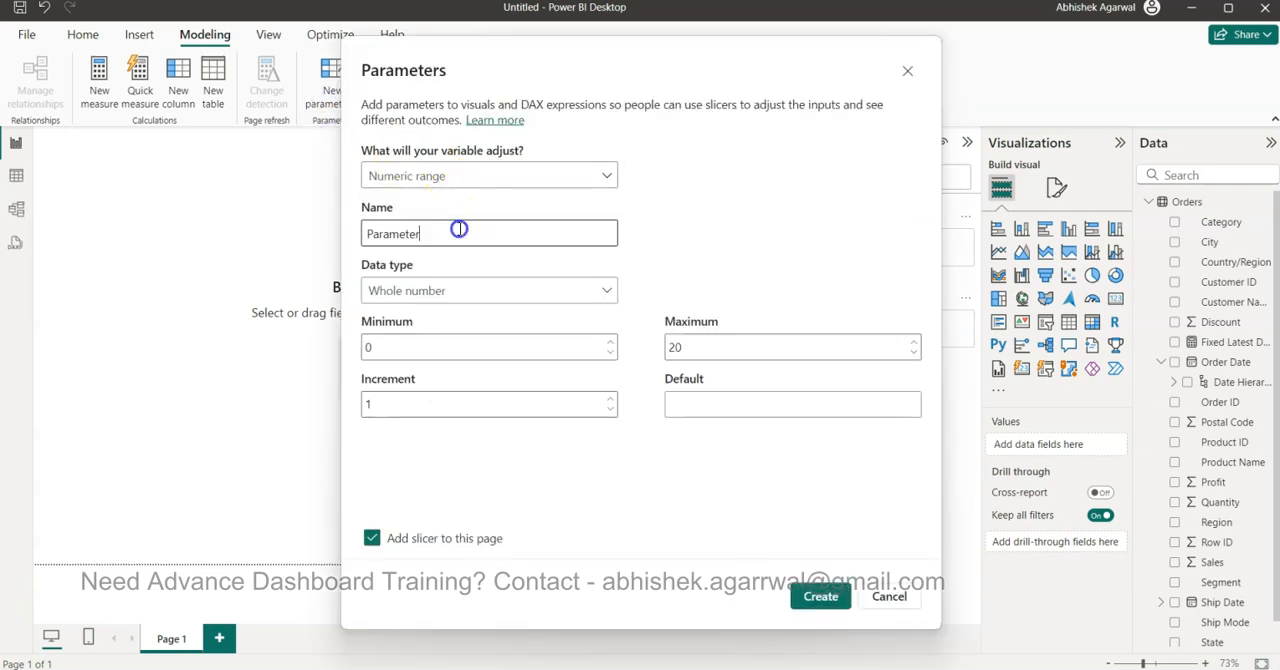
pyautogui.tripleClick(489, 233)
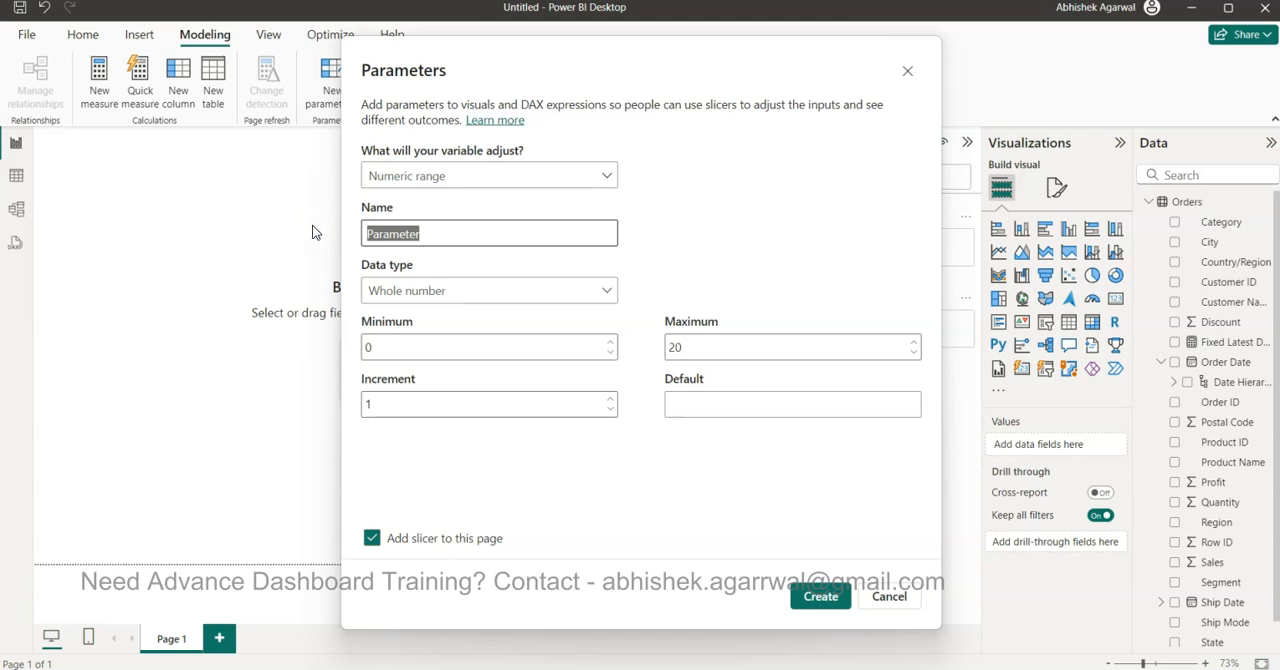
pyautogui.write('Dy')
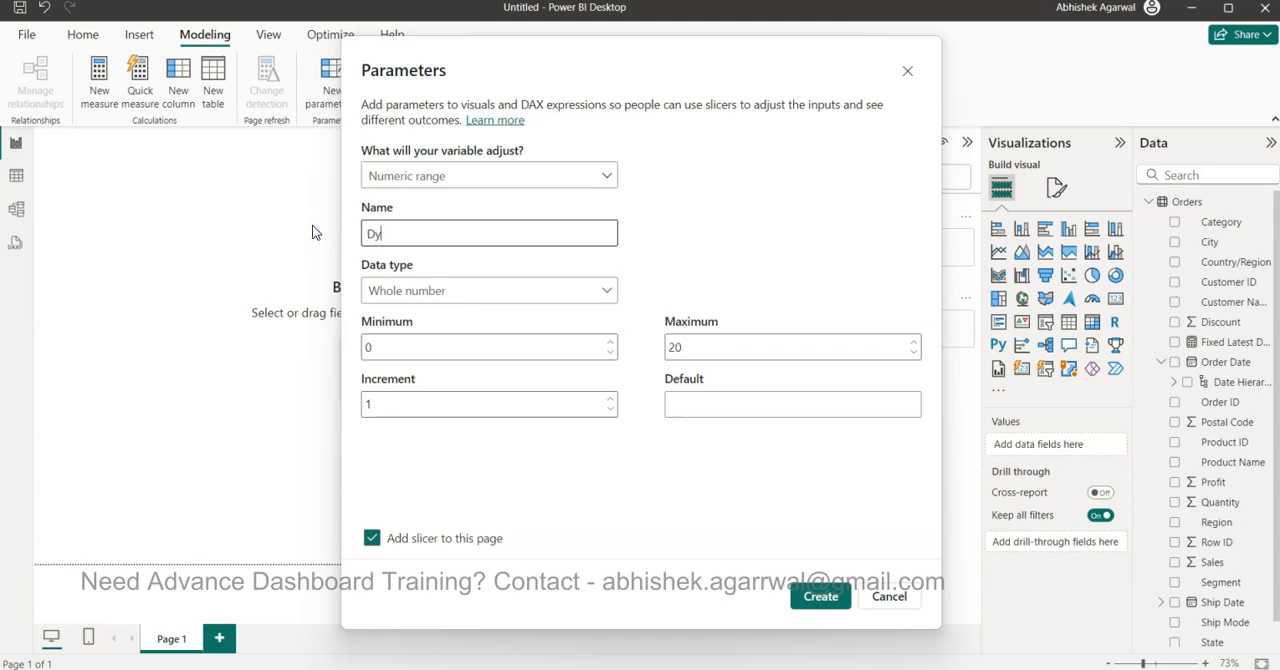
pyautogui.write('namic')
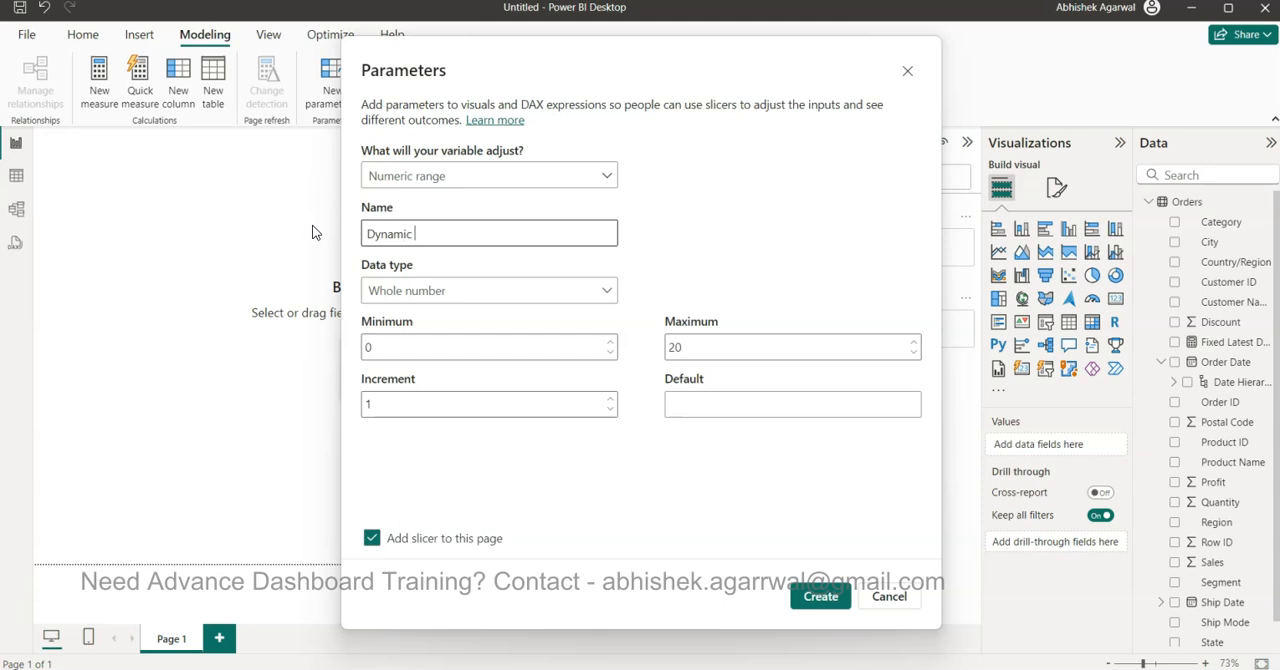
pyautogui.write('D')
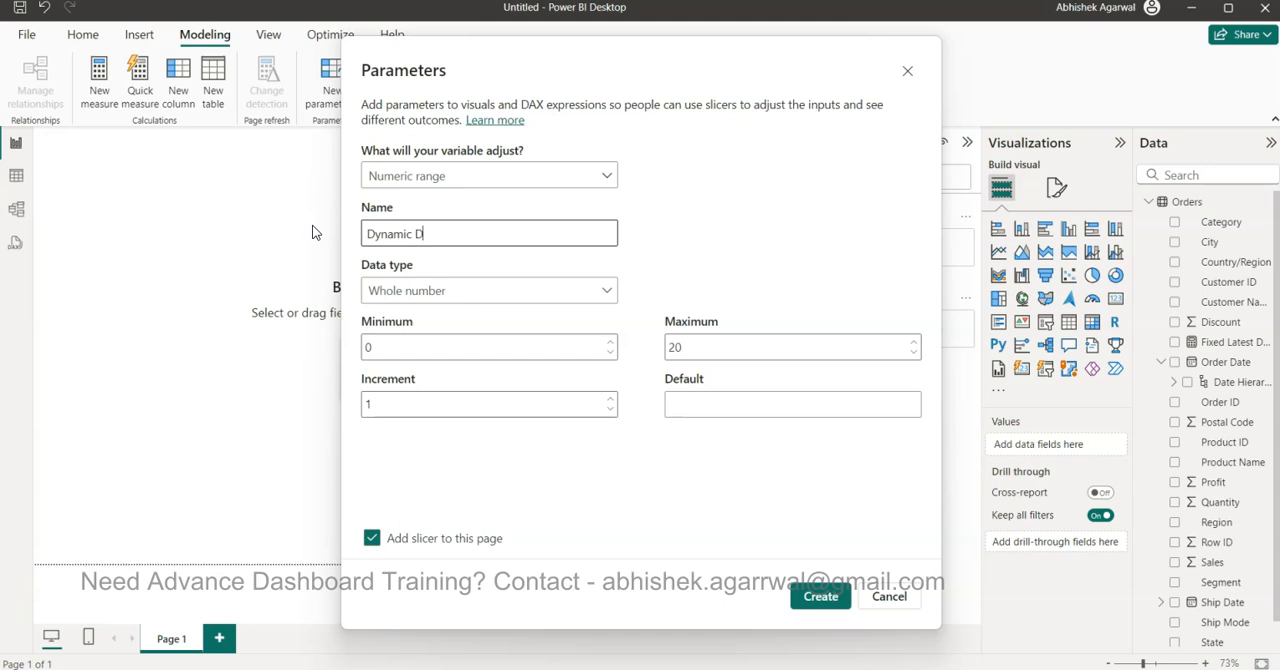
pyautogui.write('ate')
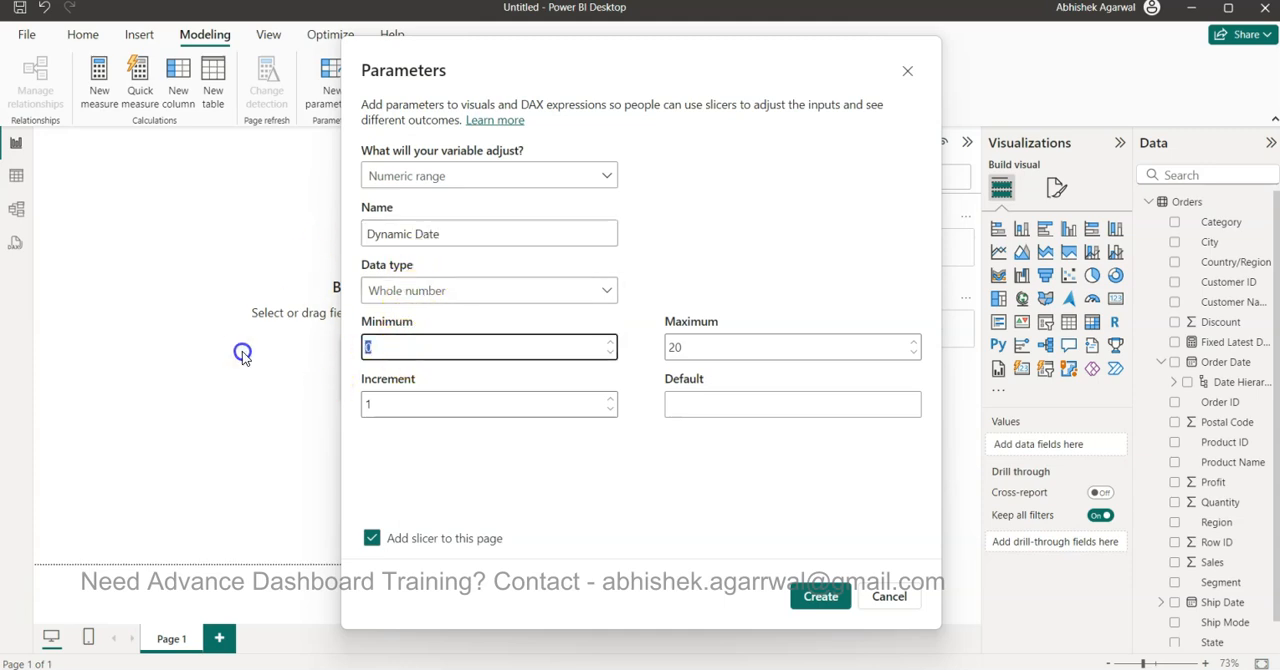
pyautogui.moveTo(378, 418)
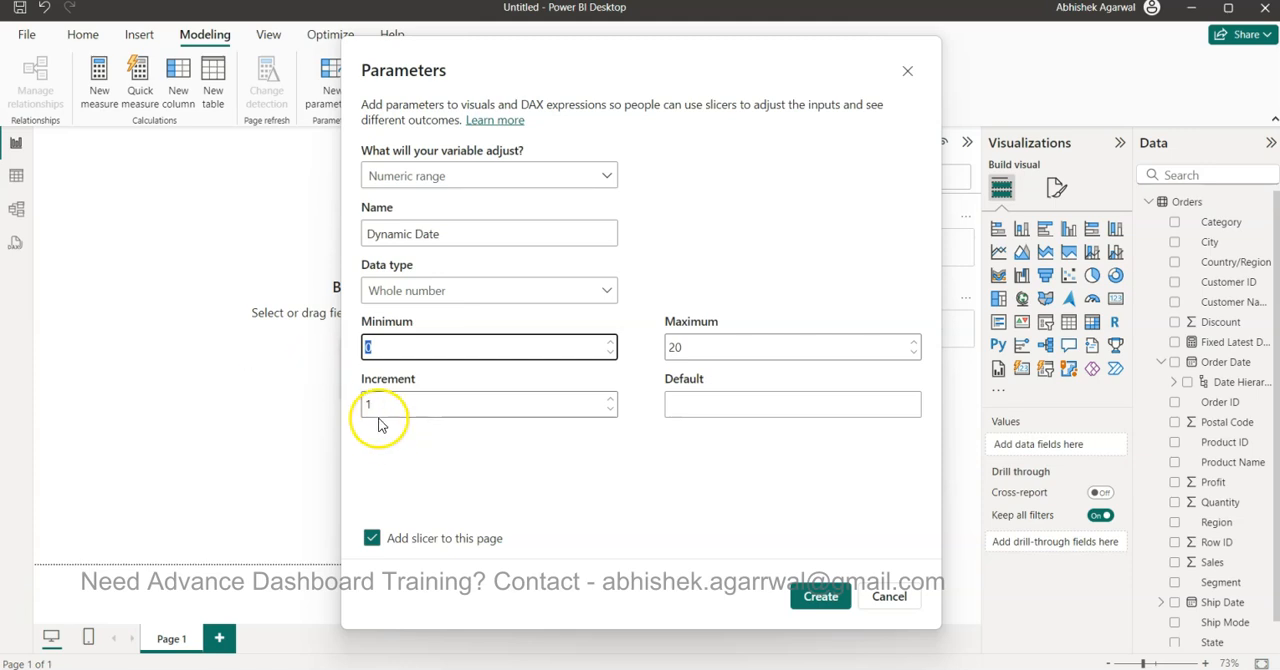
pyautogui.click(790, 347)
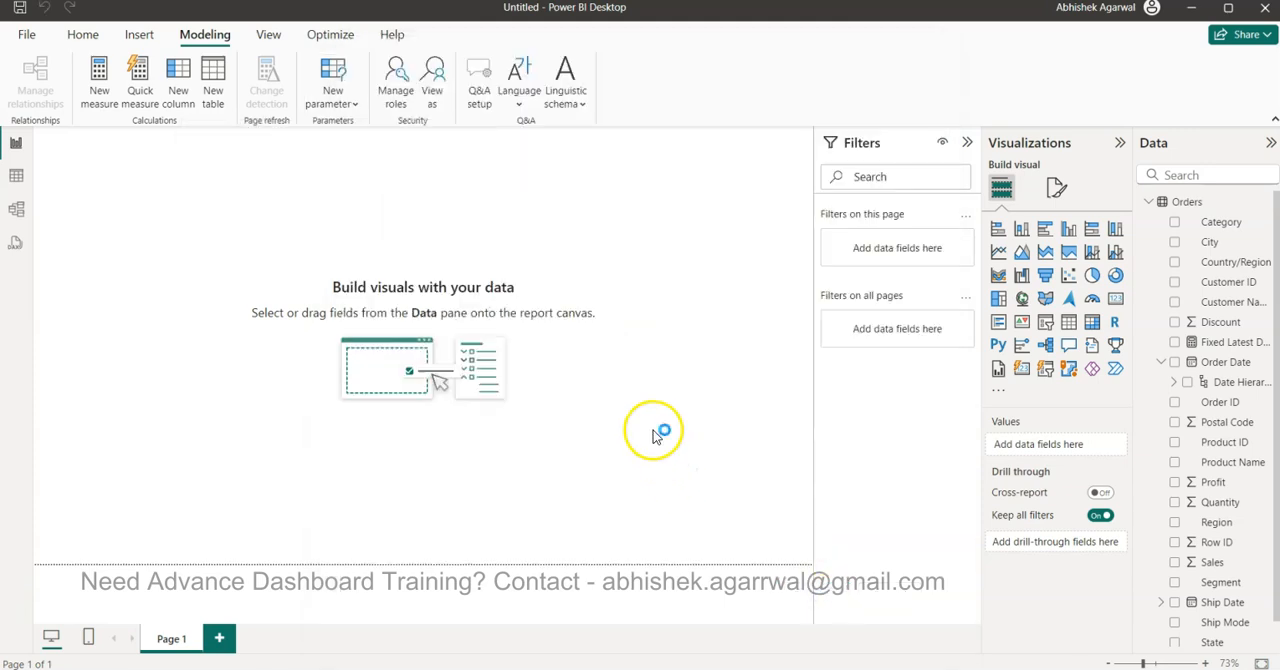
# Select the Orders table in the Data pane.
pyautogui.click(35, 82)
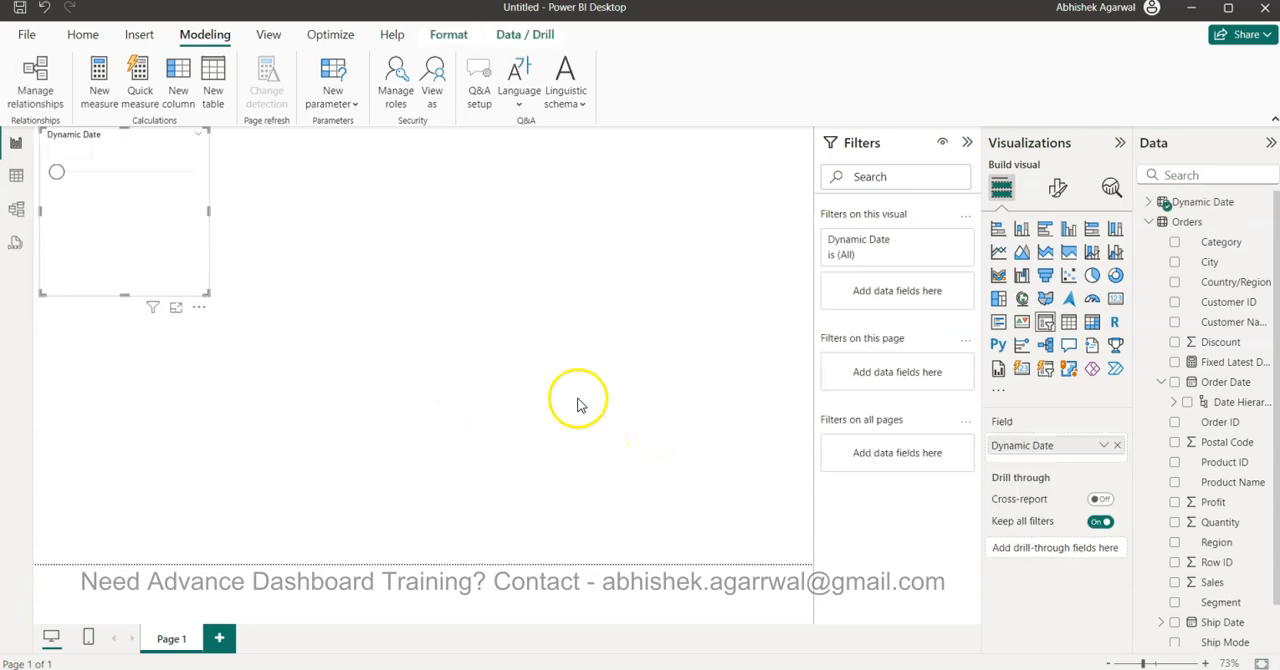
pyautogui.moveTo(209, 209)
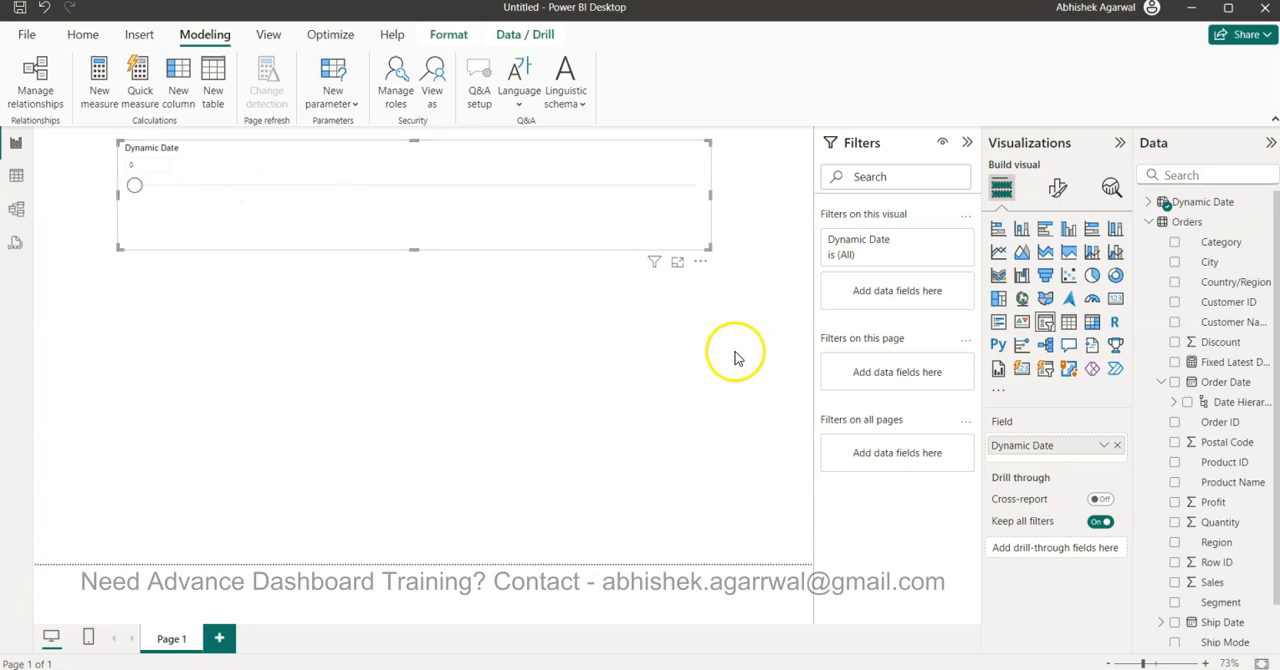
pyautogui.moveTo(527, 135)
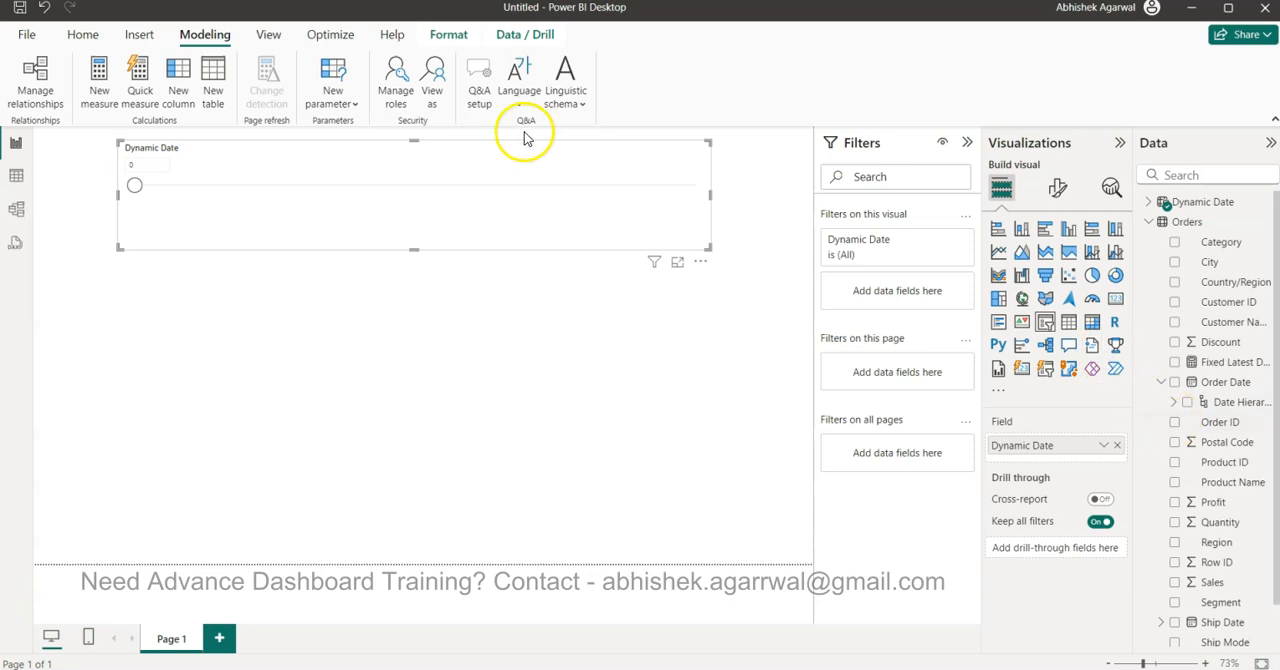
pyautogui.moveTo(1214, 218)
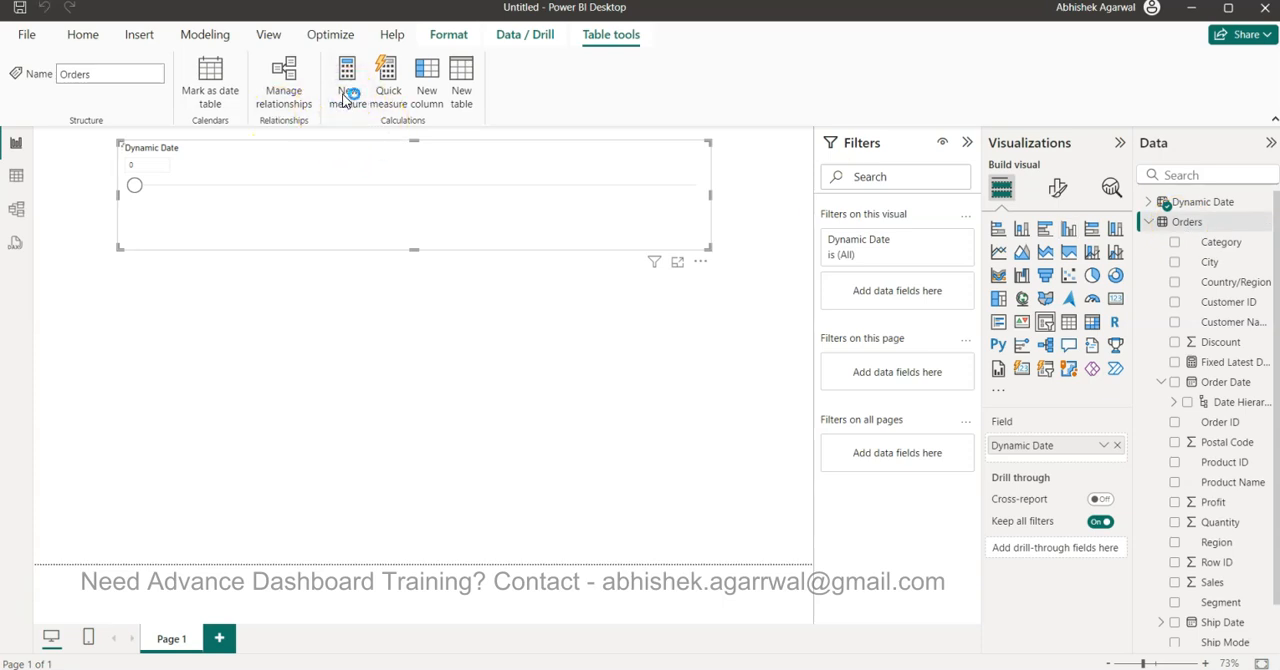
# Start the Previous Year measure with VAR _latestdate = [Fixed Latest Date].
pyautogui.click(346, 83)
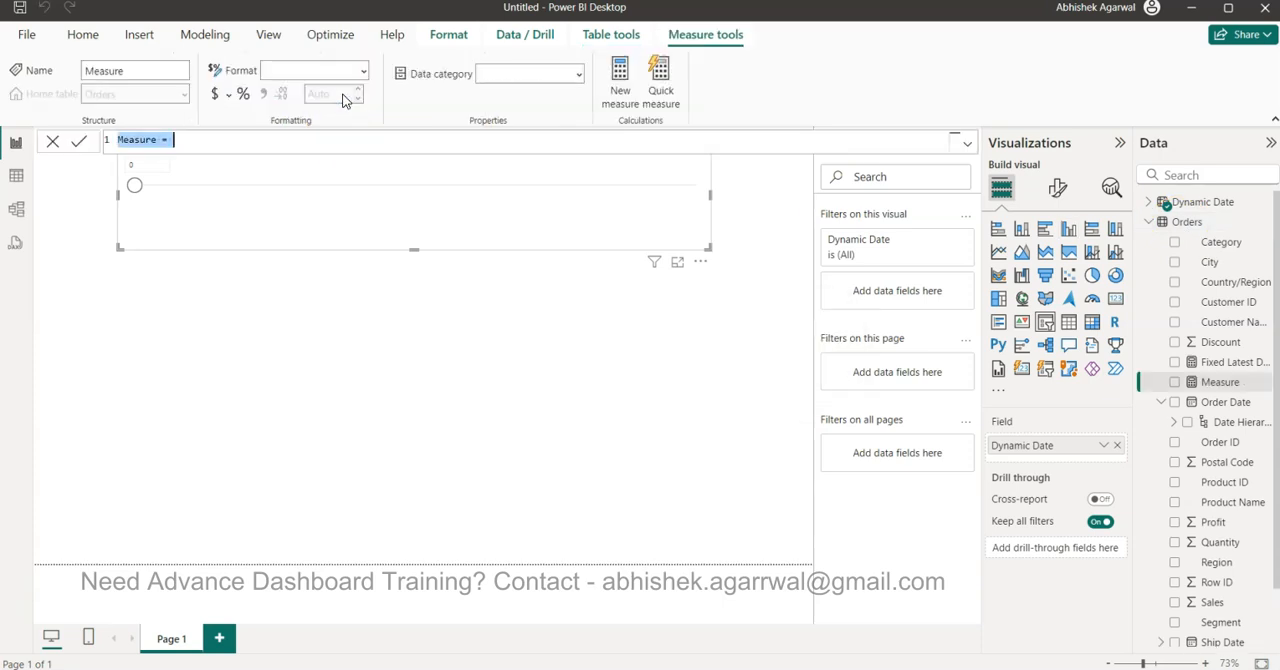
pyautogui.write('Previous Year')
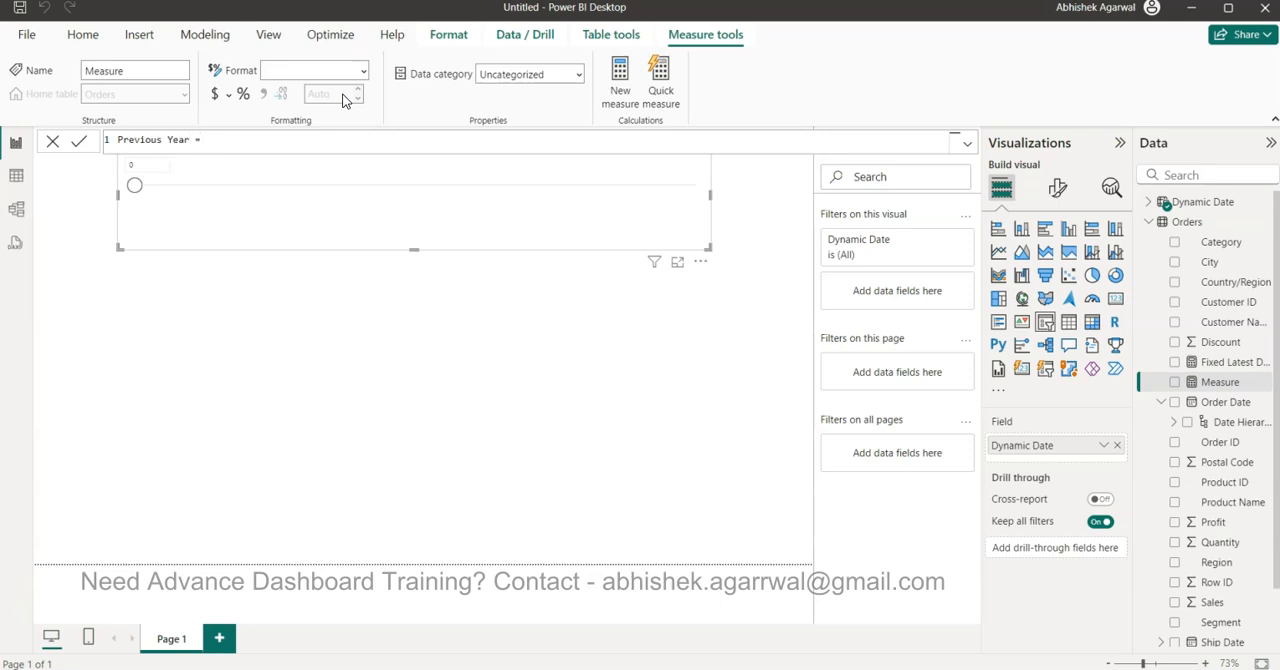
pyautogui.write('VAR')
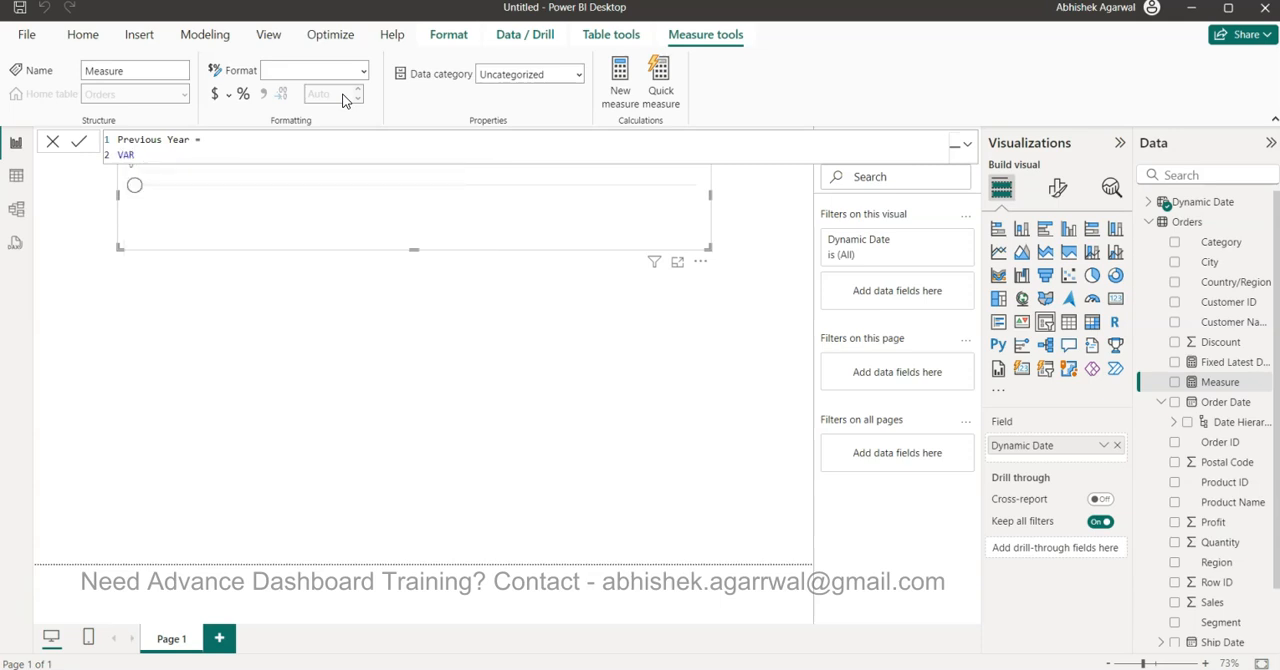
pyautogui.write('_late')
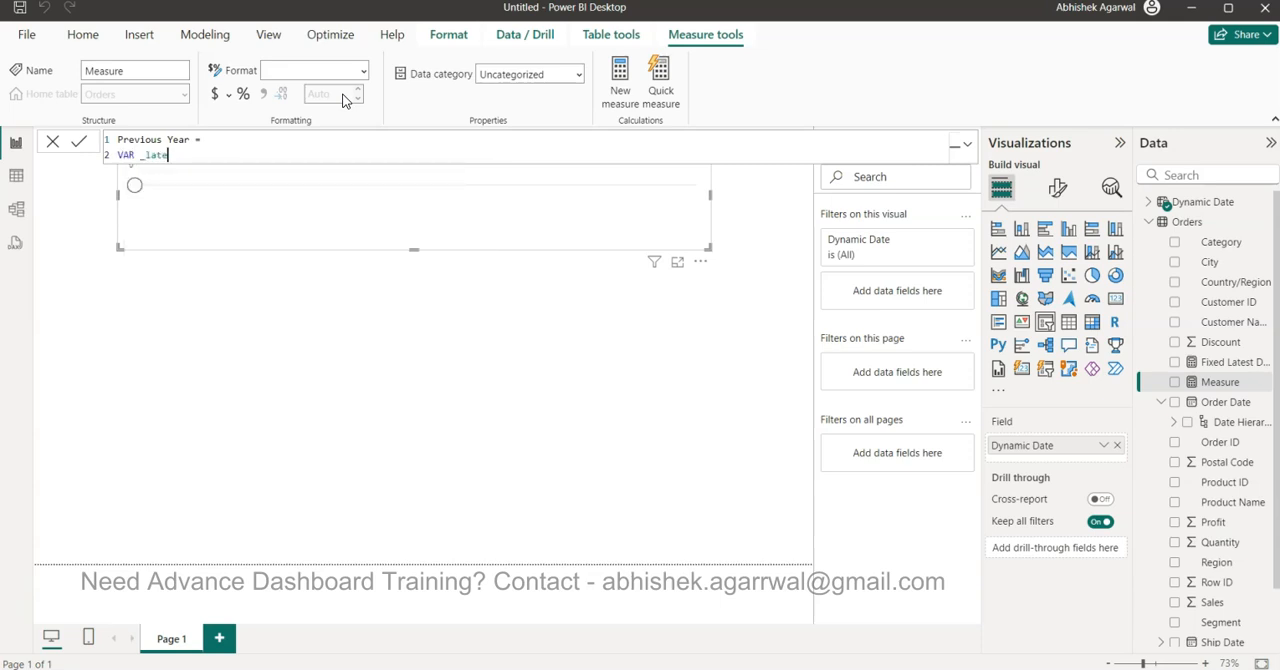
pyautogui.write('stdate =')
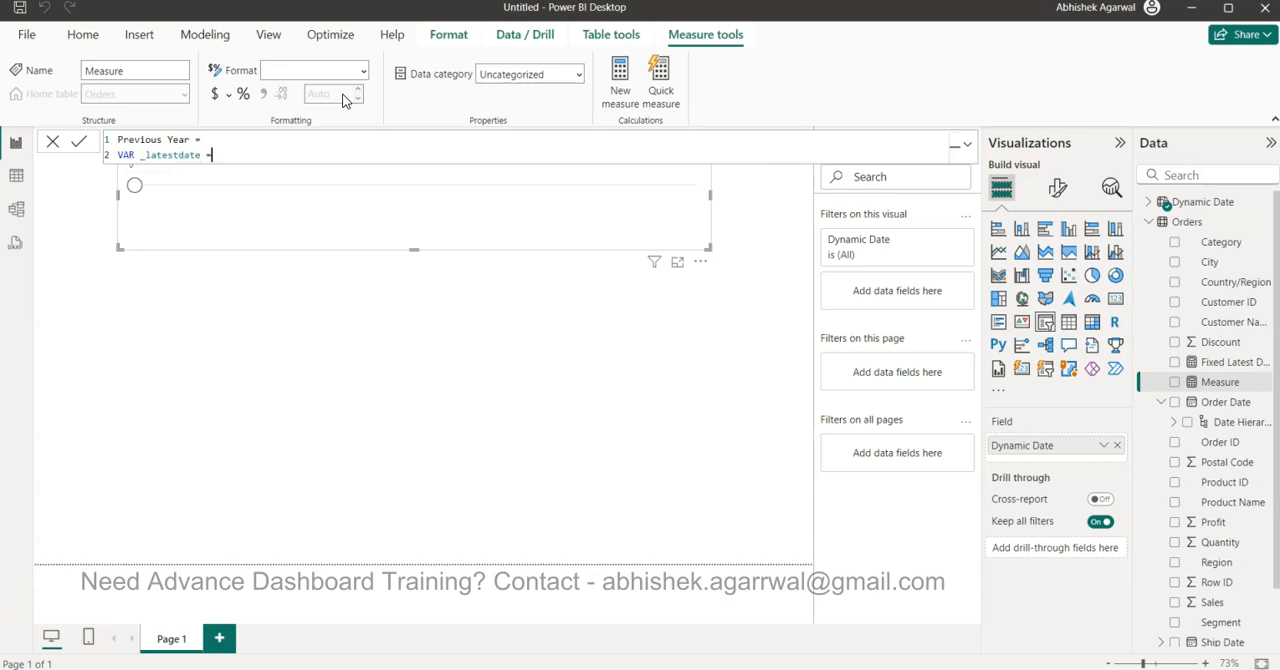
pyautogui.write('fix')
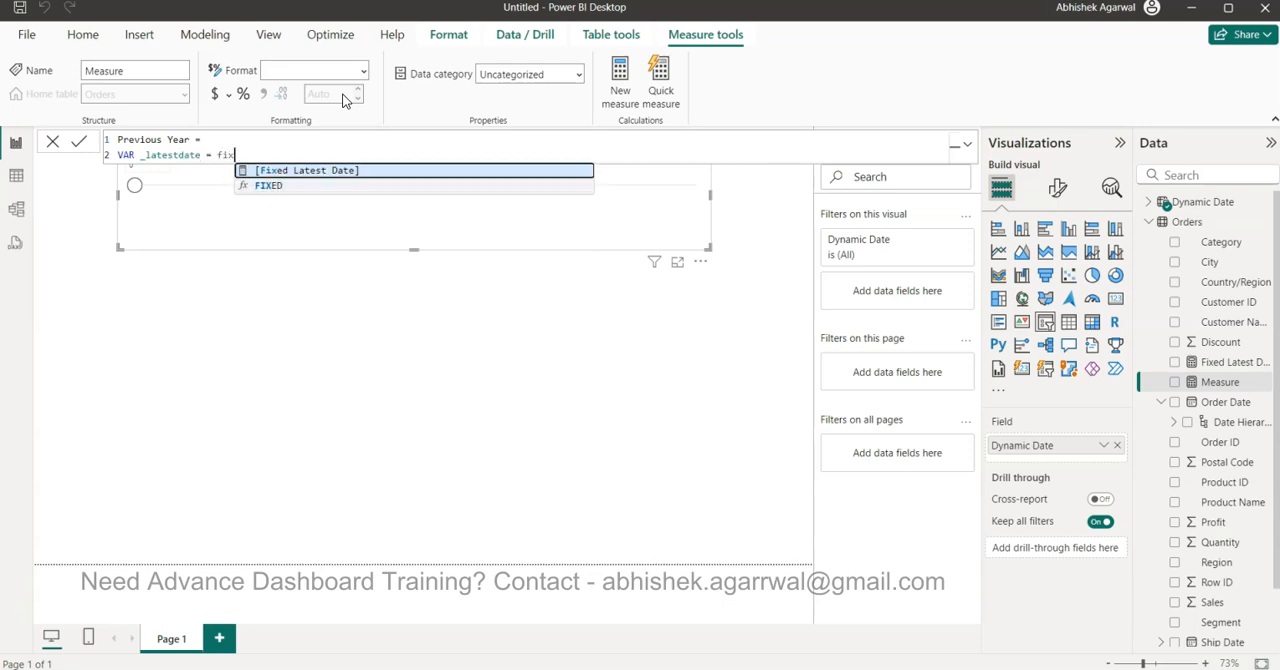
pyautogui.click(306, 170)
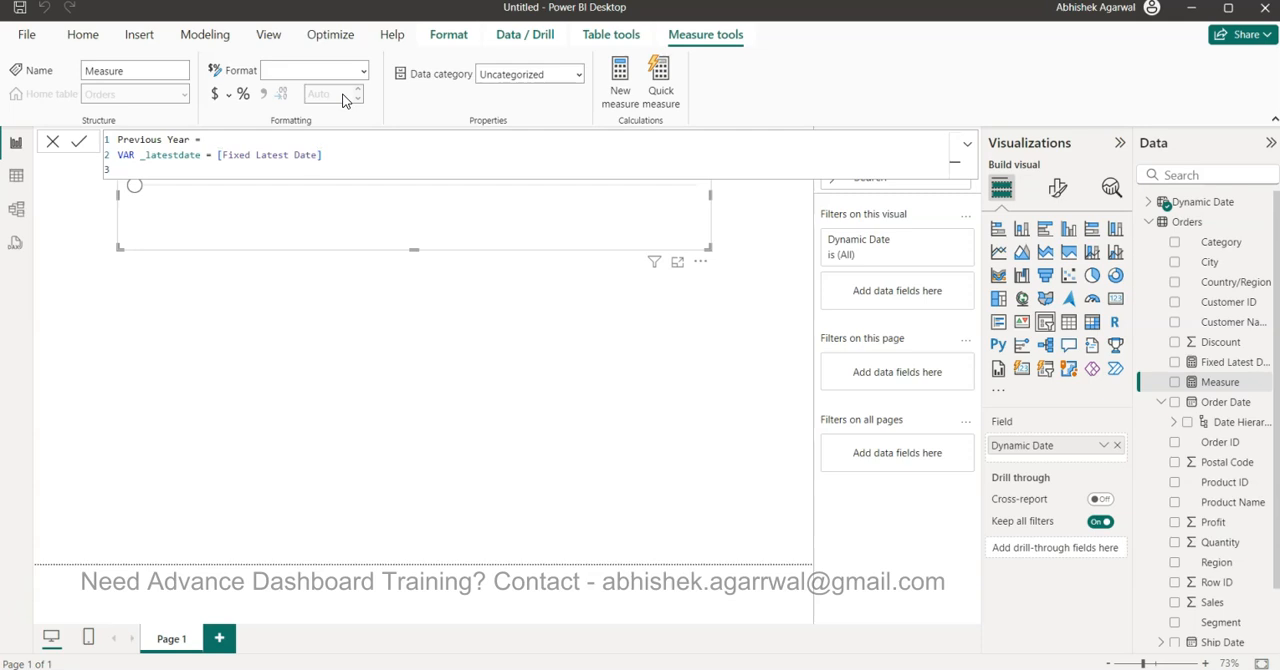
# Add RETURN YEAR(_latestdate) - 'Dynamic Date'[Dynamic Date Value] to the formula.
pyautogui.write('RETURN')
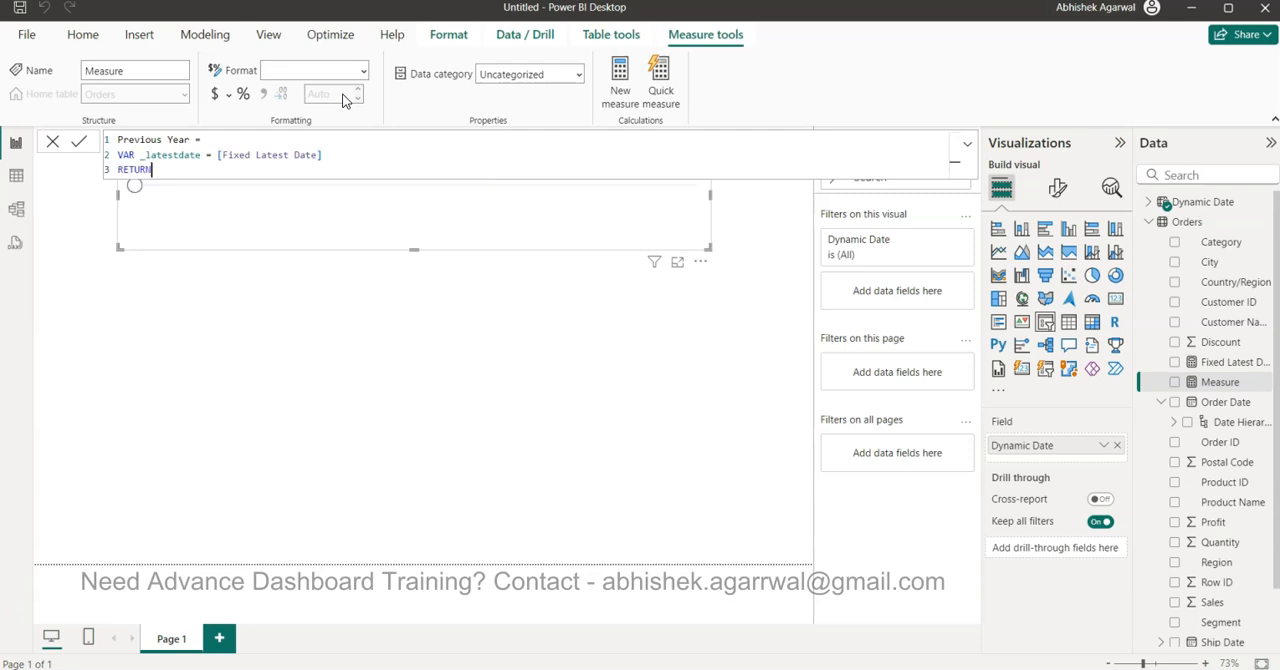
pyautogui.write('YEAR(')
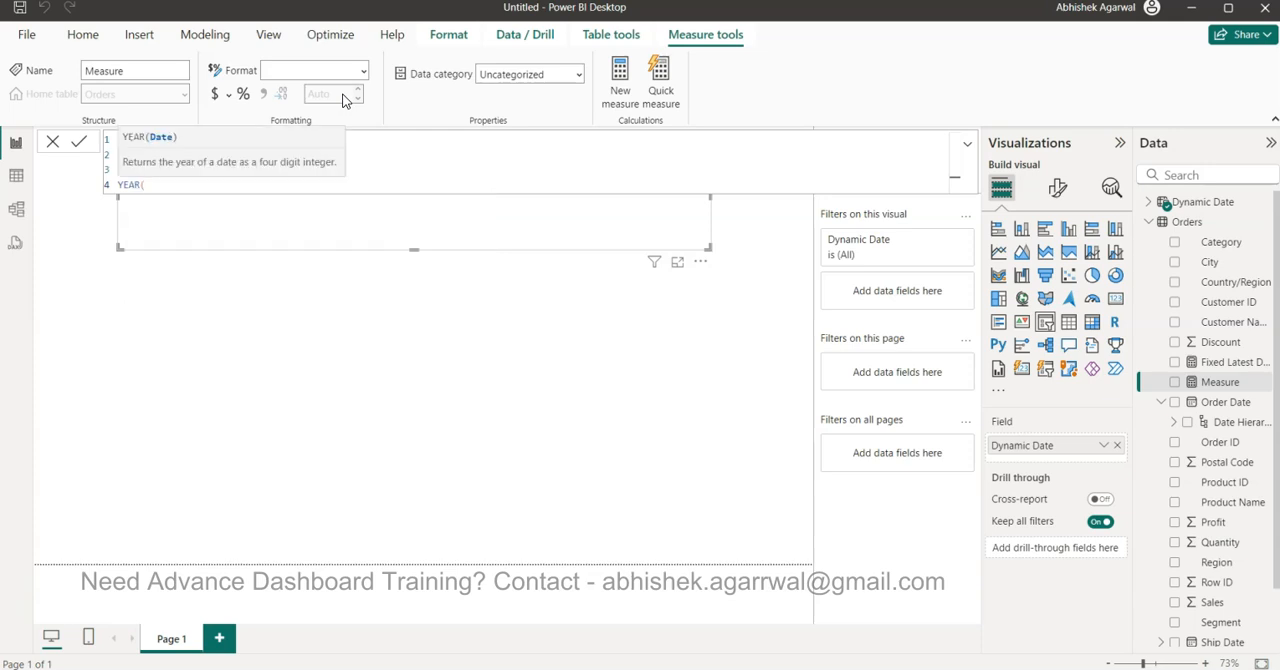
pyautogui.write('_latestdate)')
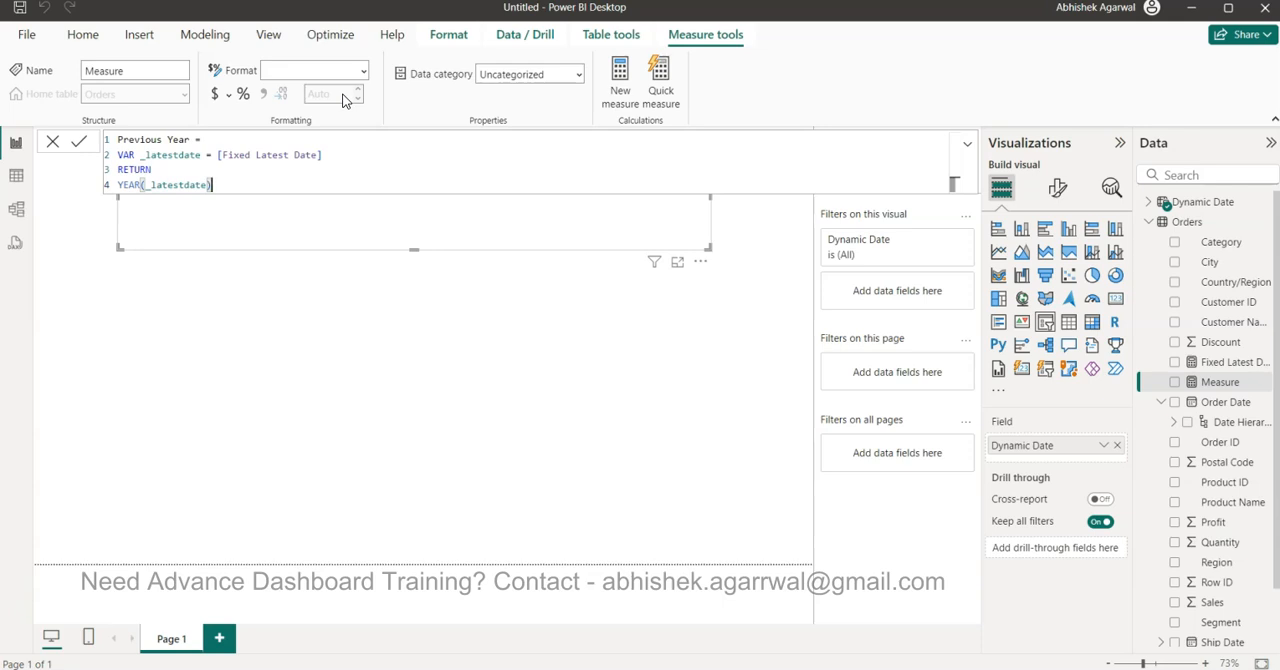
pyautogui.write('-d')
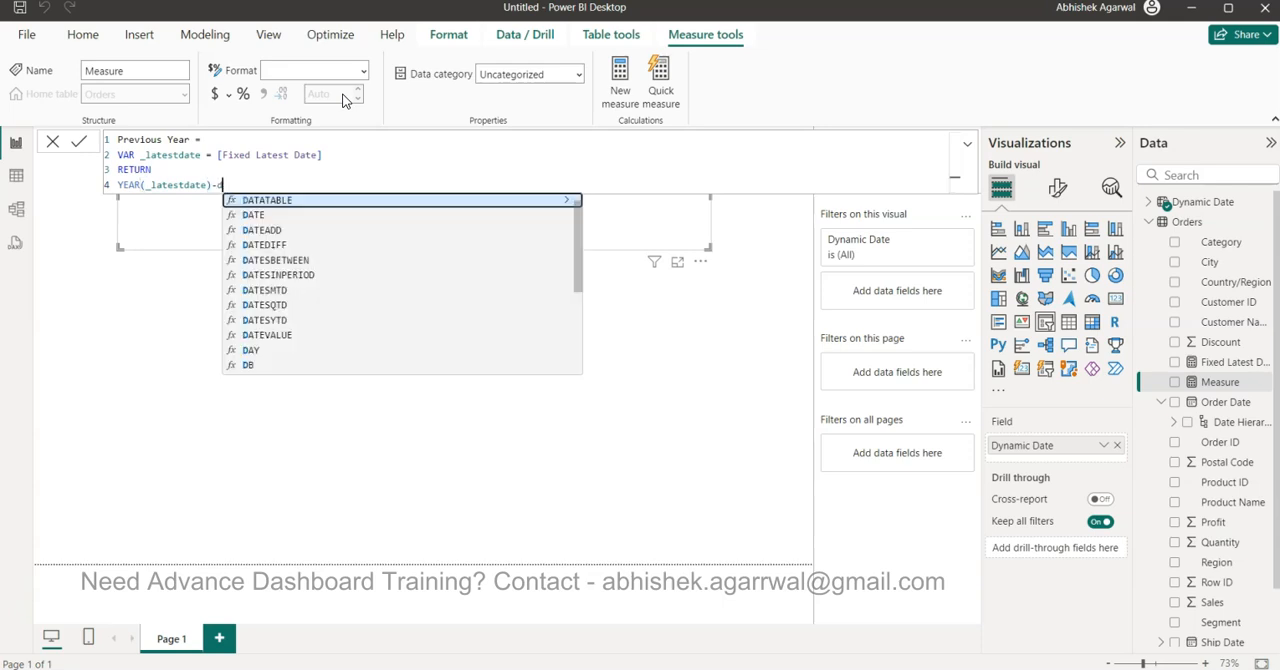
pyautogui.write("'Dynamic Date'[Dynamic Date Value]")
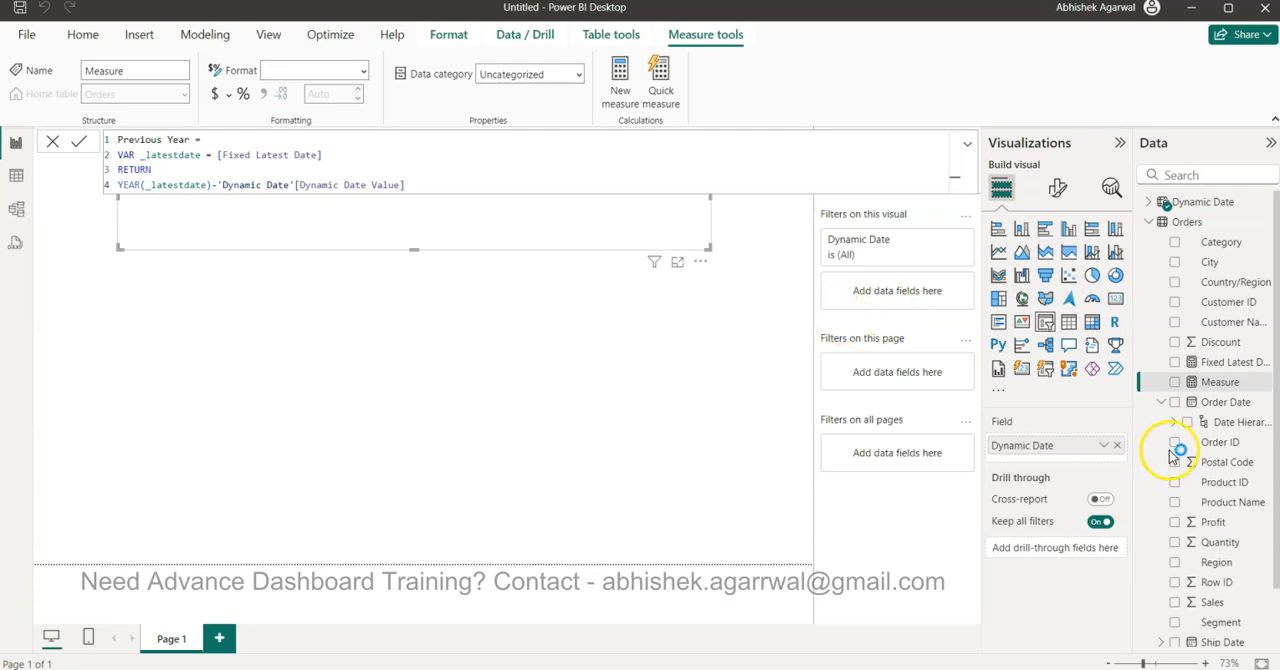
pyautogui.moveTo(935, 453)
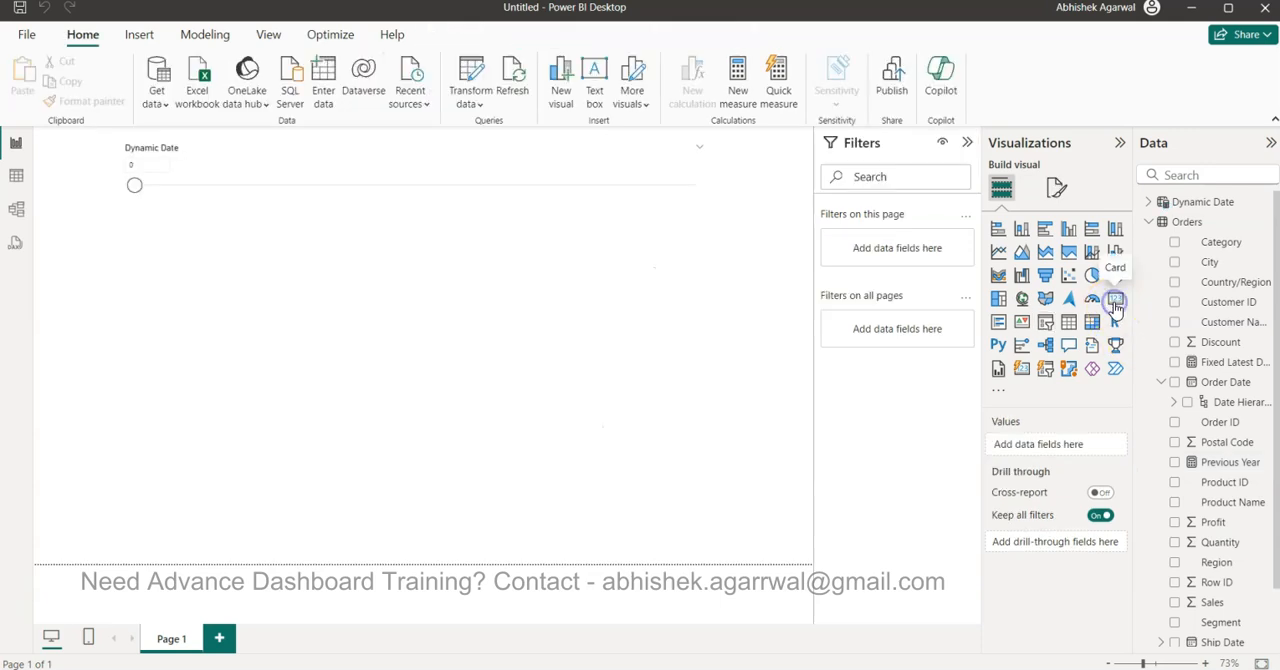
# Add an empty card visual to the report page.
pyautogui.click(1115, 300)
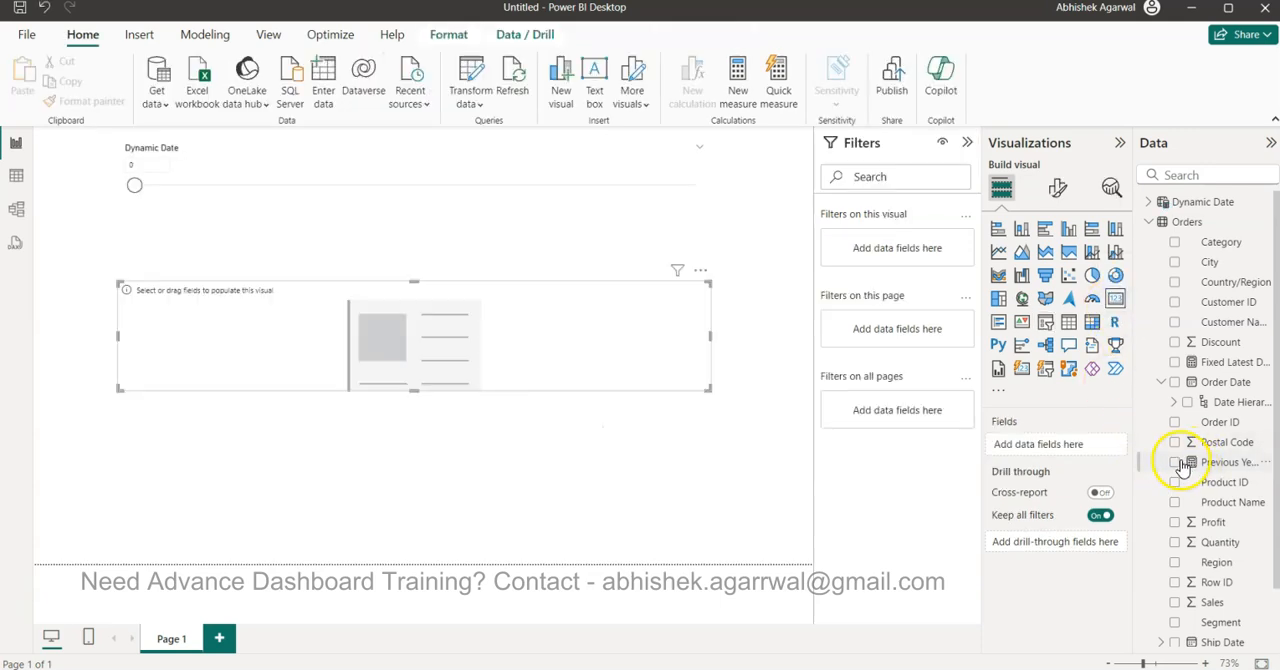
pyautogui.moveTo(1190, 462)
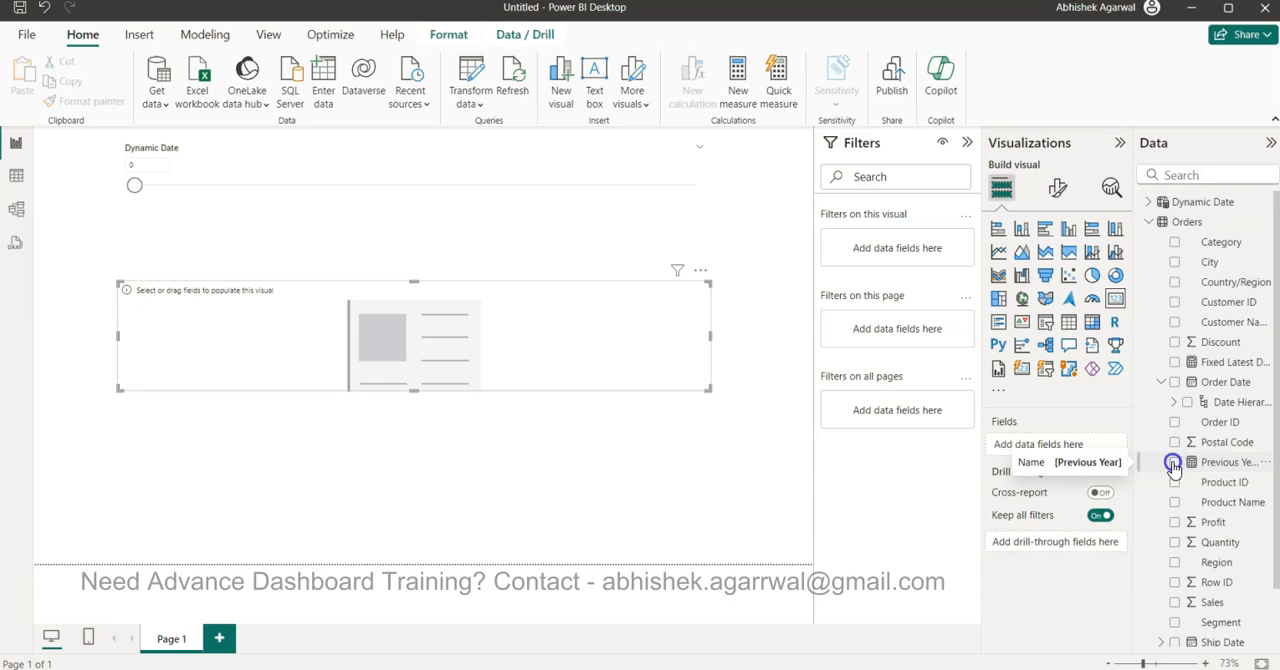
# Show Previous Year on the card and slide Dynamic Date to 5, watching it fall from 2021.
pyautogui.click(1175, 462)
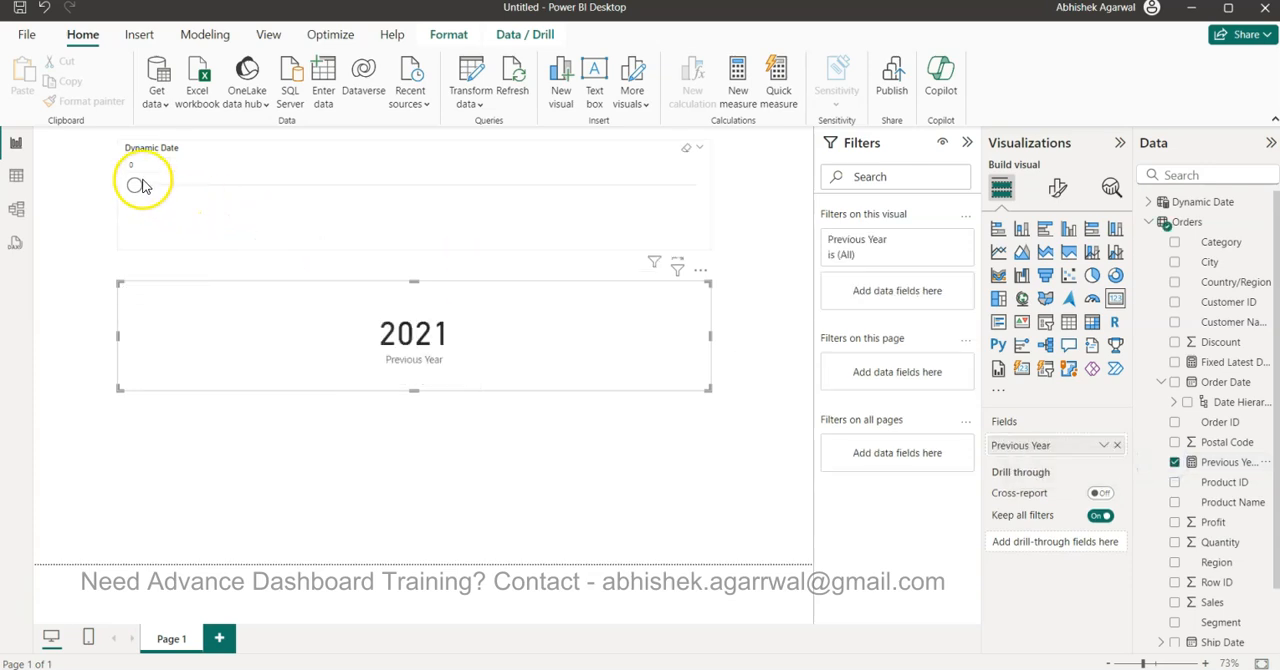
pyautogui.moveTo(150, 189)
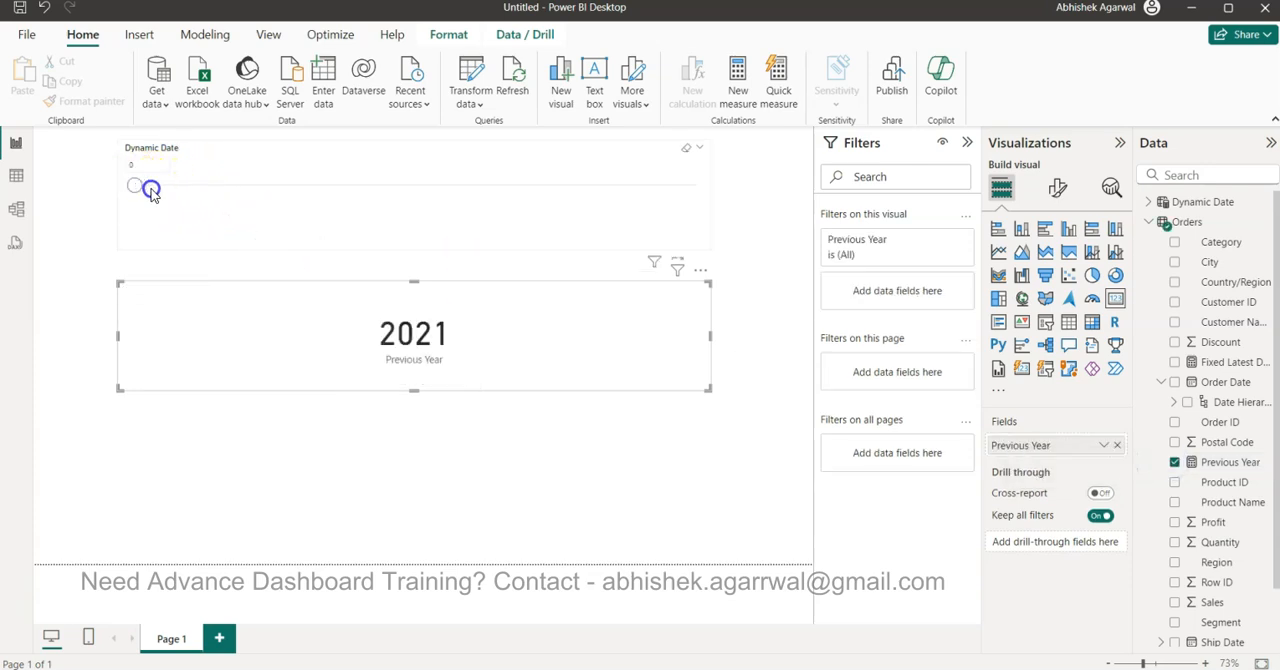
pyautogui.click(166, 189)
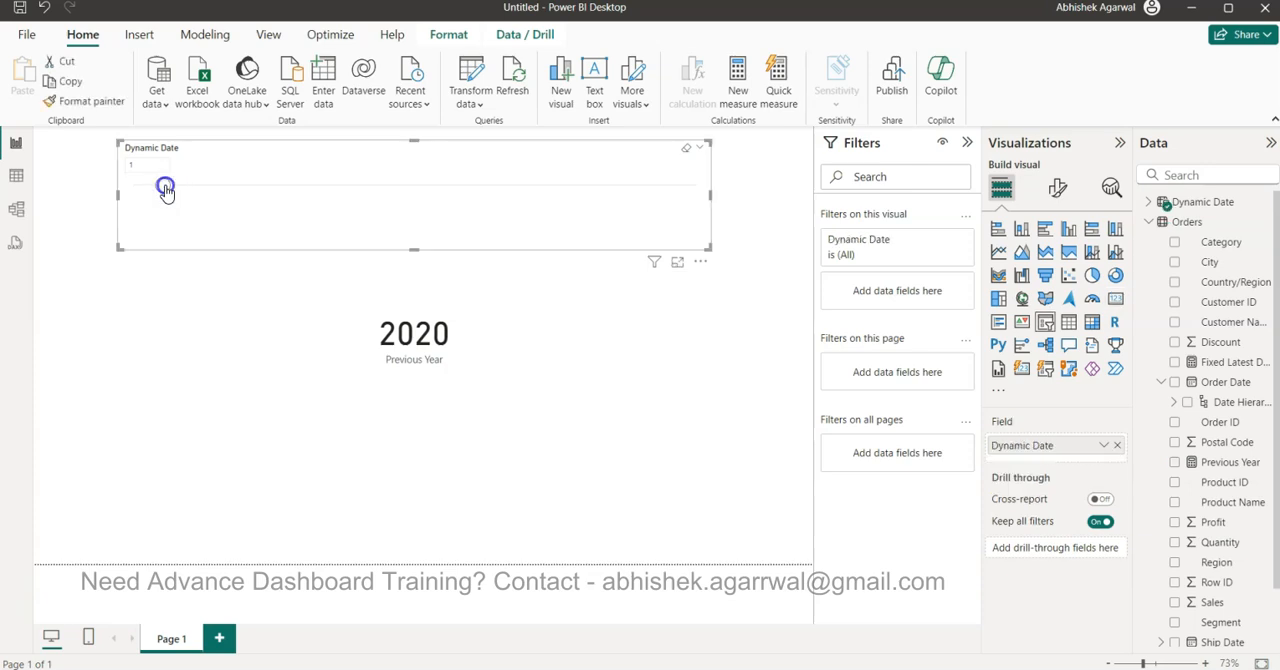
pyautogui.click(165, 188)
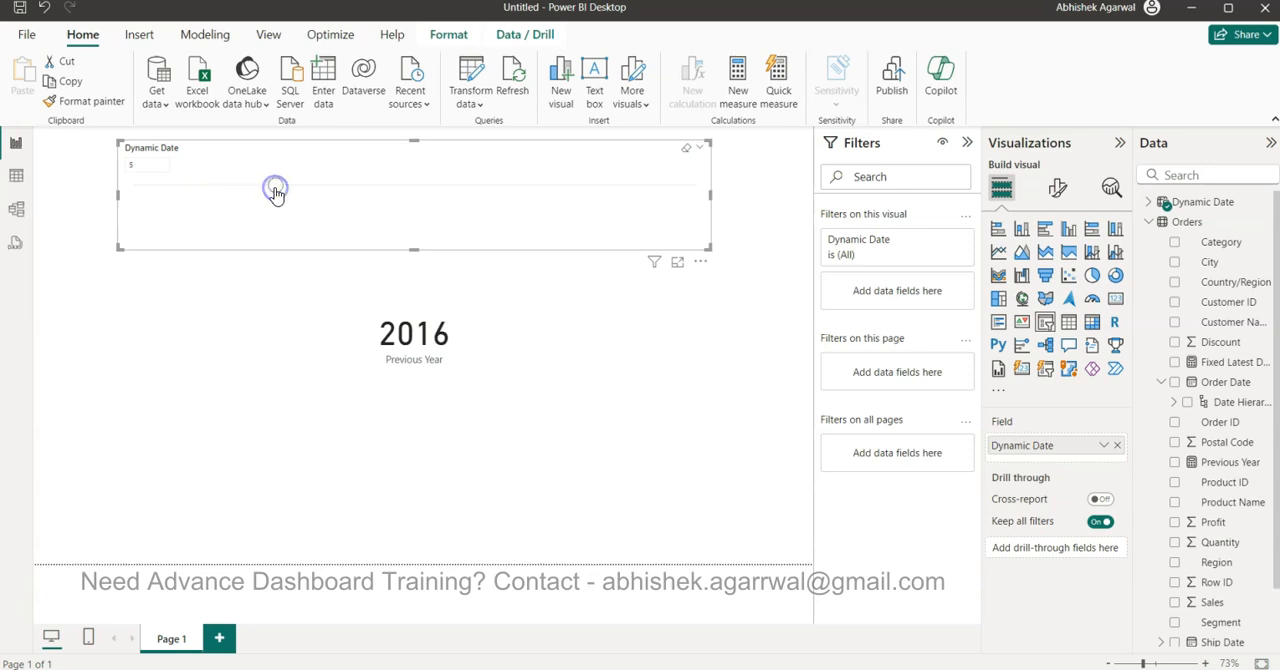
pyautogui.moveTo(275, 185); pyautogui.dragTo(304, 185)
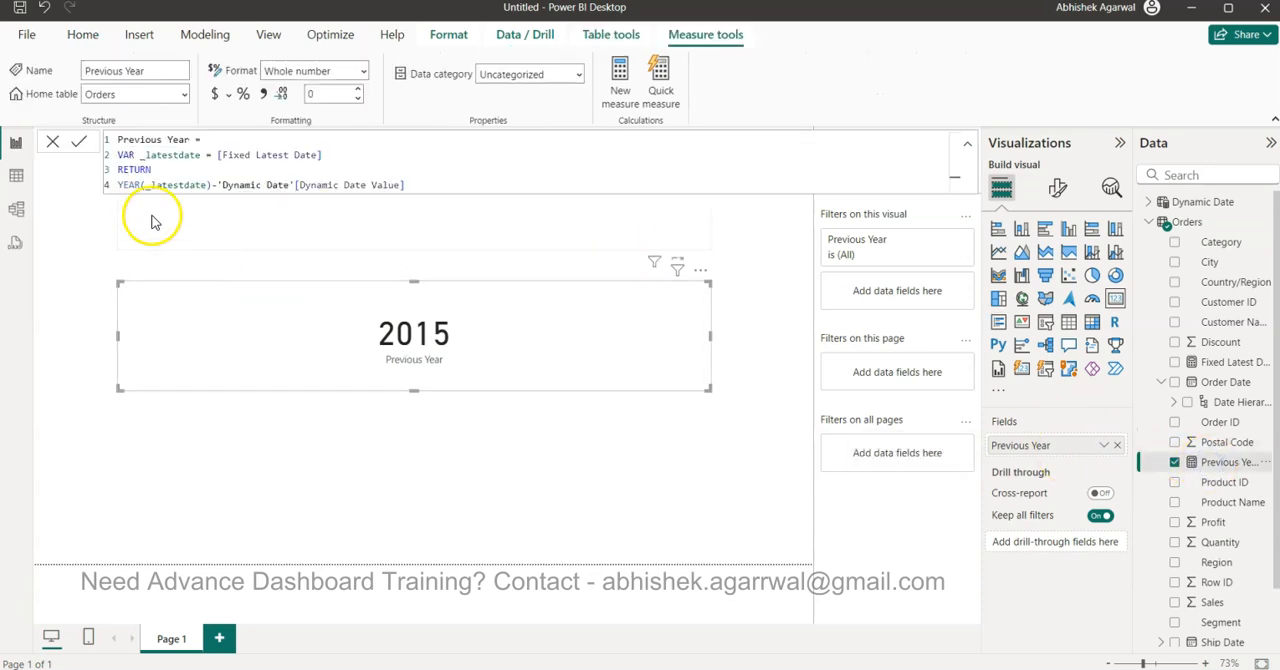
# Replace YEAR with QUARTER in the Previous Year formula and commit the change.
pyautogui.write('QUART')
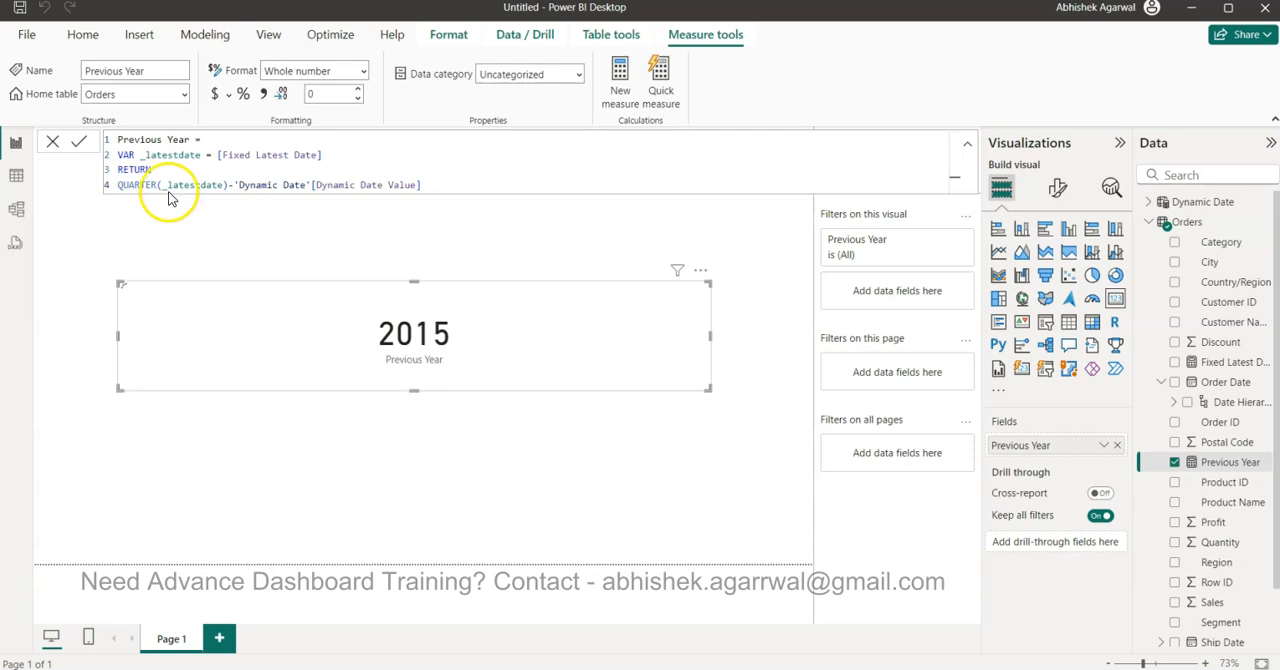
pyautogui.click(78, 141)
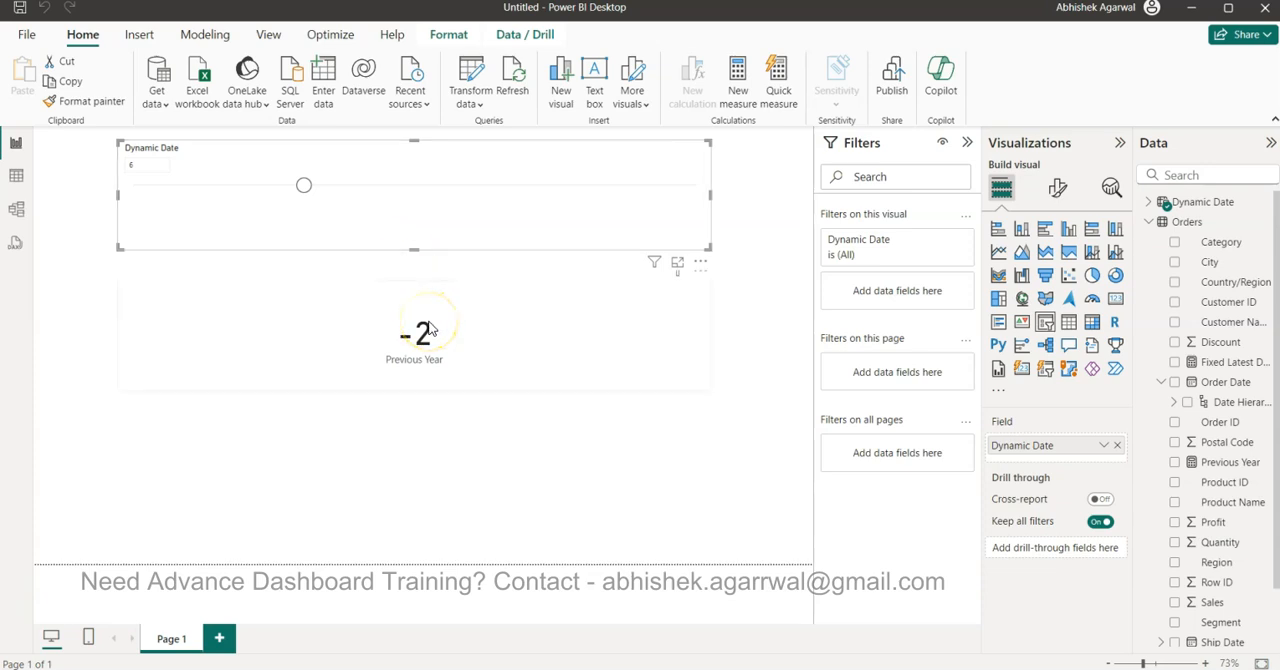
# Slide Dynamic Date to 0, then to 3, so the card reads 4 and then 1.
pyautogui.moveTo(304, 185); pyautogui.dragTo(170, 185)
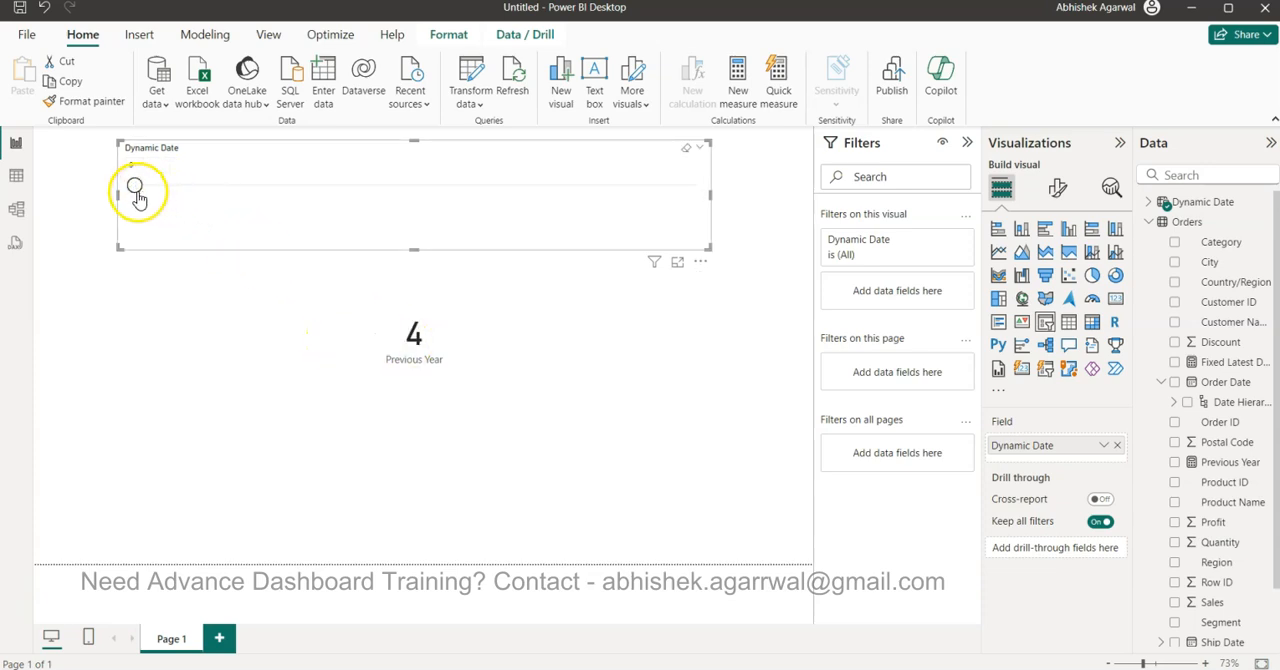
pyautogui.click(163, 187)
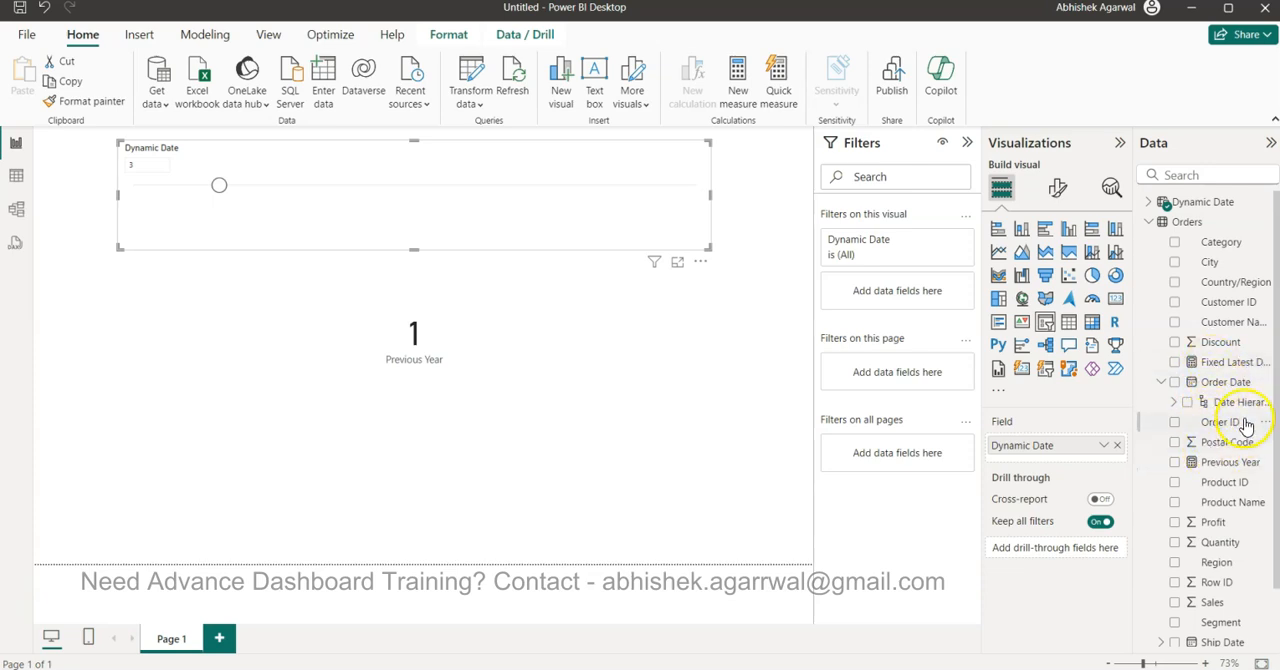
pyautogui.moveTo(1226, 382)
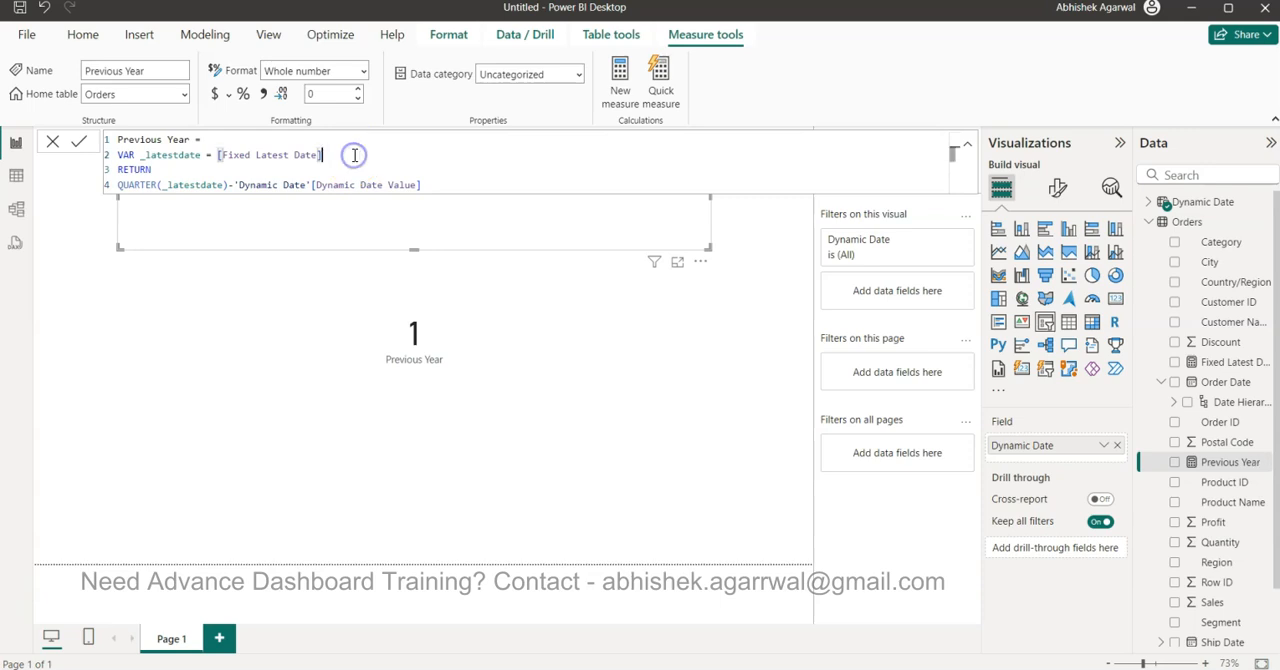
# Add the variable VAR _latestquarter = QUARTER(_latestdate)-1 to the Previous Year measure.
pyautogui.write('VAR _')
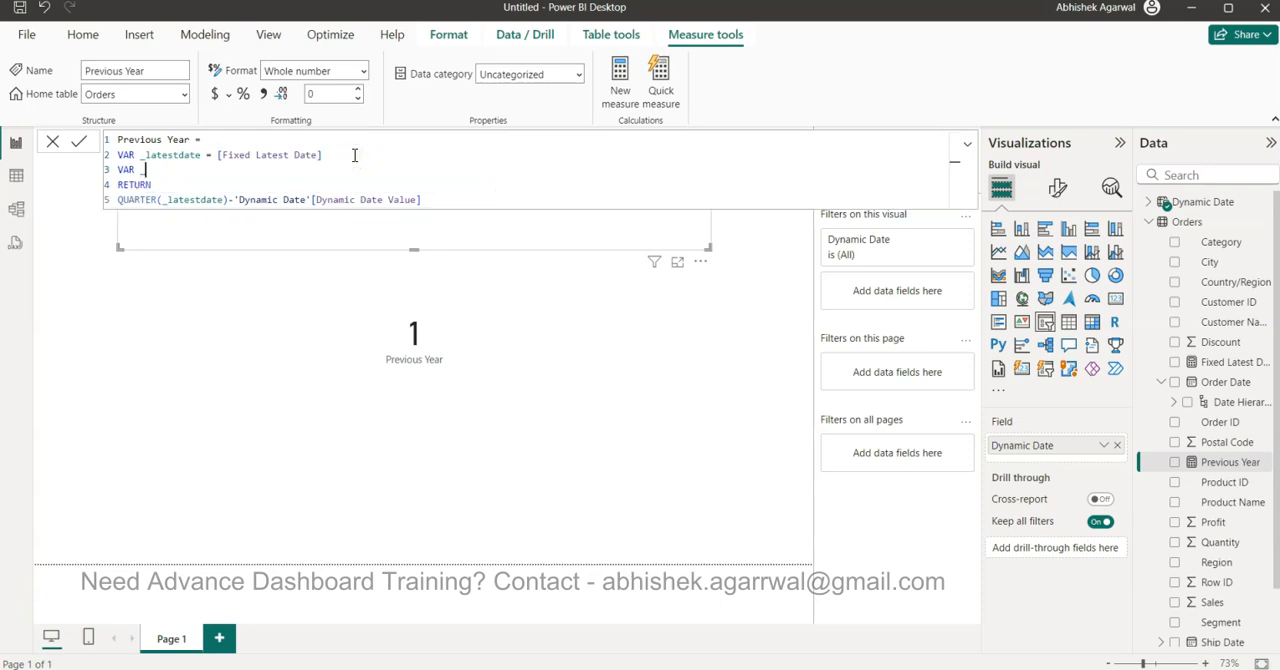
pyautogui.write('latest')
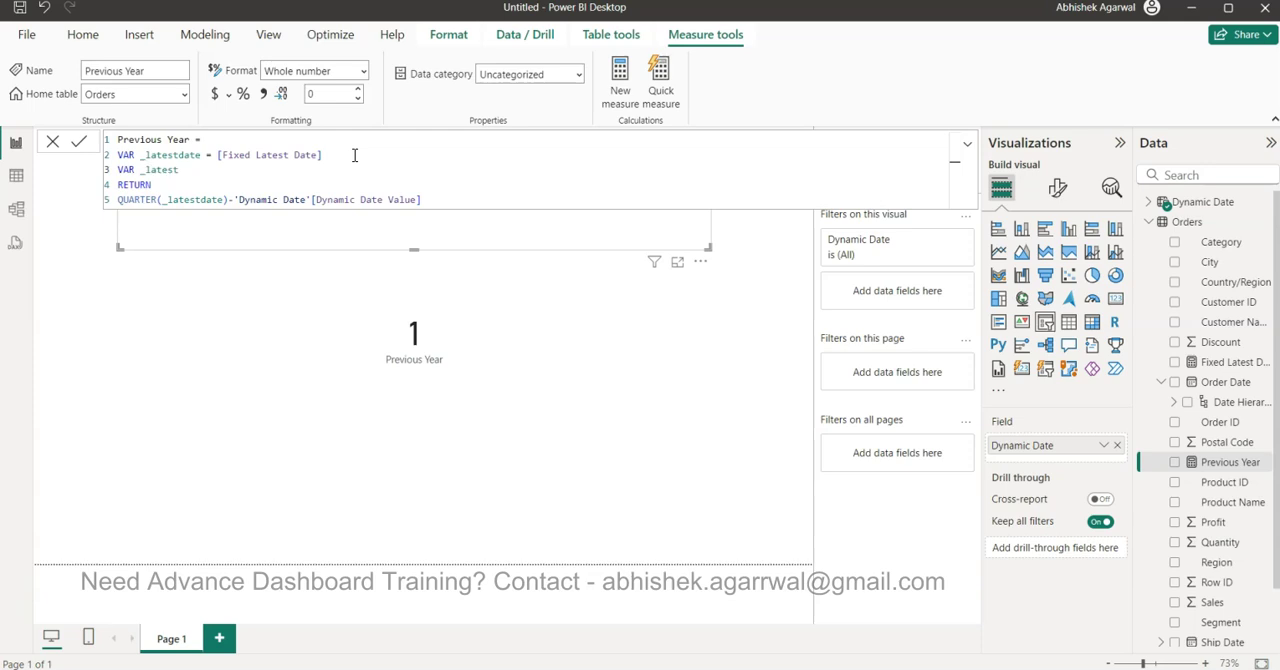
pyautogui.write('quarter =')
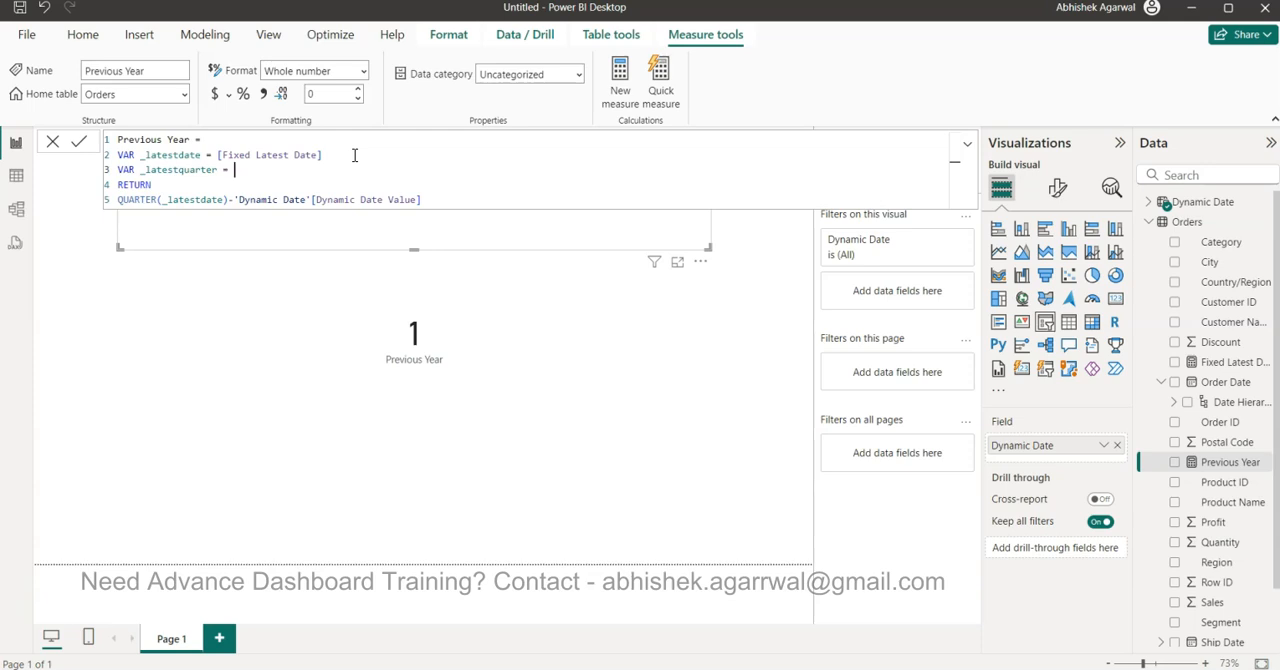
pyautogui.write('4')
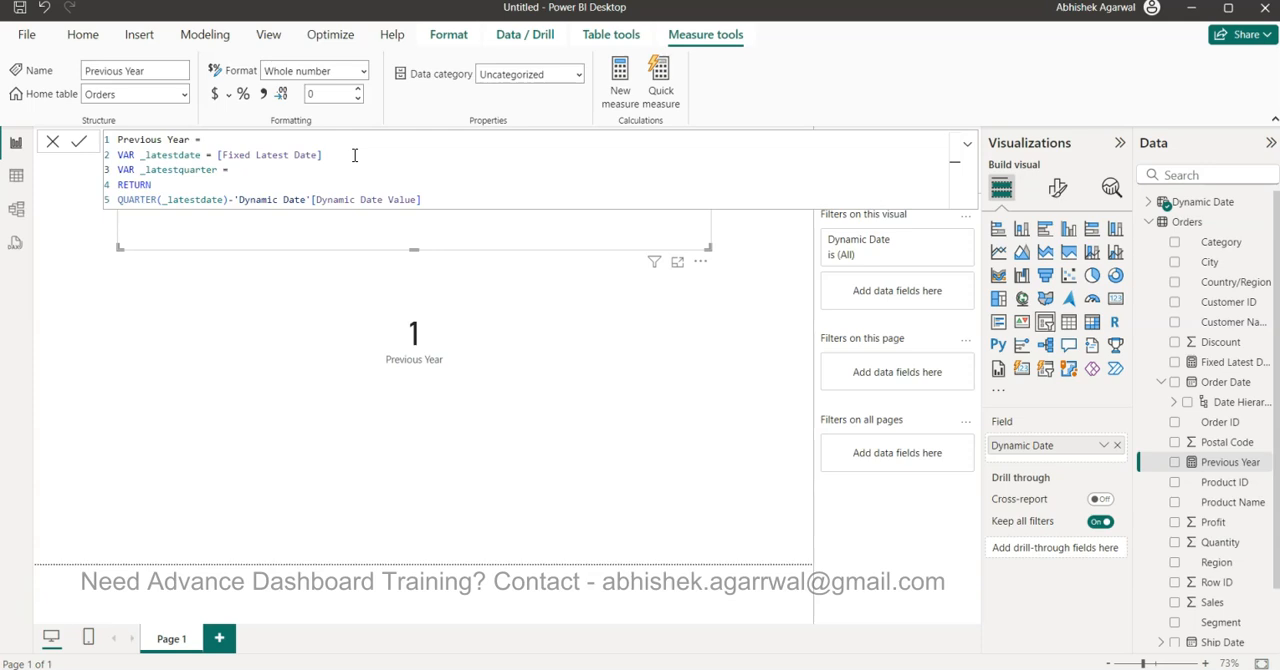
pyautogui.write('qu')
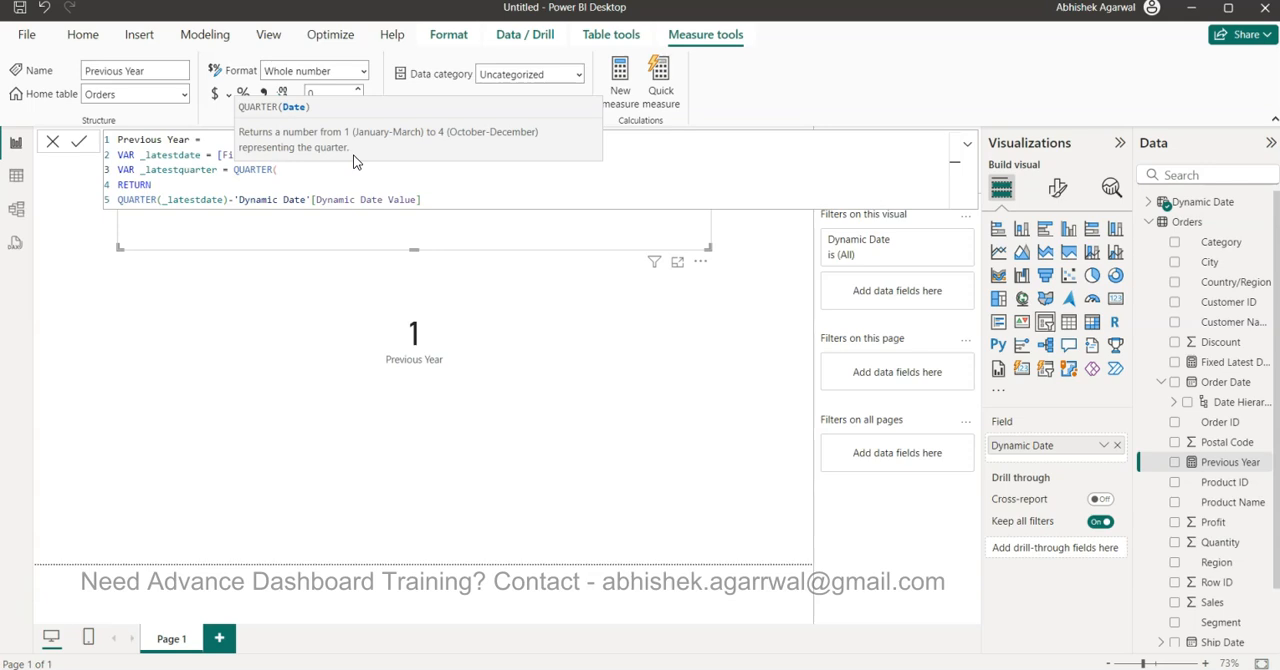
pyautogui.write('latestdate)')
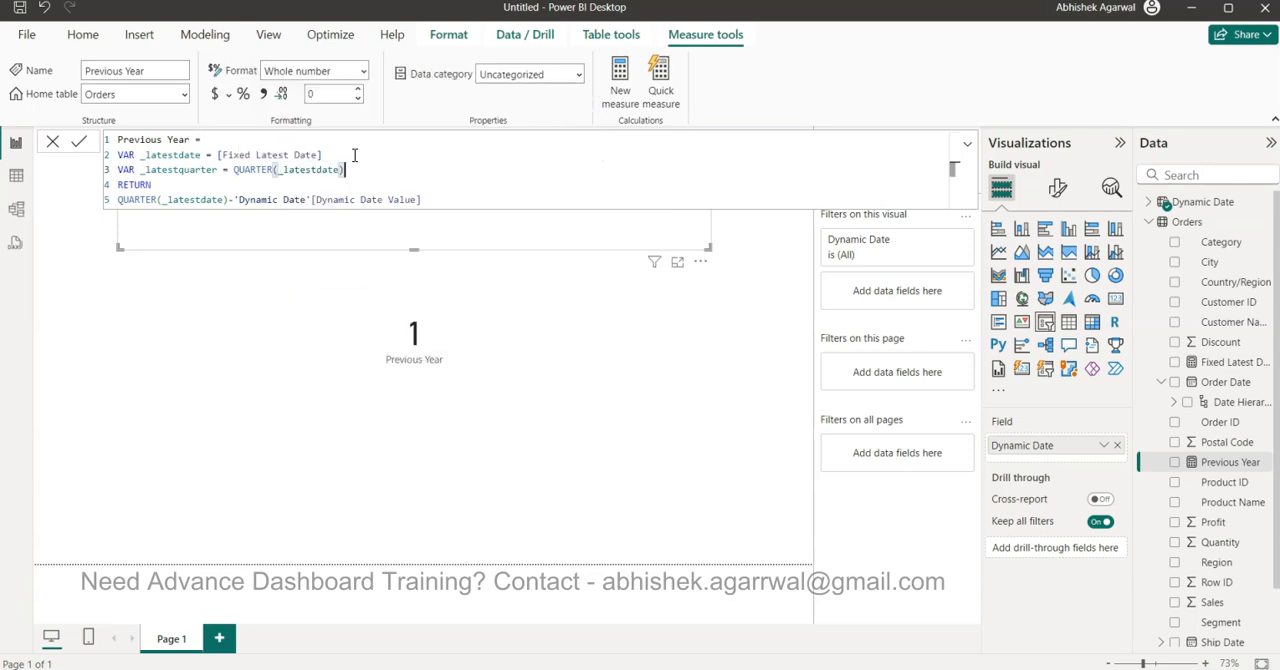
pyautogui.write('-1')
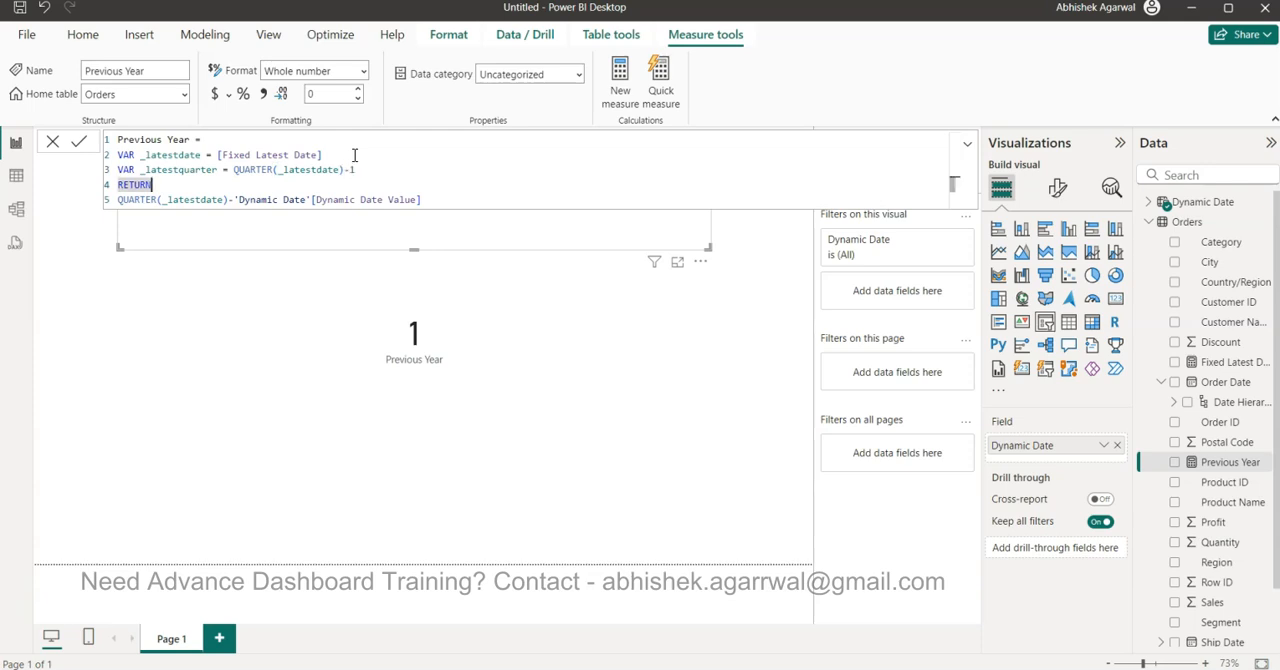
# Begin rewriting RETURN as an IF testing whether _latestquarter equals a value.
pyautogui.write('Q')
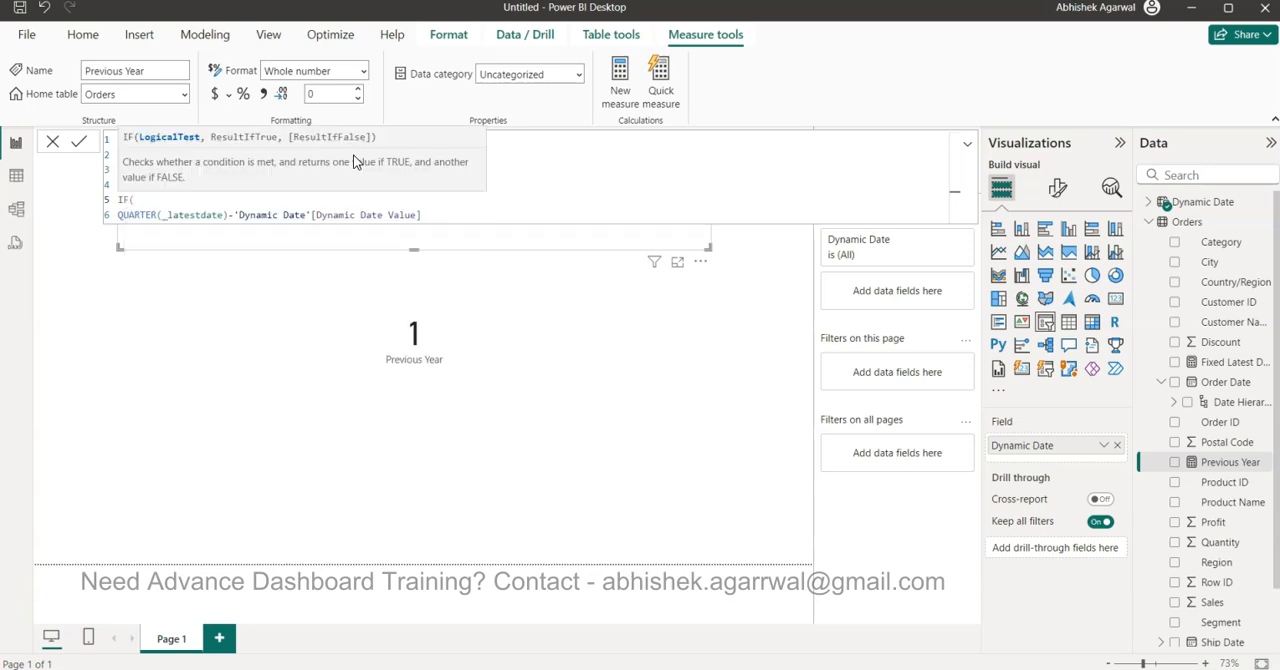
pyautogui.write('latestquarter')
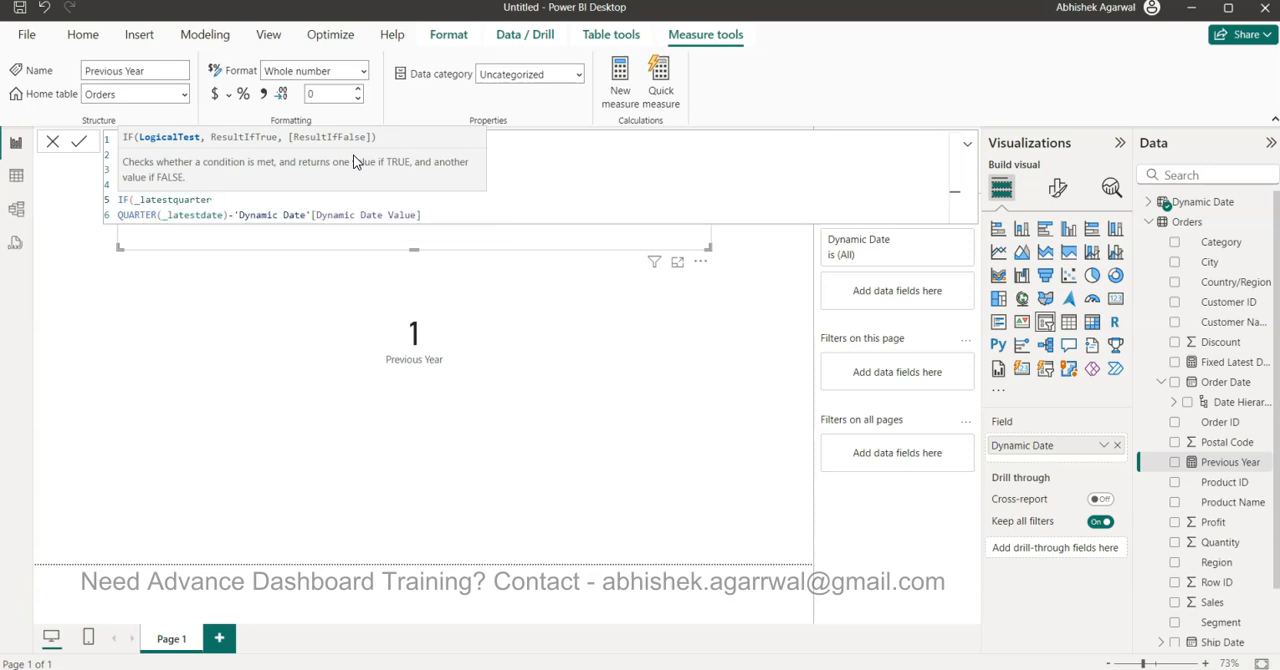
pyautogui.write('=')
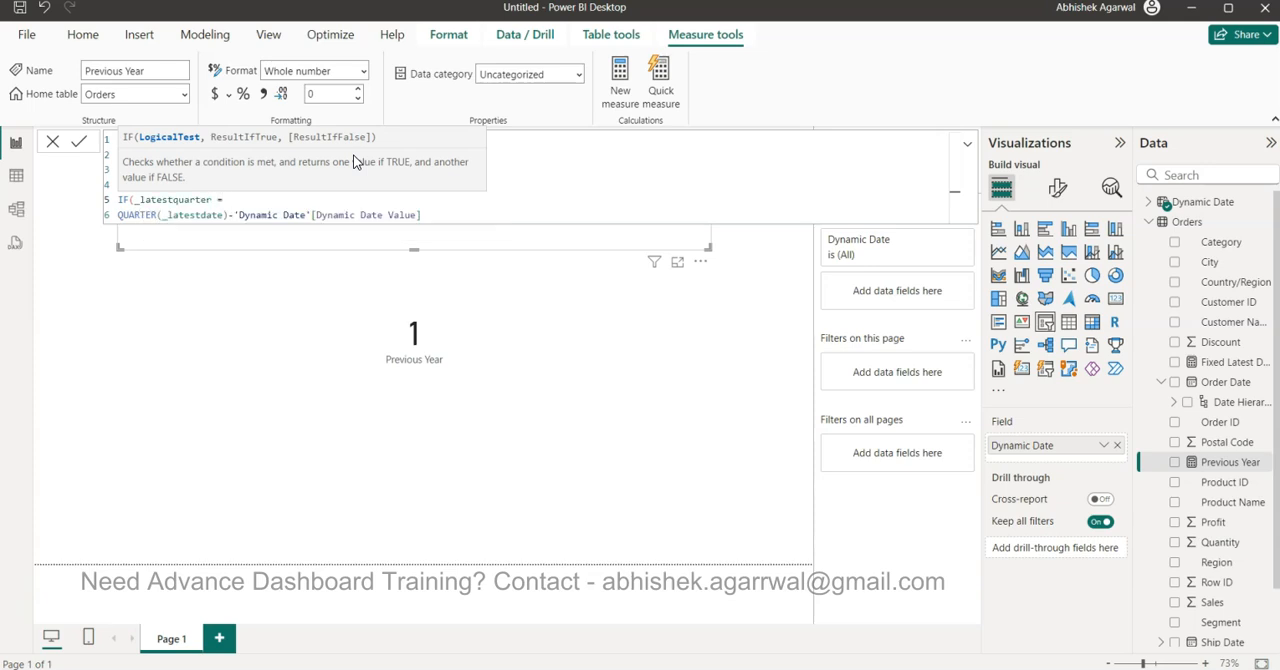
pyautogui.moveTo(366, 249)
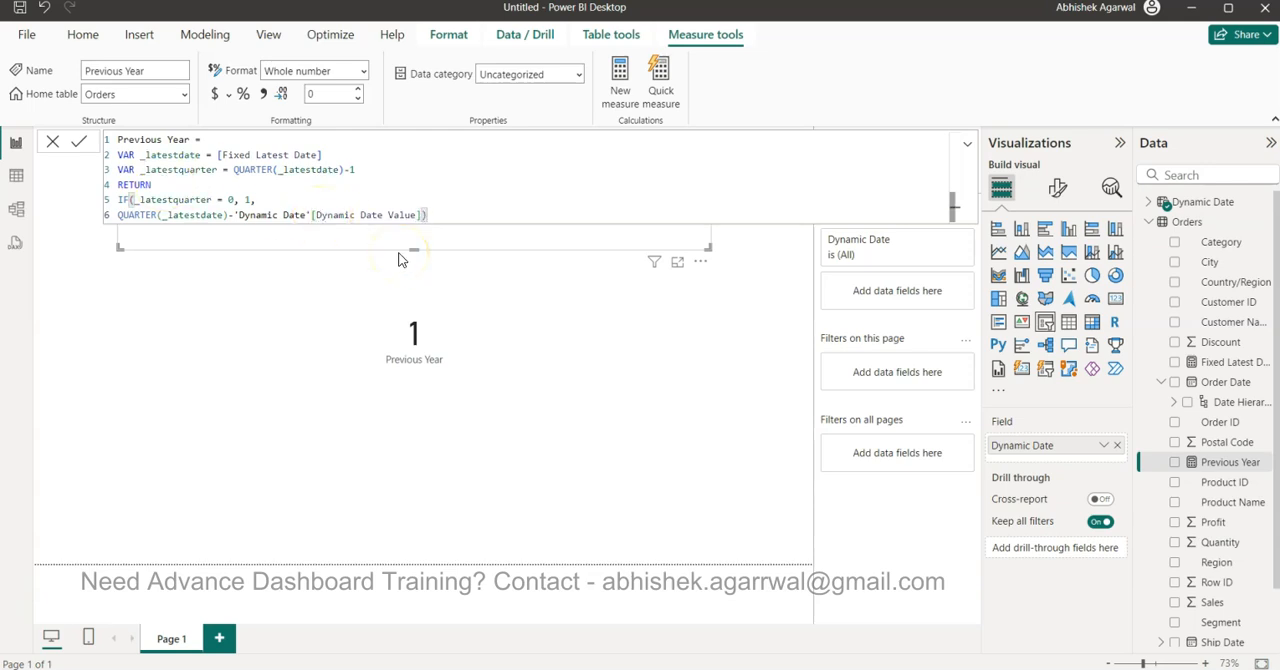
pyautogui.moveTo(443, 305)
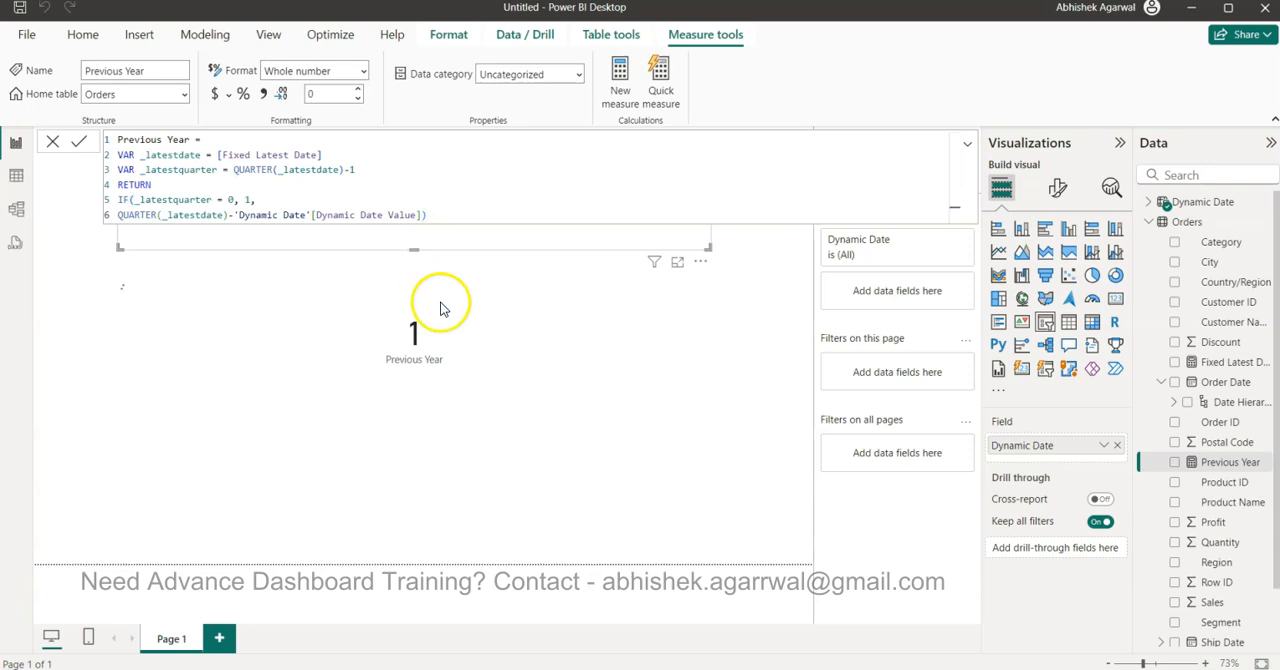
pyautogui.moveTo(445, 315)
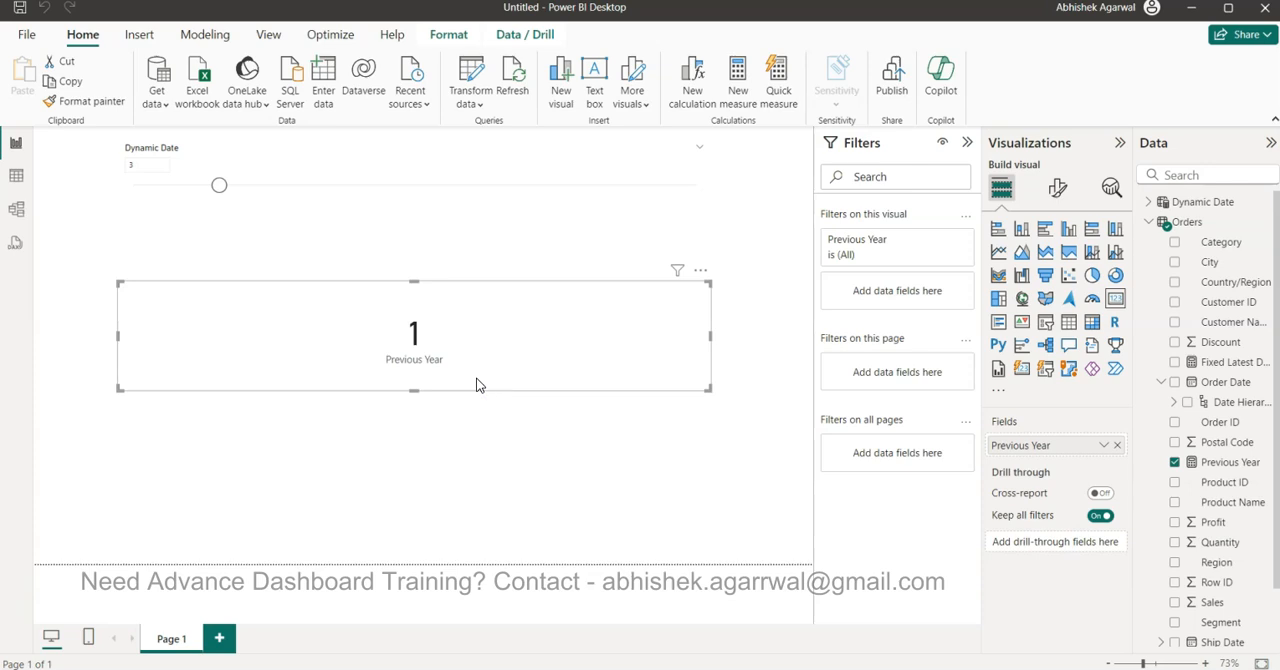
# Test slider values 4 and 5, then make Previous Year add 4 when Dynamic Date exceeds 3.
pyautogui.click(220, 186)
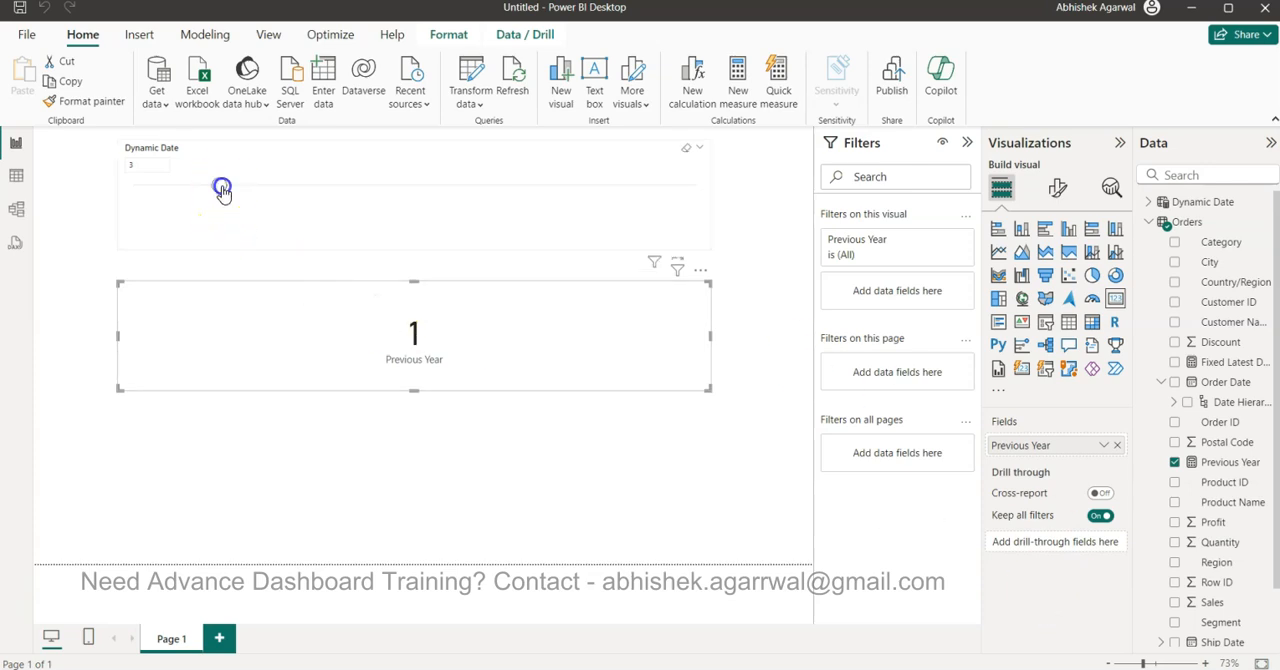
pyautogui.click(222, 190)
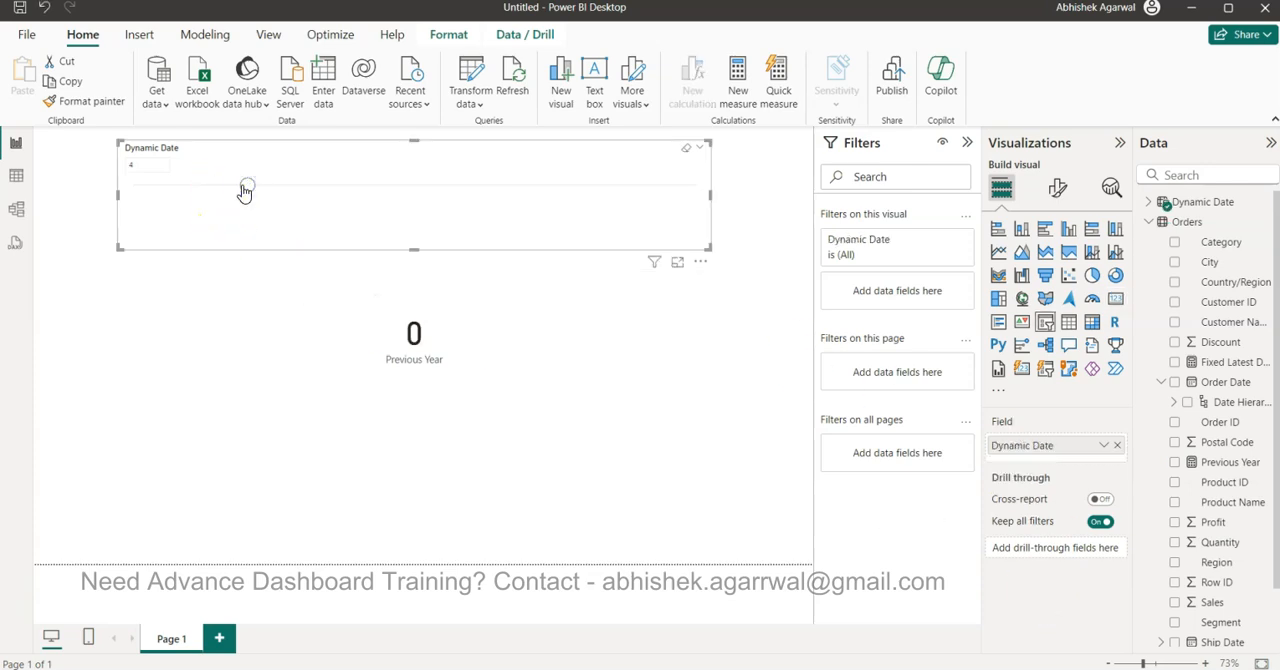
pyautogui.click(265, 186)
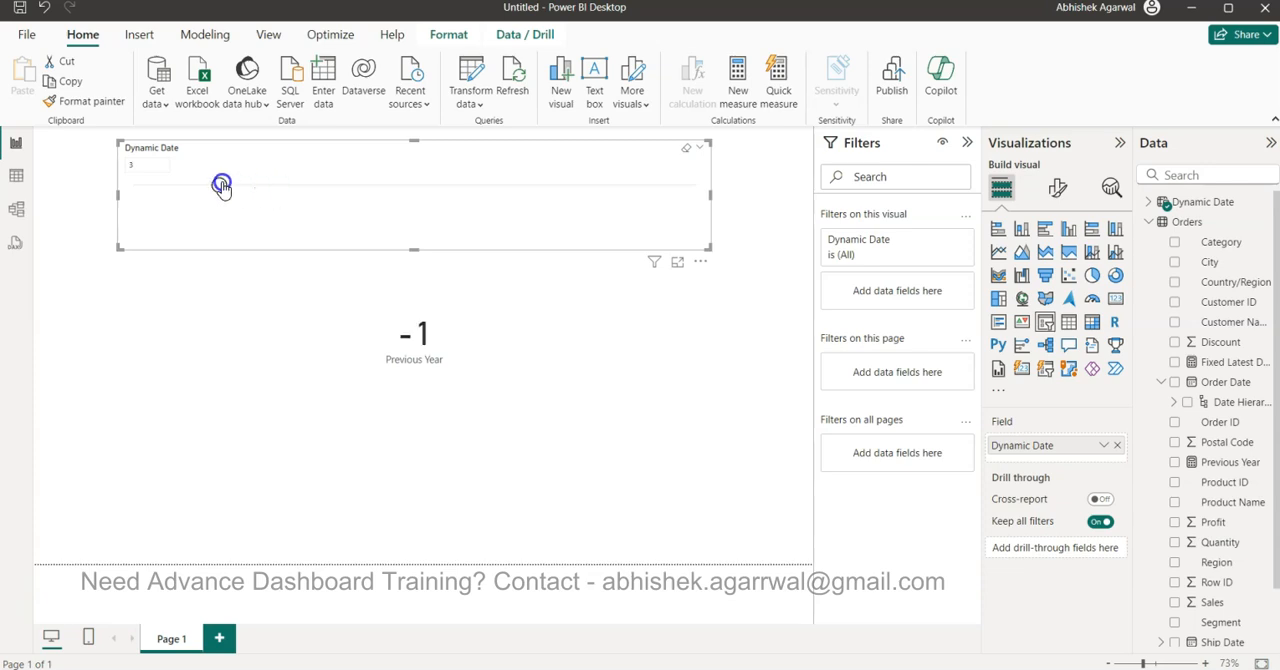
pyautogui.click(250, 188)
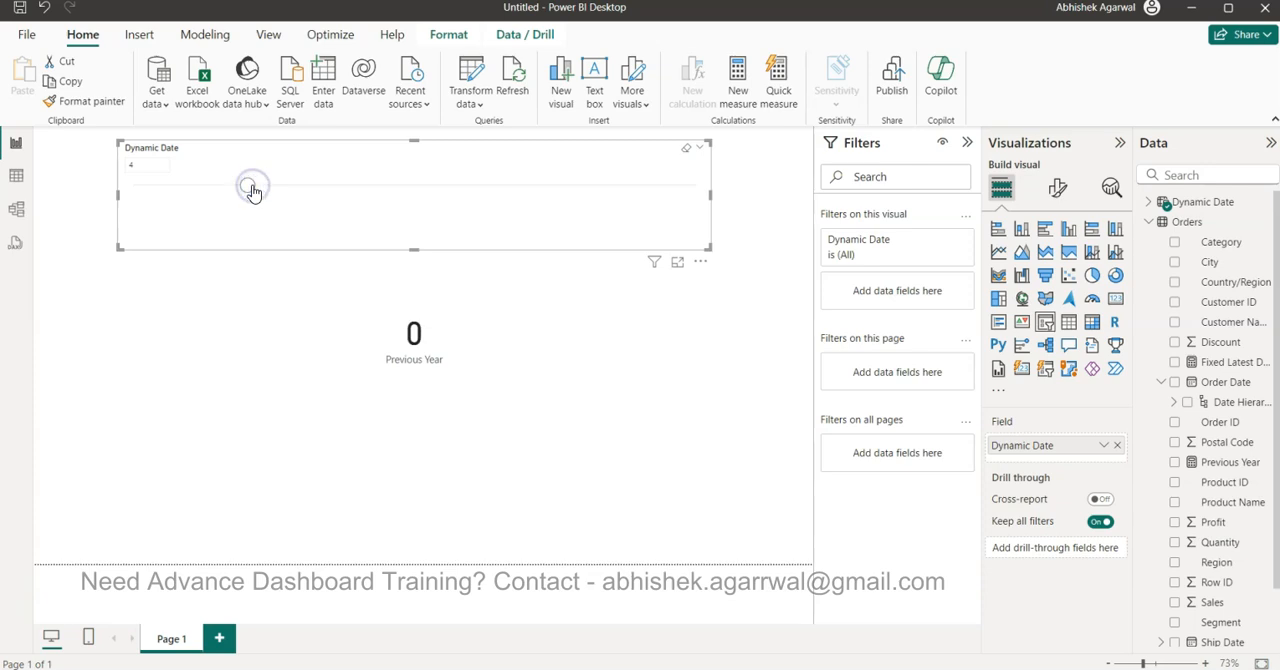
pyautogui.click(223, 186)
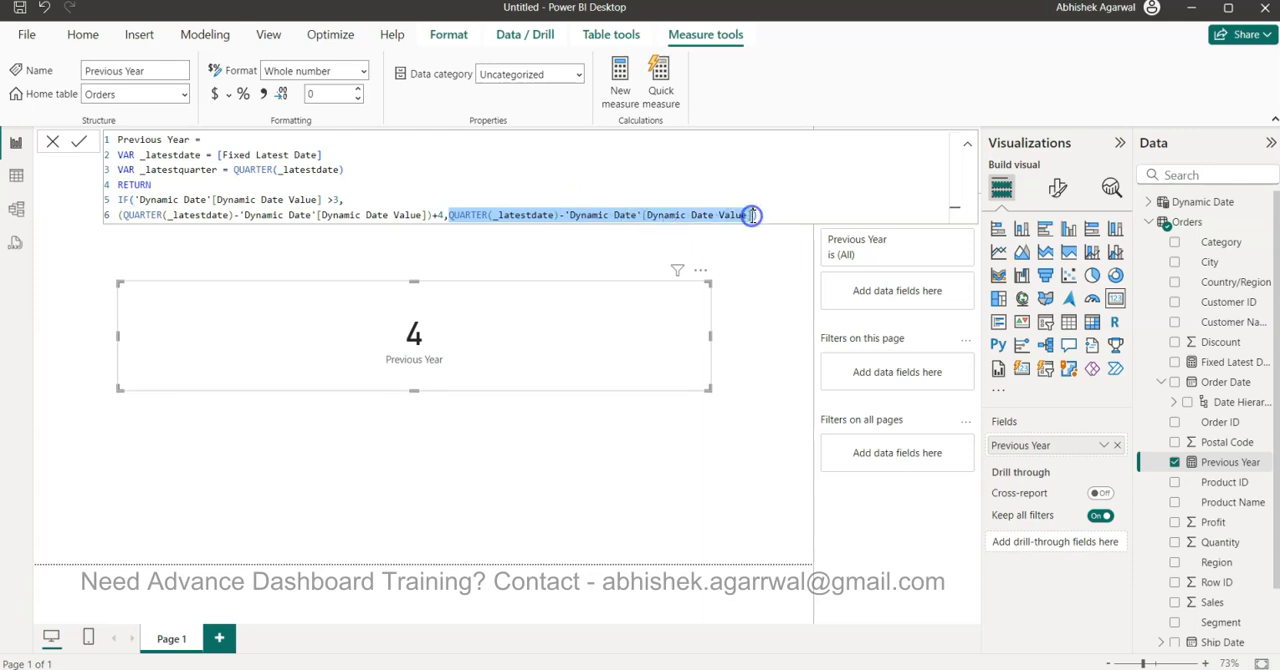
pyautogui.click(78, 141)
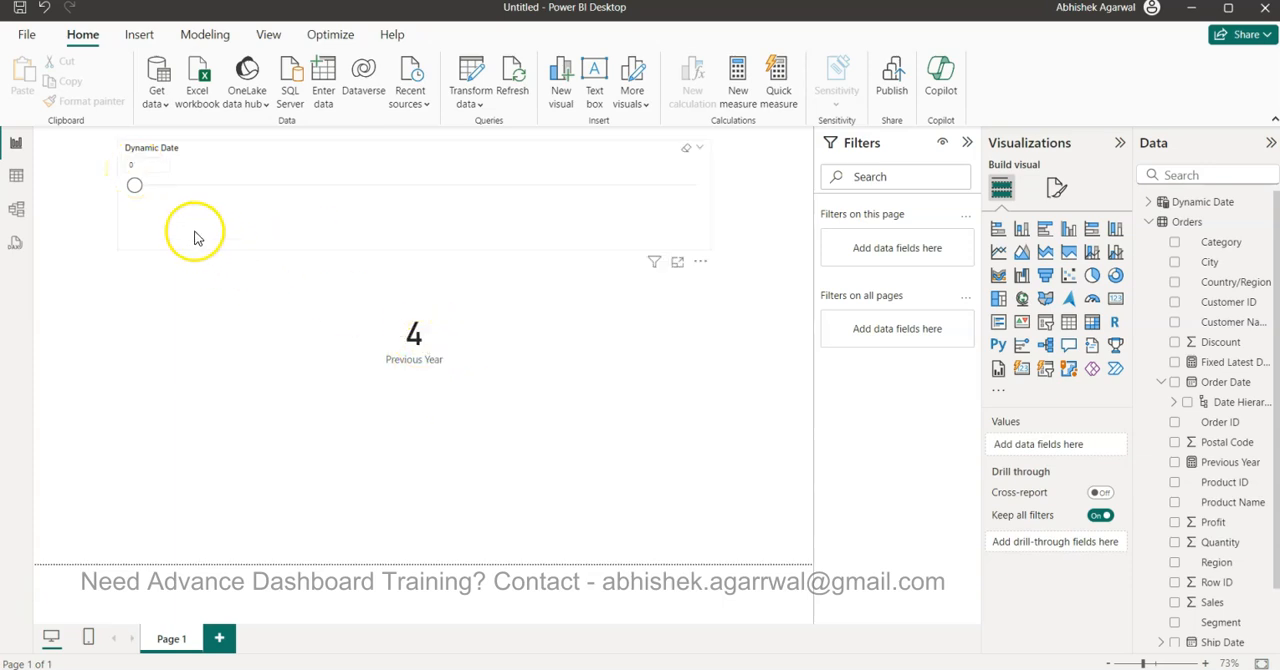
# Step Dynamic Date through 1, 2, 3, 4 and 6, checking card values 3, 2, 1, 4, 2.
pyautogui.click(135, 186)
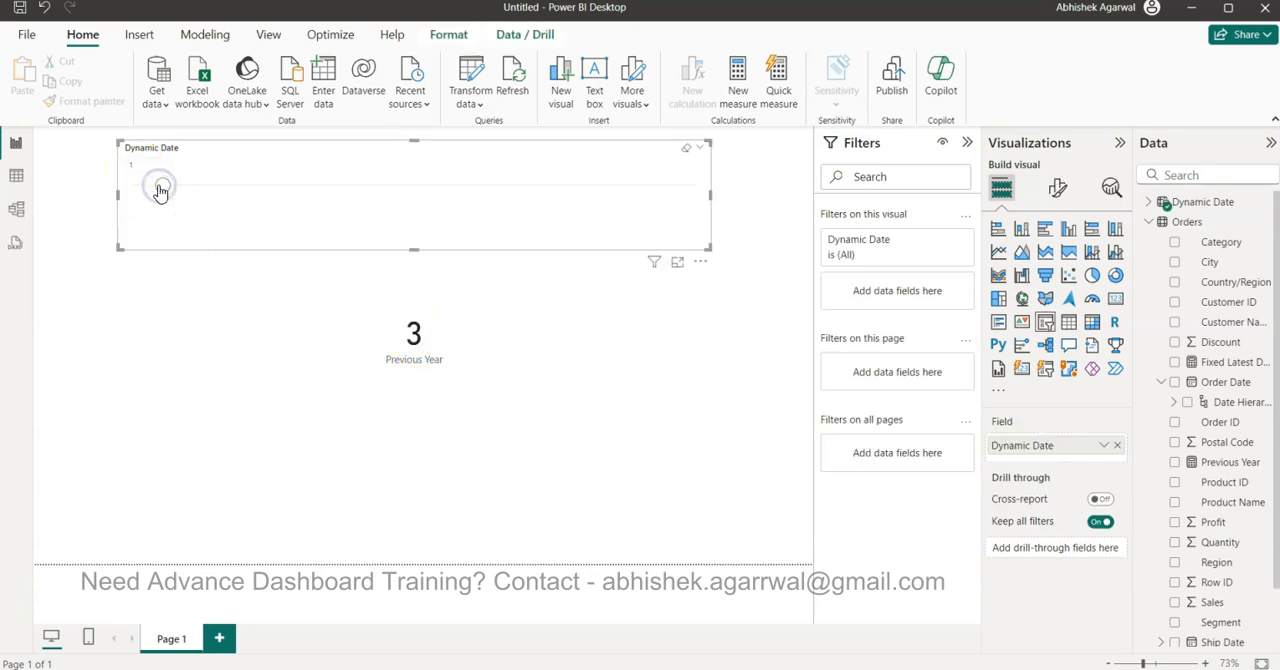
pyautogui.click(195, 190)
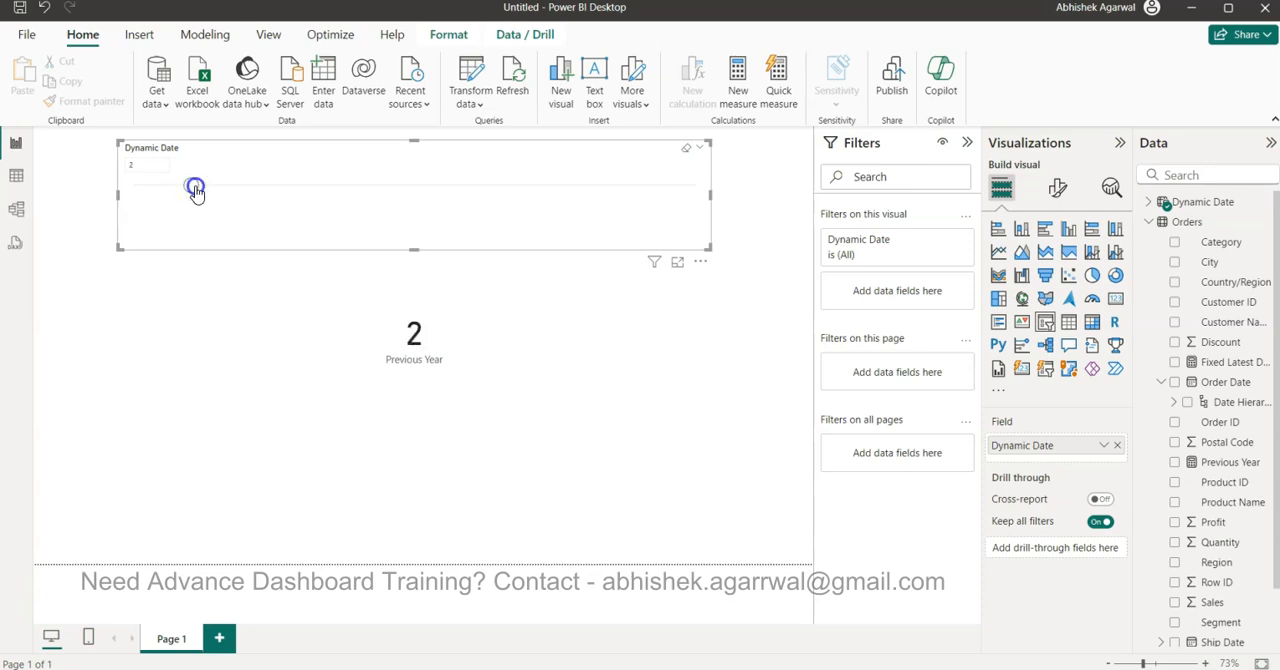
pyautogui.click(219, 190)
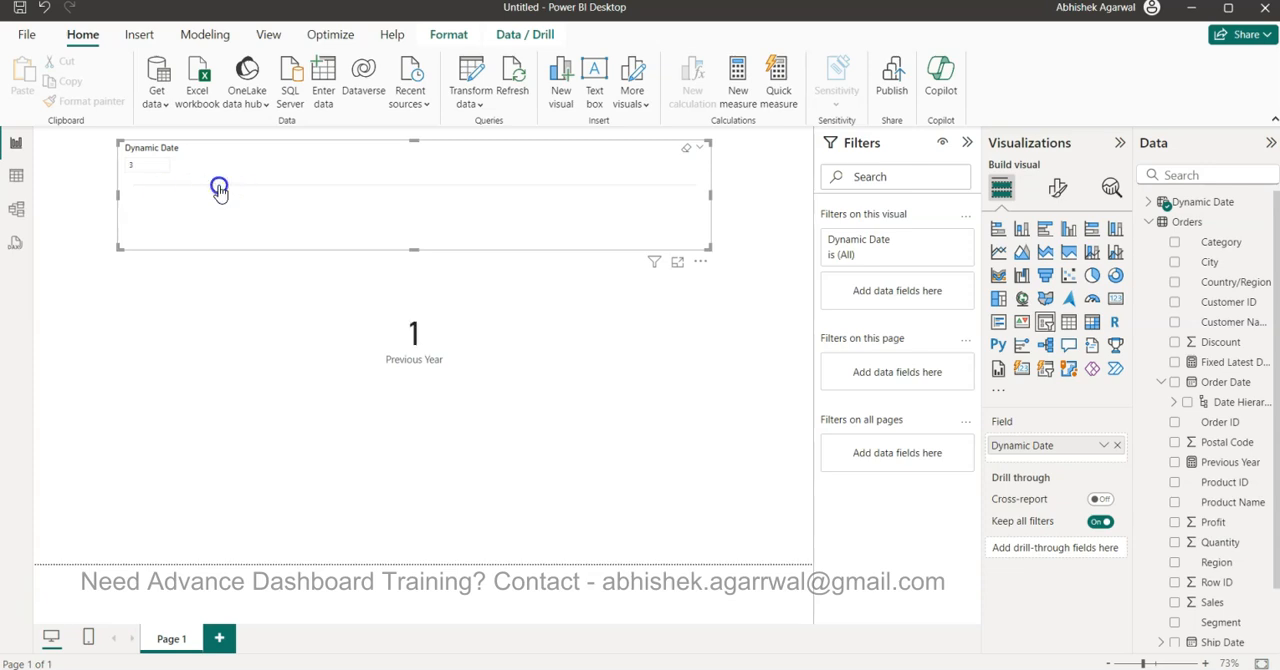
pyautogui.click(219, 189)
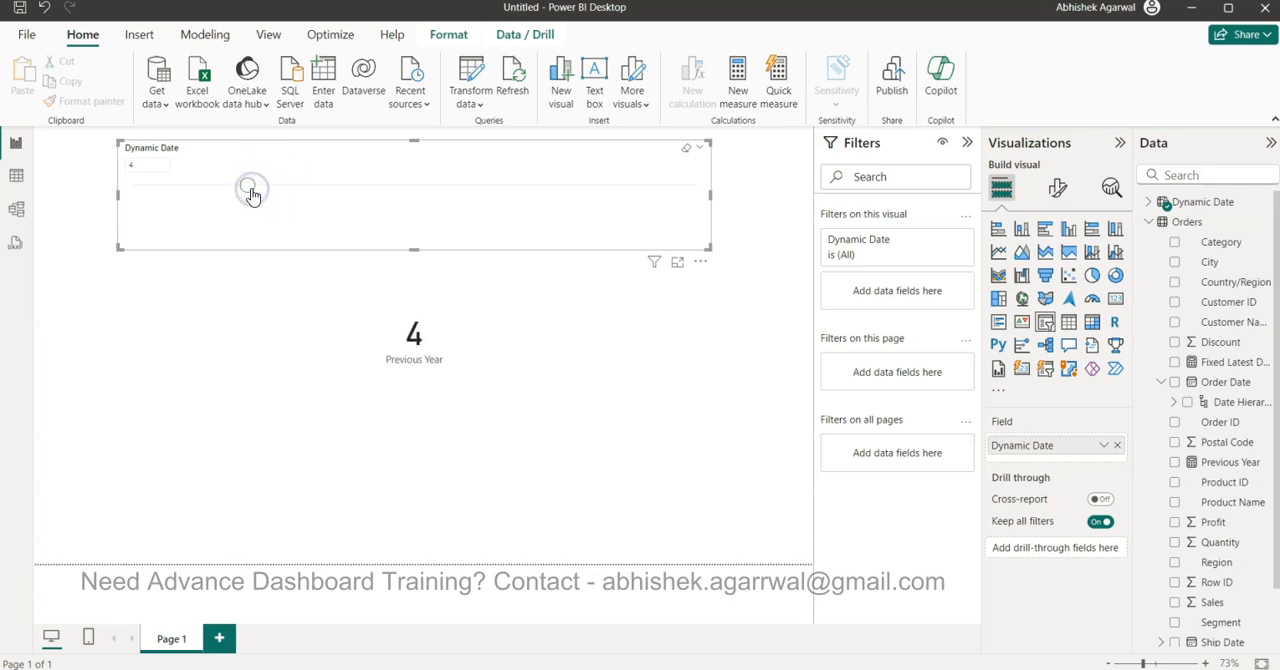
pyautogui.click(270, 190)
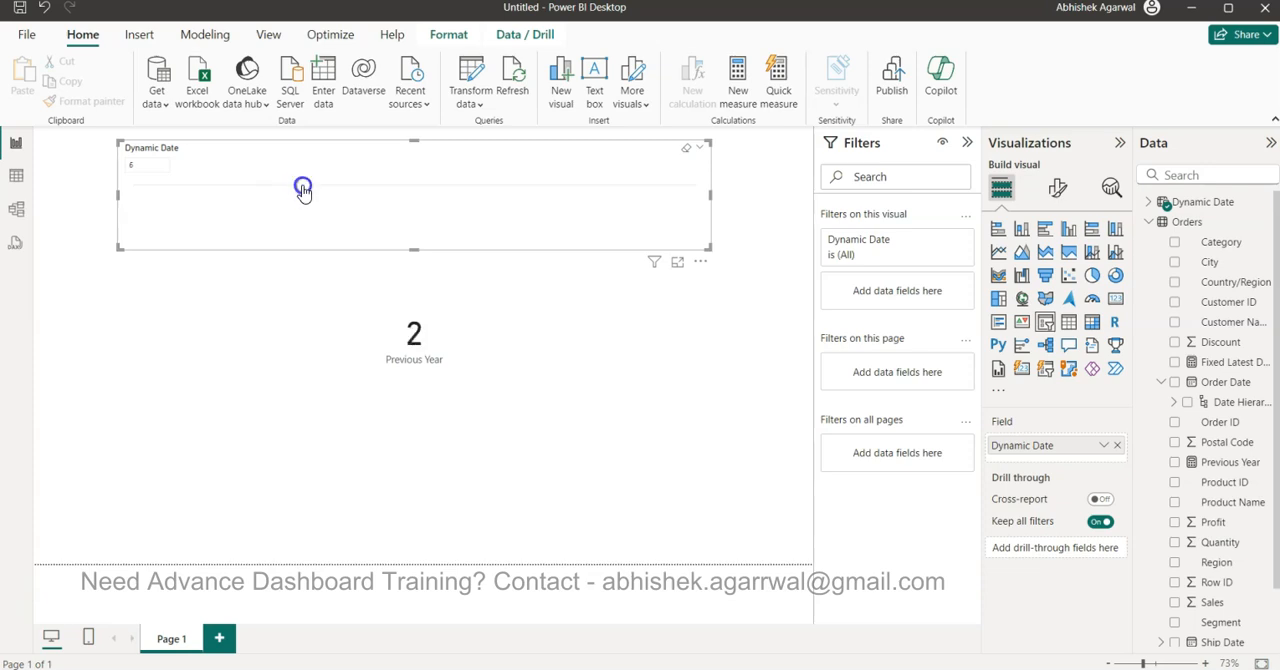
pyautogui.click(303, 190)
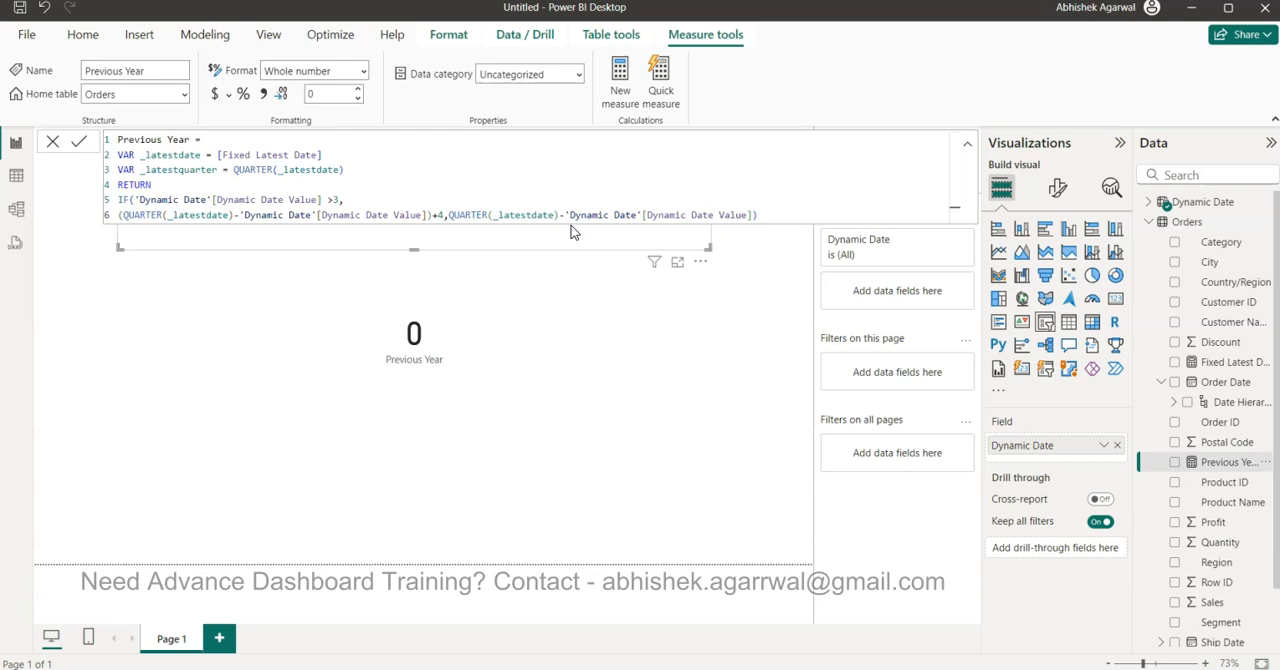
pyautogui.moveTo(800, 209)
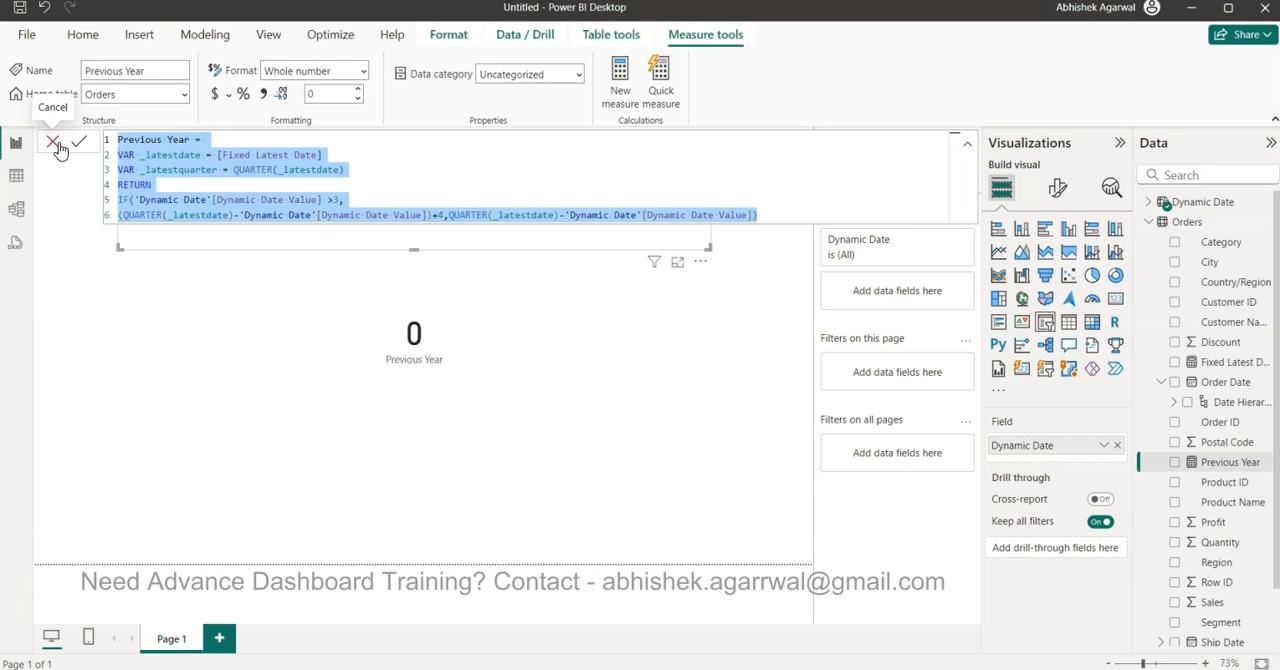
pyautogui.click(79, 140)
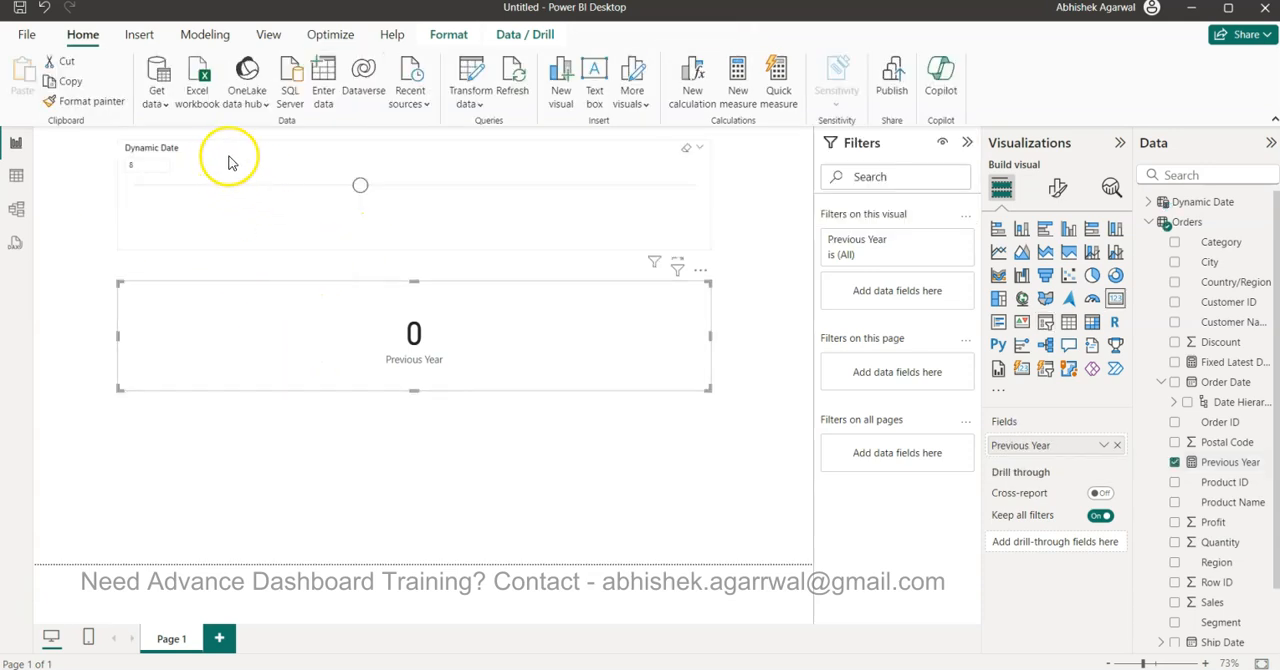